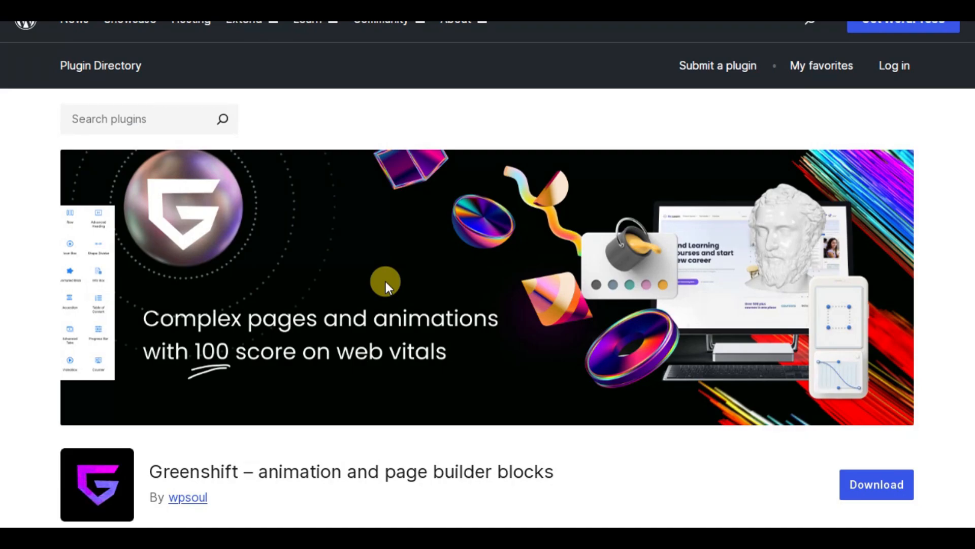
Scroll through the template site and return to the home page's category listing
scroll(down, 3)
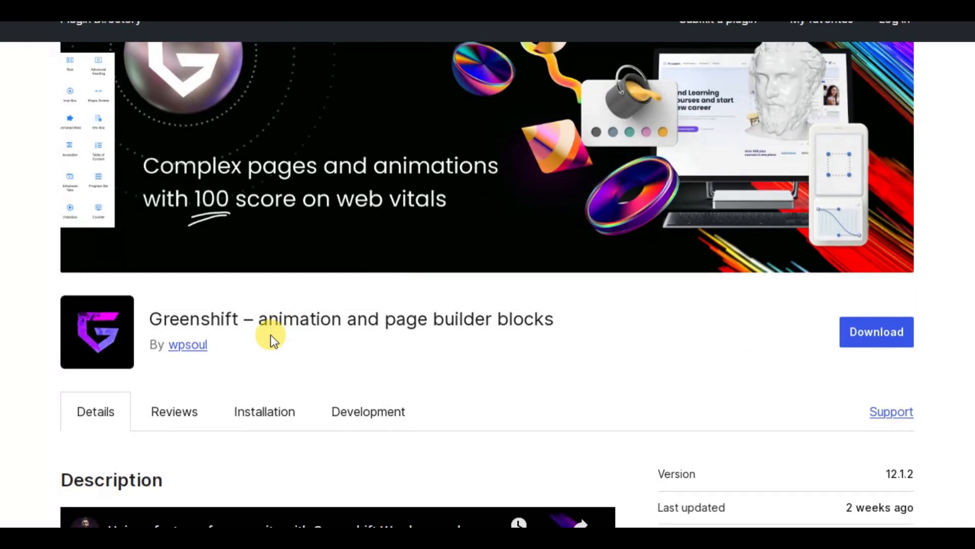
scroll(down, 3)
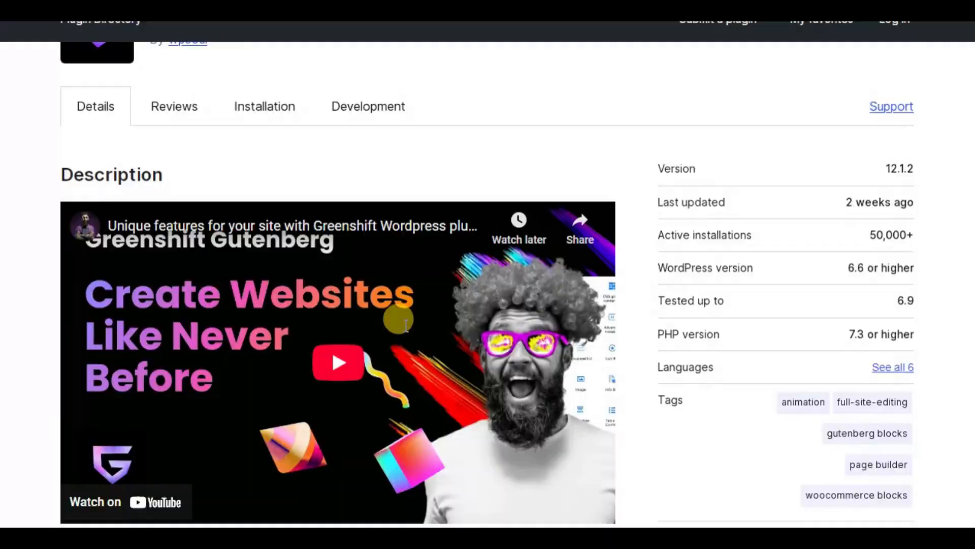
mouse_move(745, 242)
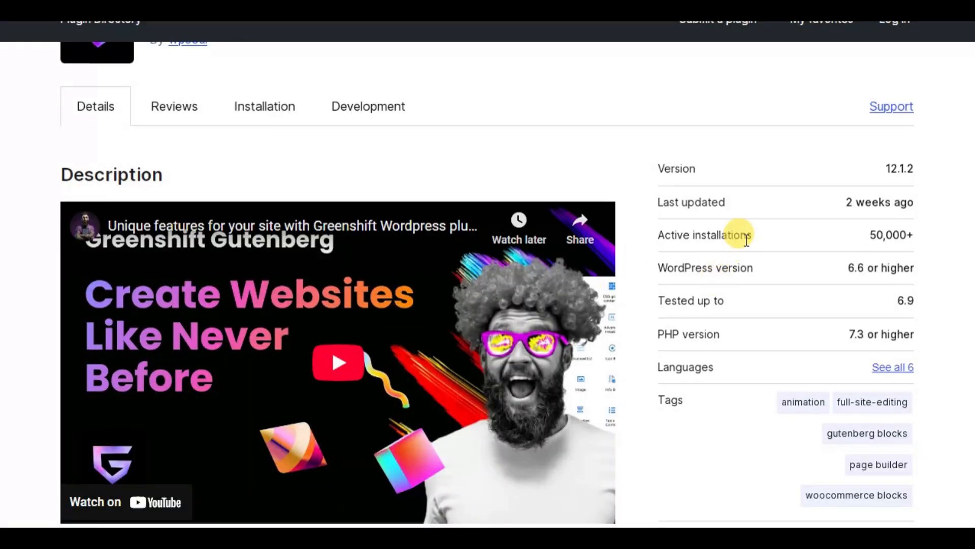
scroll(down, 3)
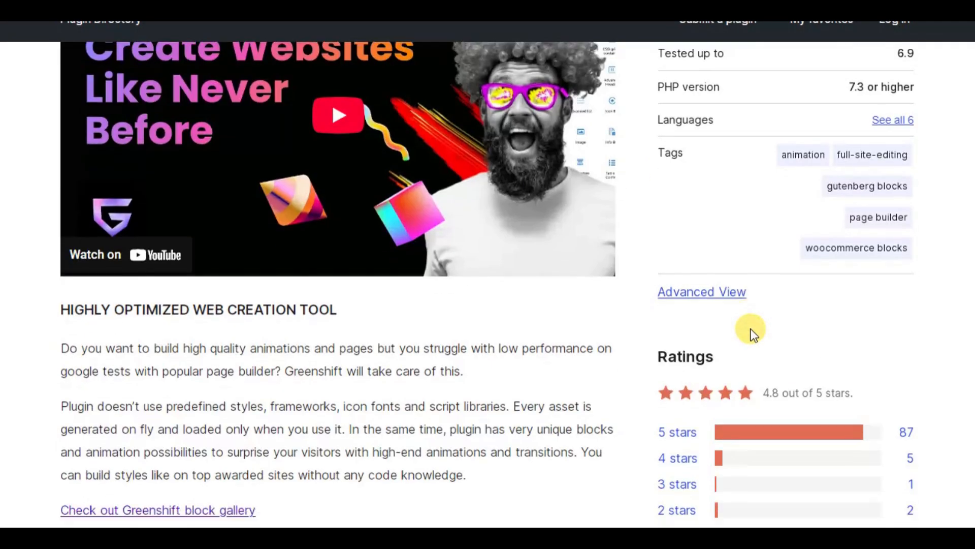
scroll(down, 3)
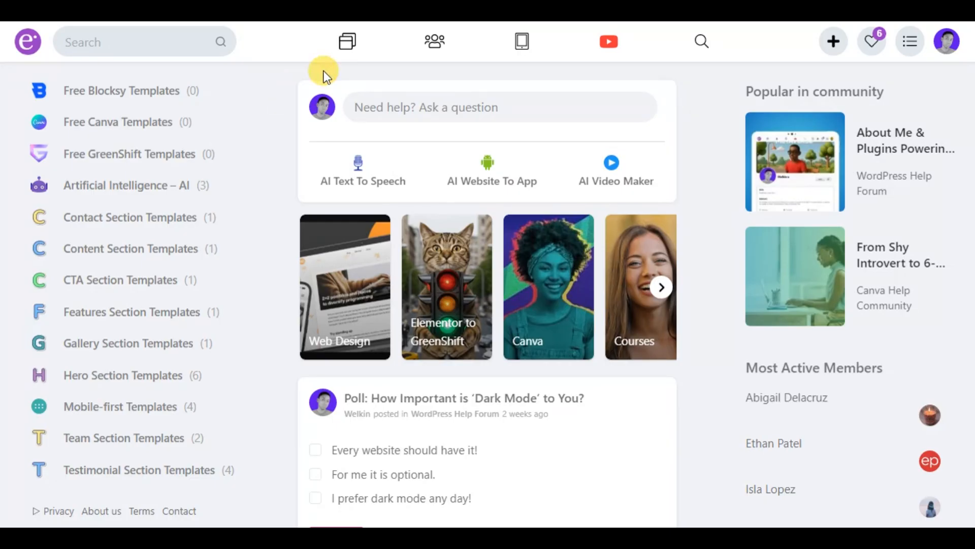
mouse_move(702, 135)
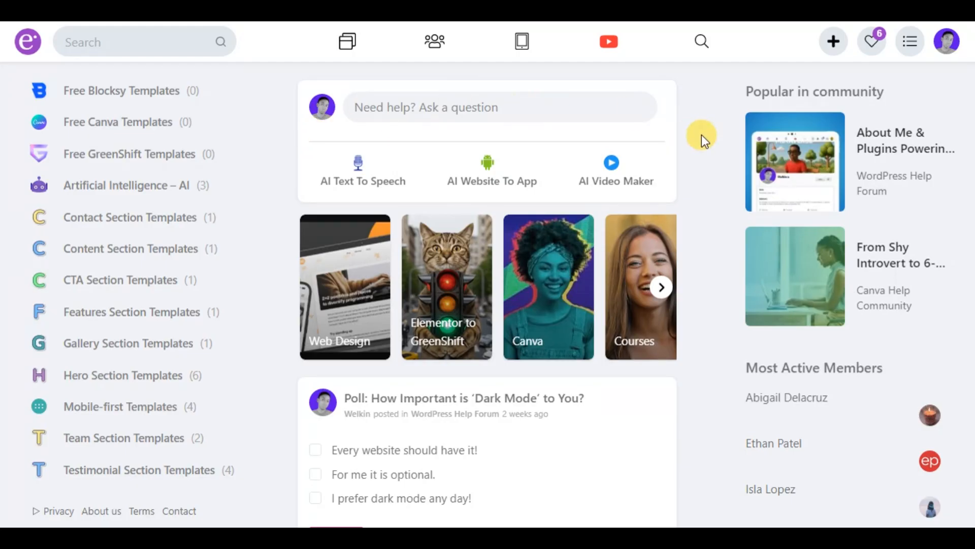
mouse_move(254, 138)
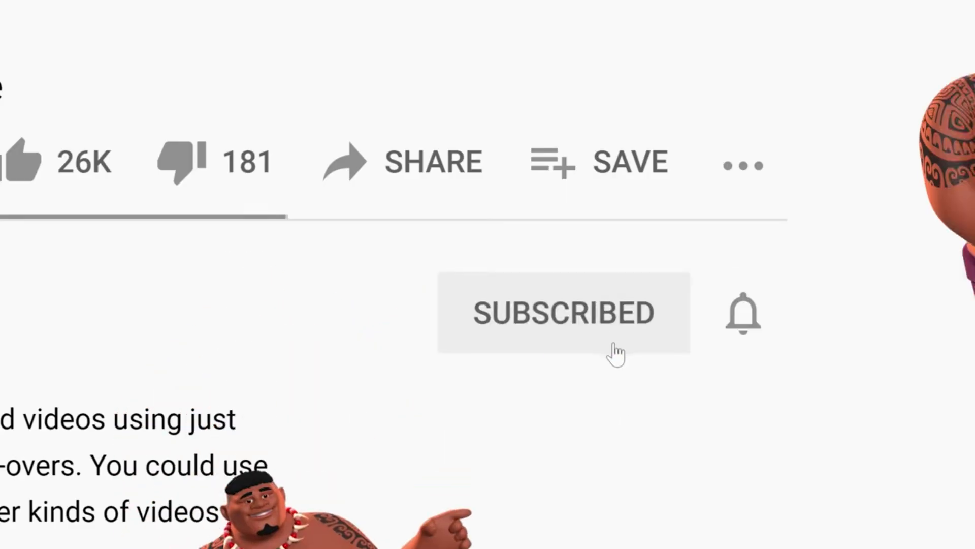
click(743, 313)
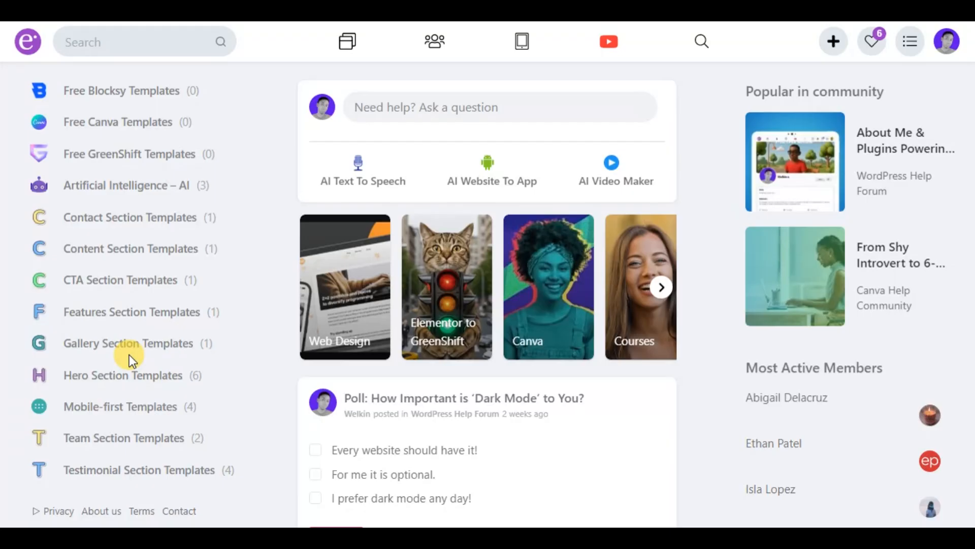
mouse_move(159, 375)
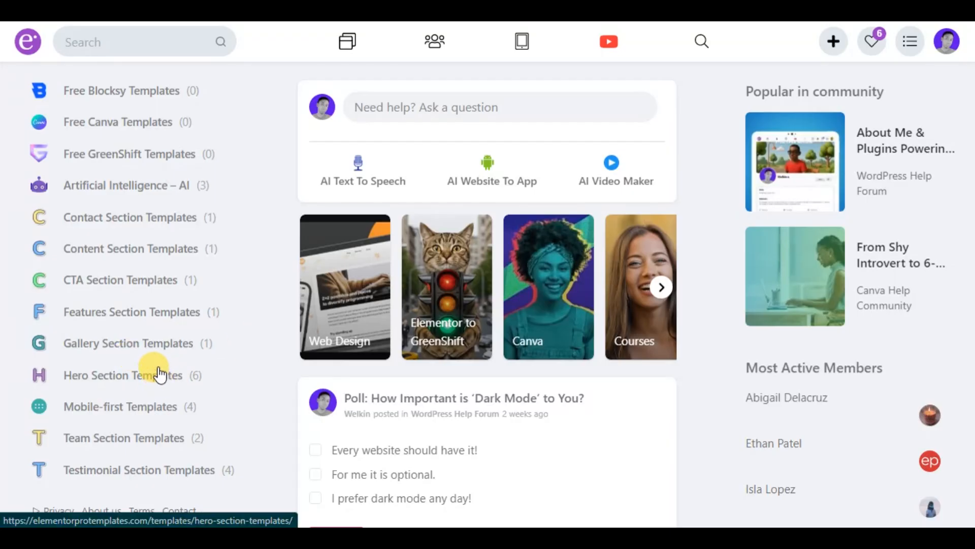
mouse_move(153, 342)
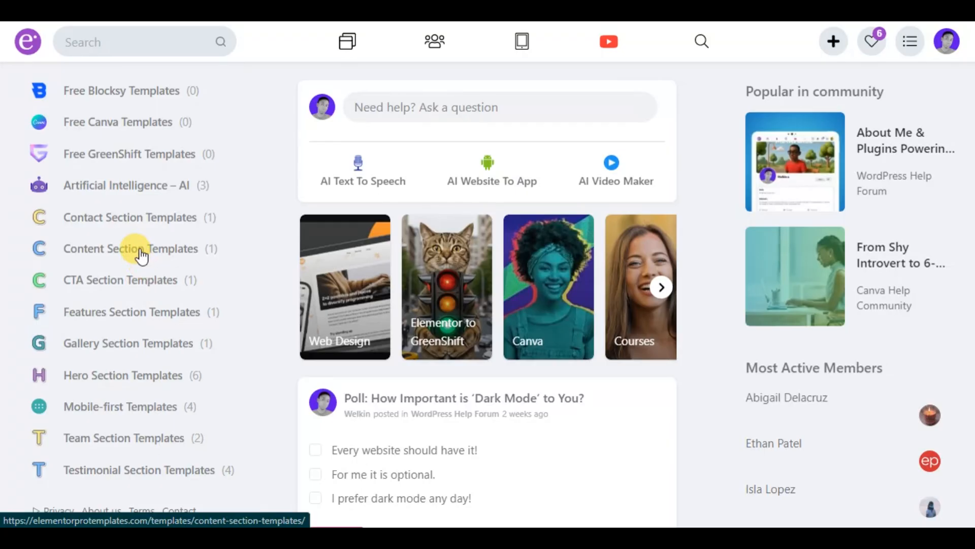
mouse_move(131, 218)
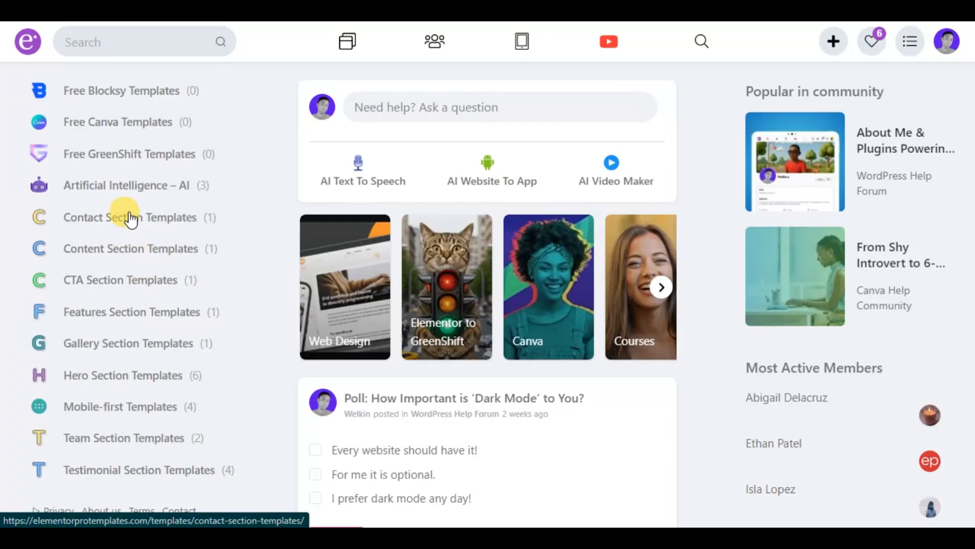
mouse_move(157, 437)
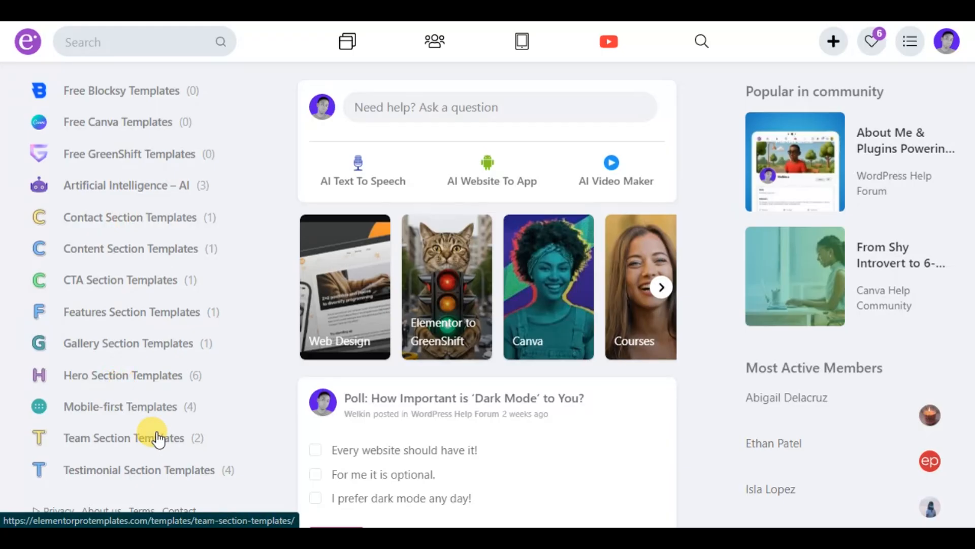
mouse_move(275, 261)
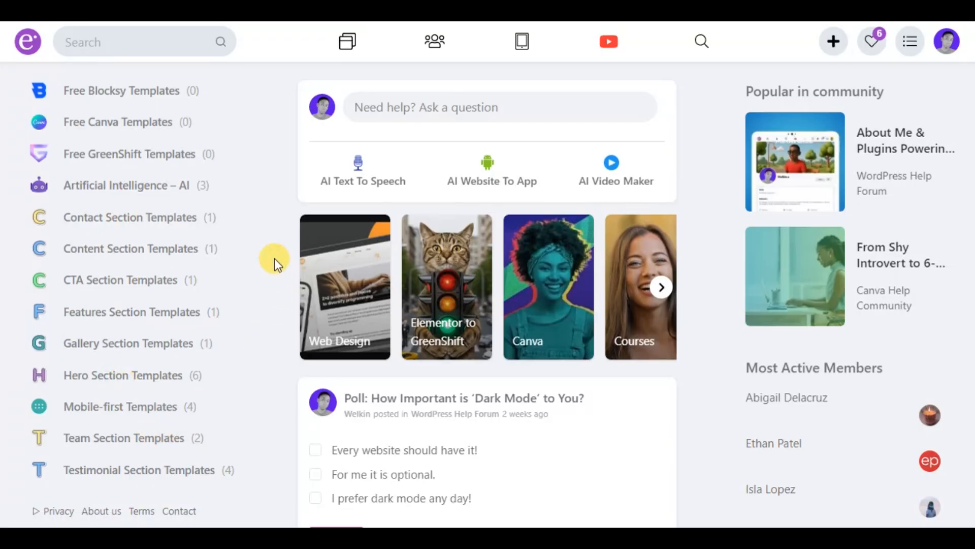
mouse_move(276, 234)
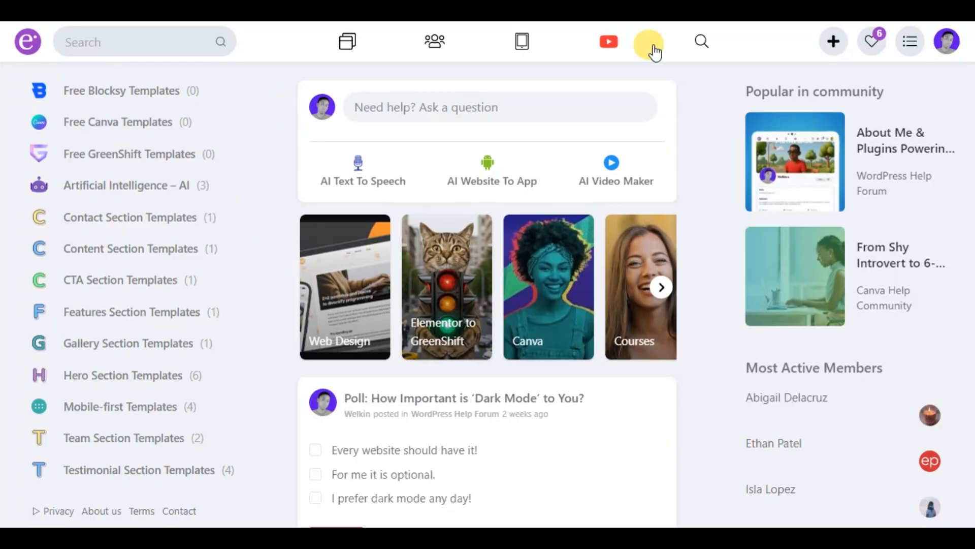
mouse_move(515, 334)
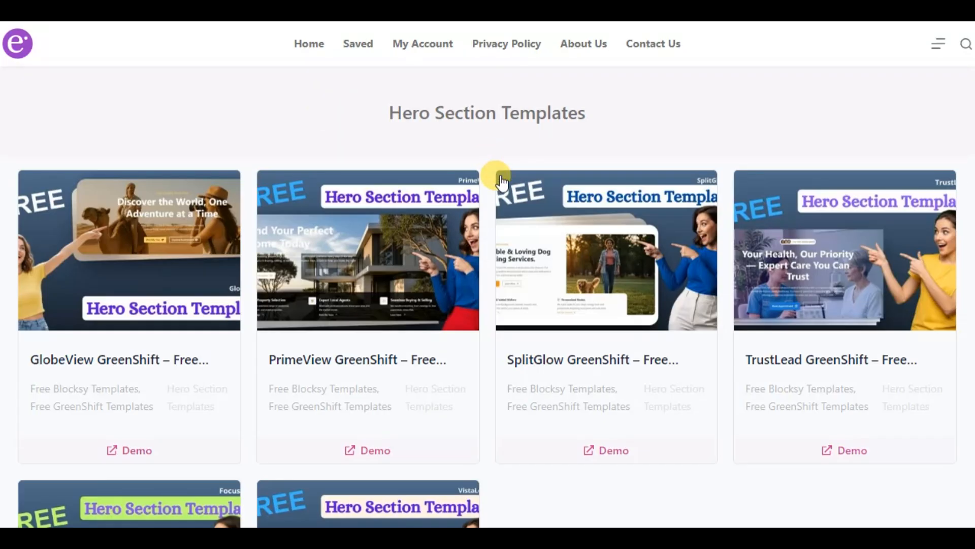
Preview the VistaLead coffee hero demo in a new tab from the hero templates grid
scroll(down, 3)
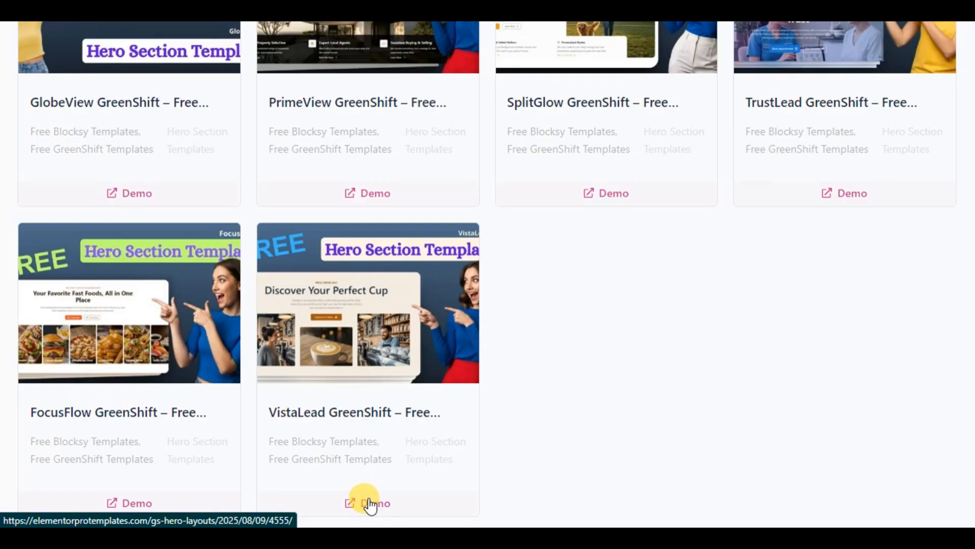
right_click(367, 503)
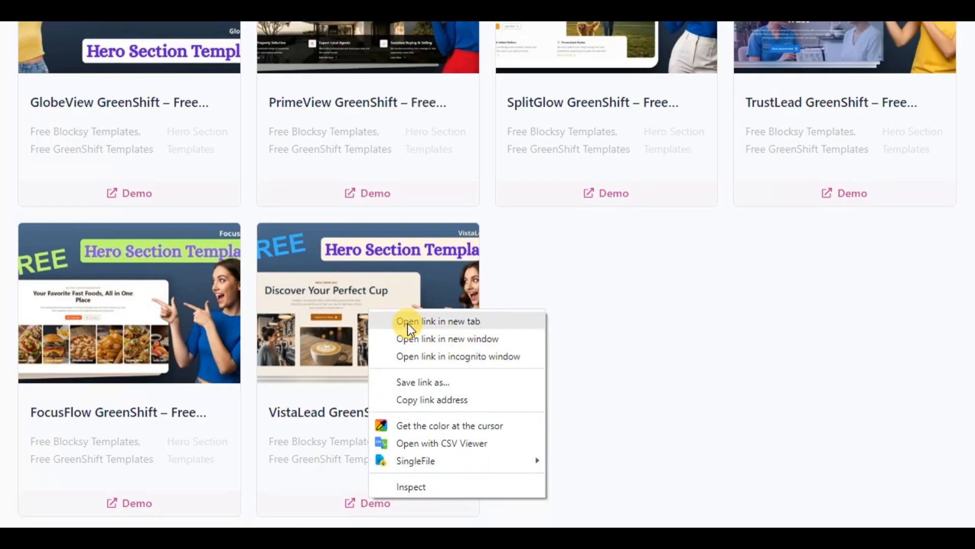
click(438, 321)
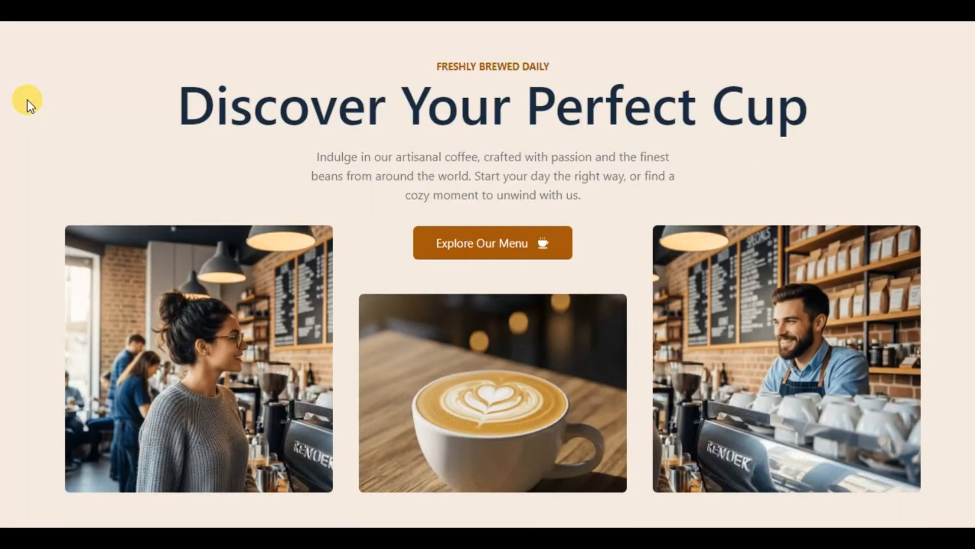
scroll(down, 3)
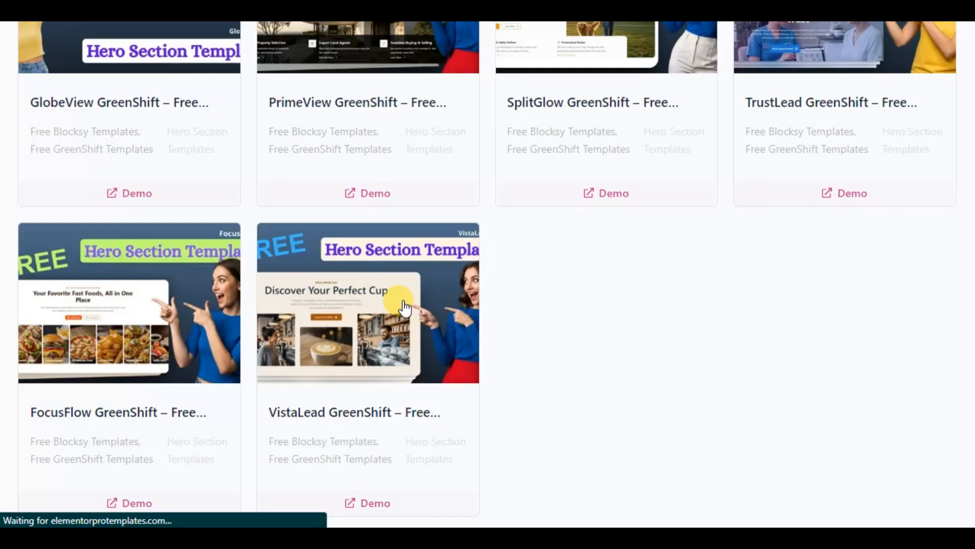
Download the VistaLead template's wireframe screenshot from its detail page
click(368, 303)
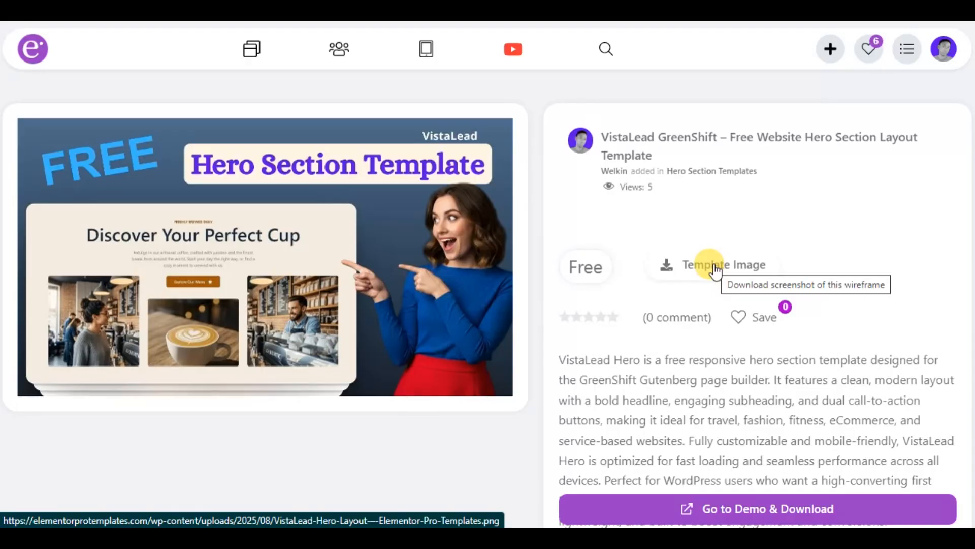
click(713, 264)
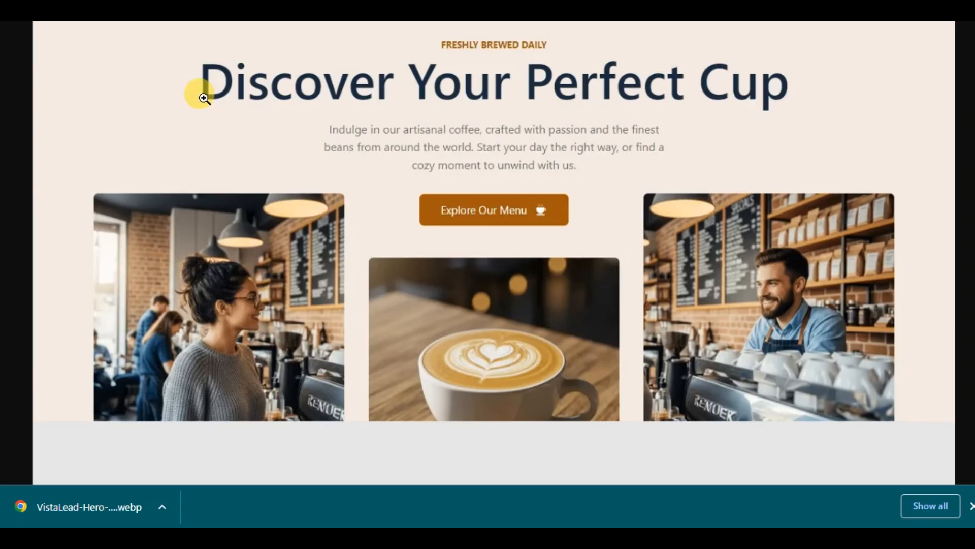
mouse_move(145, 501)
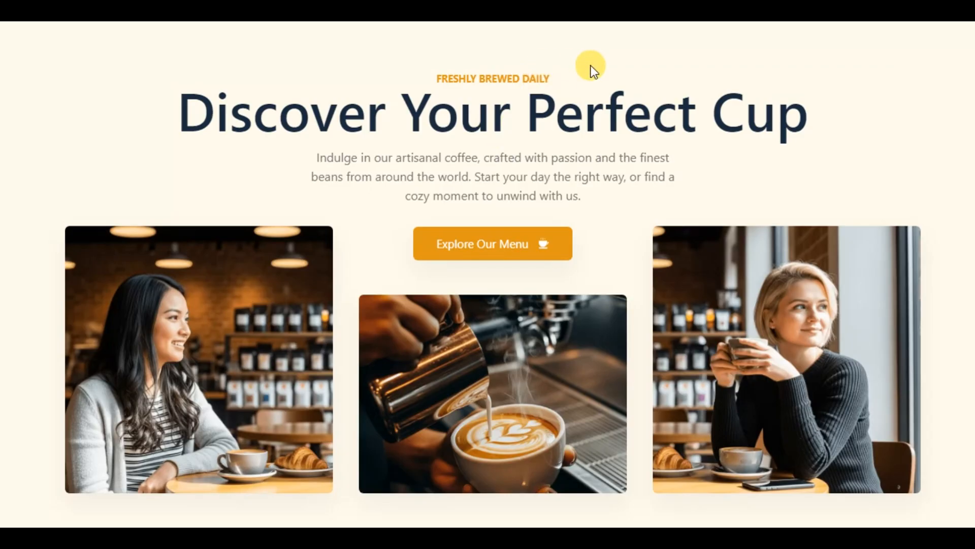
Copy the ready-made AI prompt from VistaLead's Demo & Download page
scroll(down, 3)
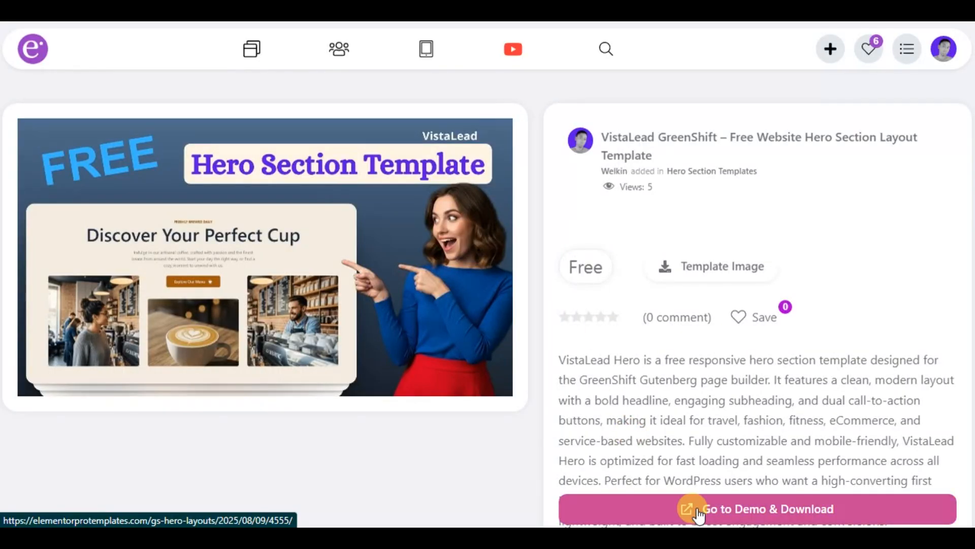
click(756, 509)
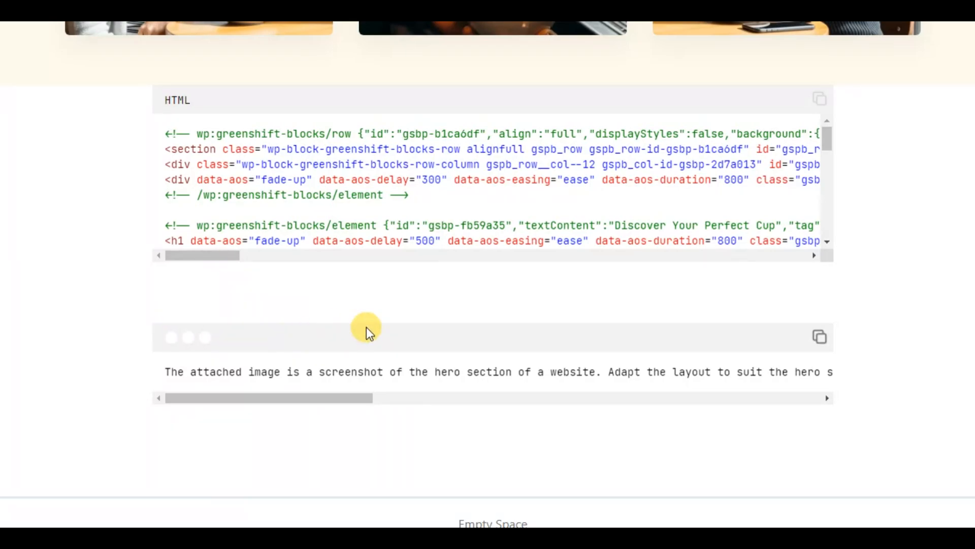
mouse_move(820, 336)
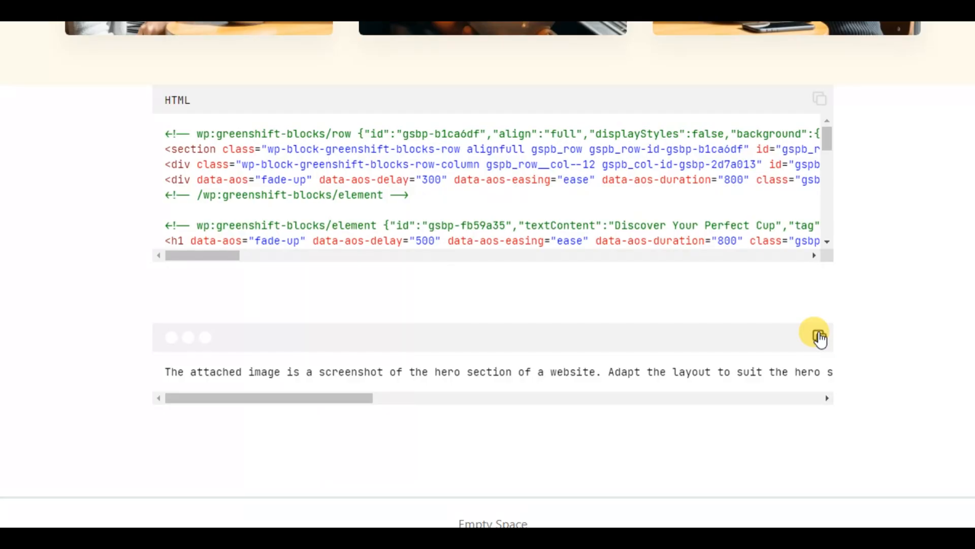
click(815, 337)
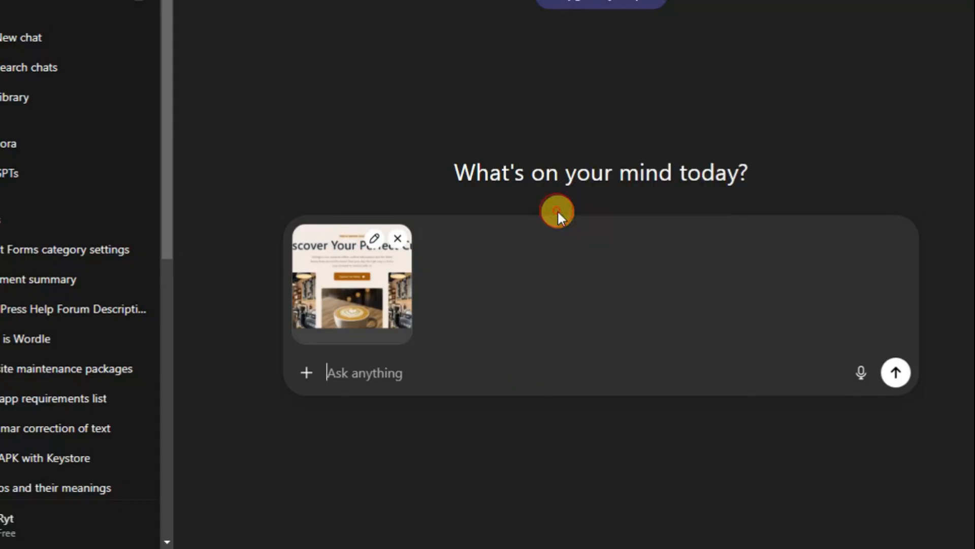
Send ChatGPT the hero-adaptation prompt for Green Estate Agency with the screenshot attached
text(The attached image is a screenshot of the hero section of a website. Adapt the layout to suit the hero section of a website for my real estate agency whose name is Green Estate Agency. Position yourself as a web design expert and give me suitable texts, brand colors and anything relevant to make this hero section look professional.)
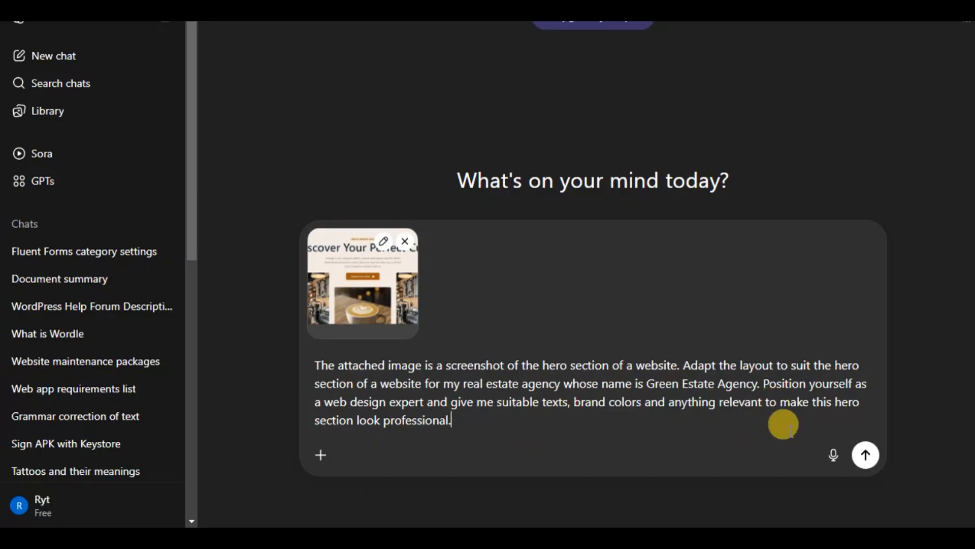
click(866, 454)
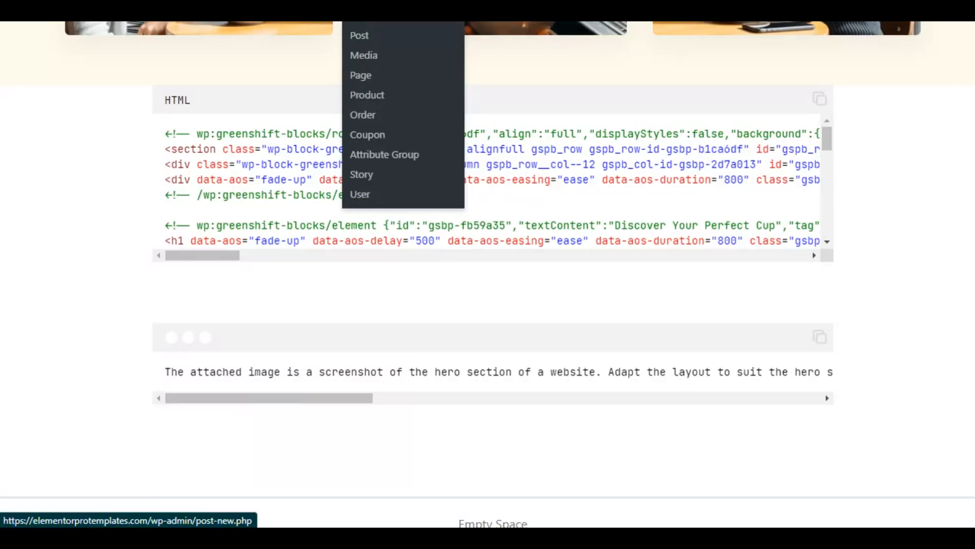
Create a new WordPress page and extend its title to 'Home GEA'
right_click(361, 74)
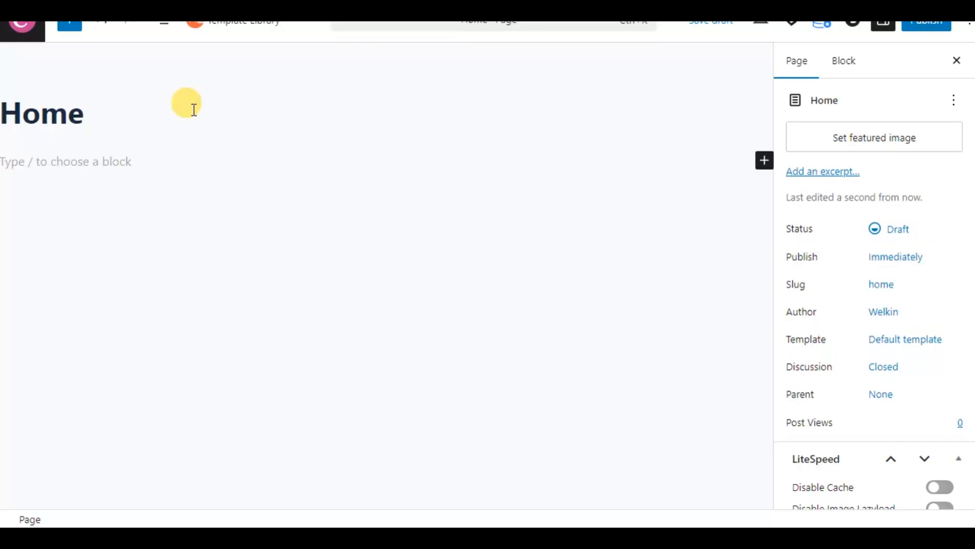
click(88, 113)
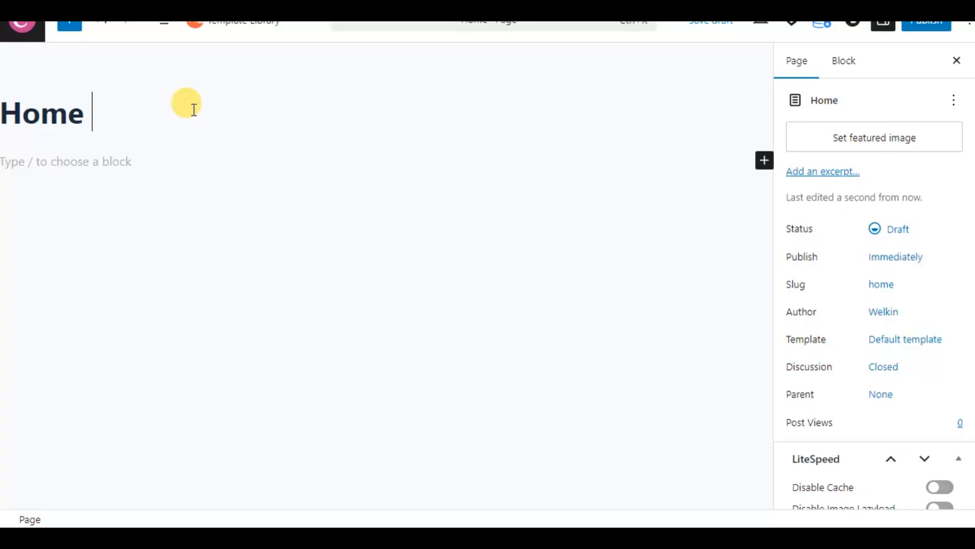
text(GEA)
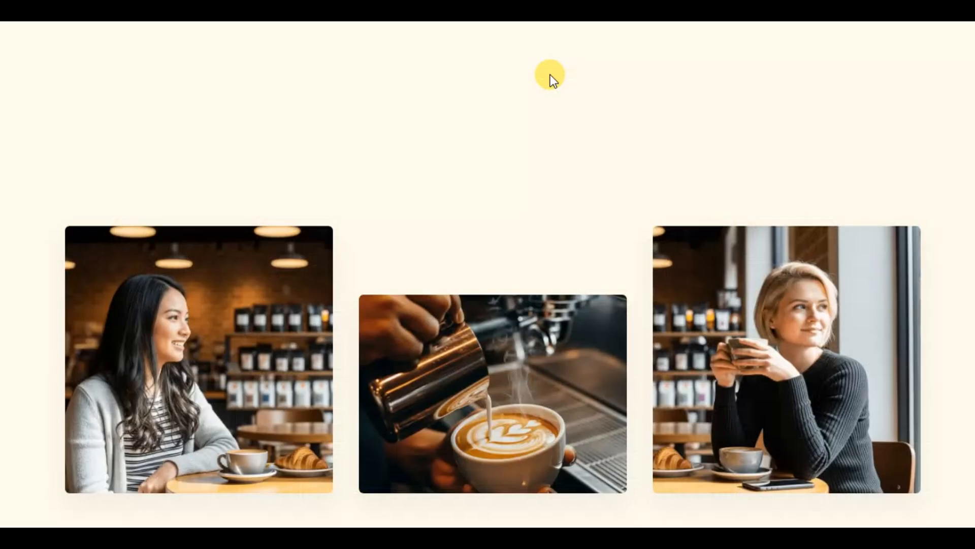
Paste the copied VistaLead coffee hero block into the page's empty block
scroll(down, 3)
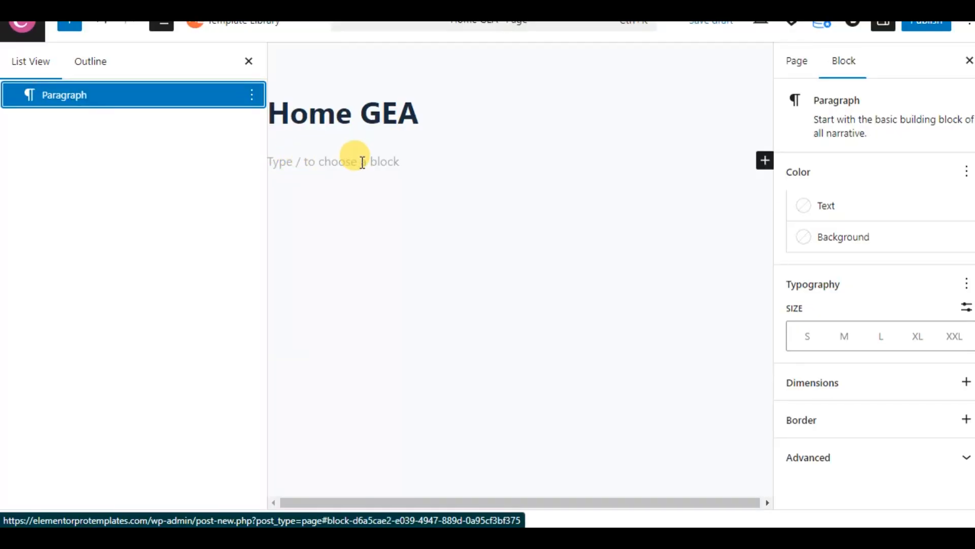
click(336, 161)
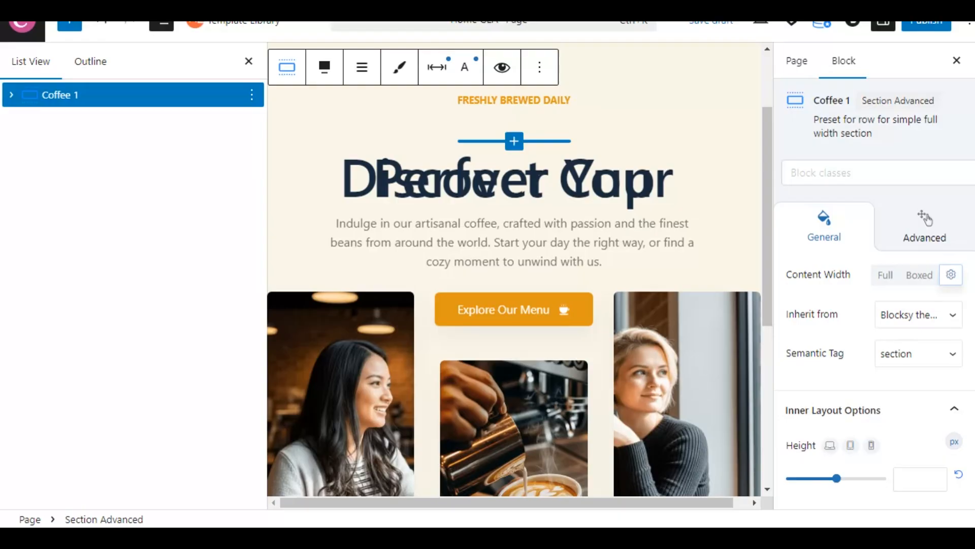
In Blocksy page settings disable the title, set content area Wide and vertical spacing Disabled
click(857, 23)
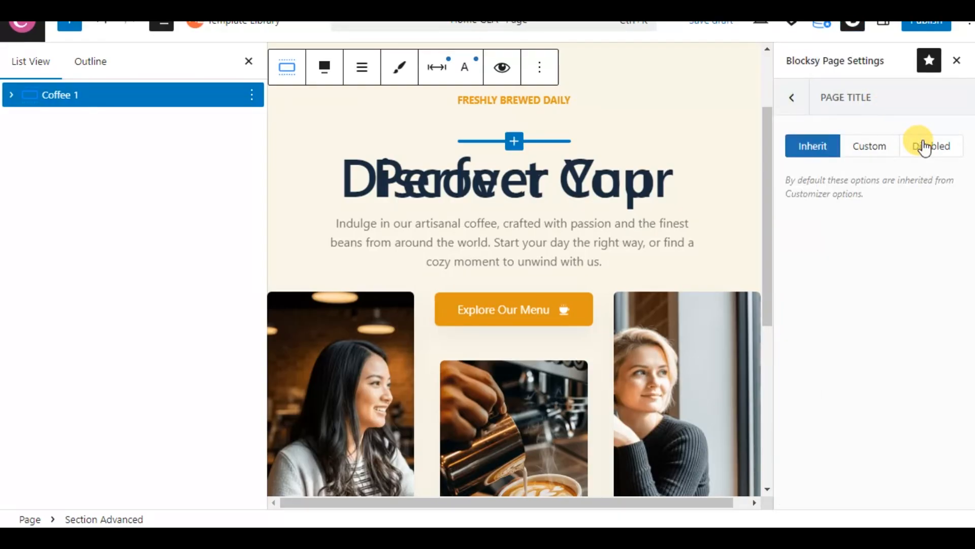
click(792, 98)
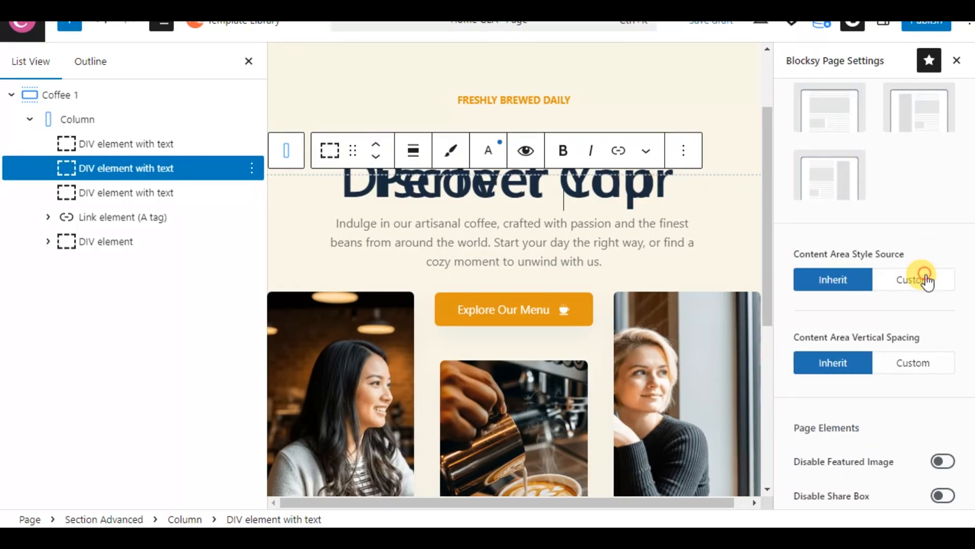
click(914, 280)
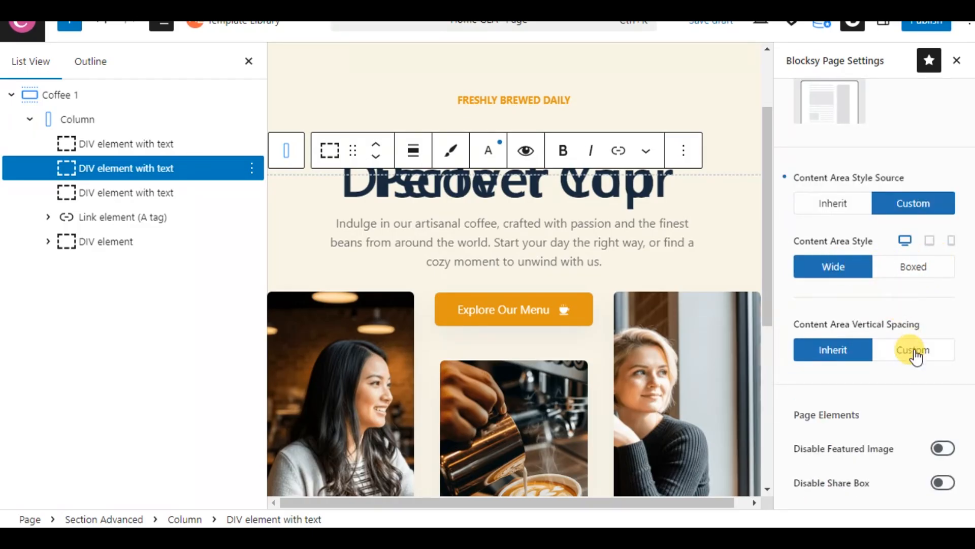
click(912, 348)
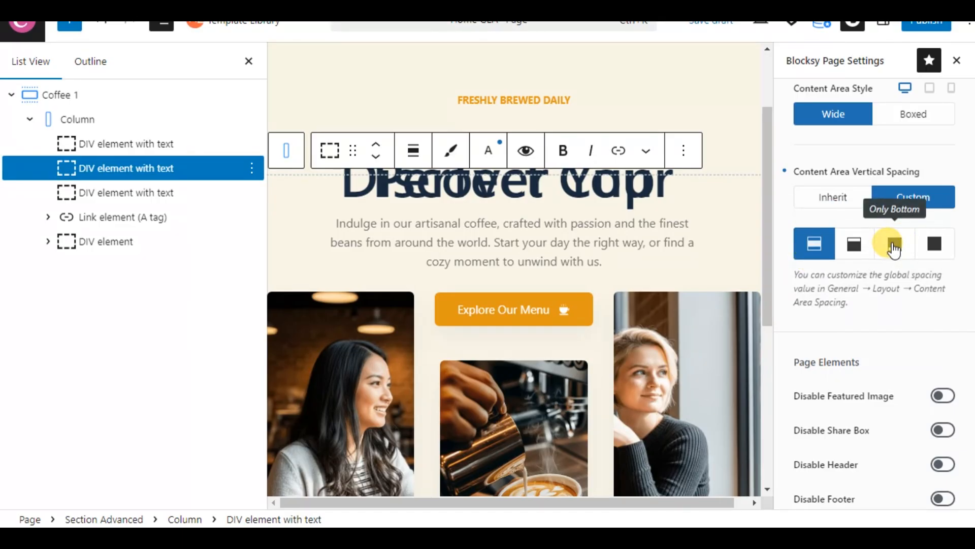
click(932, 243)
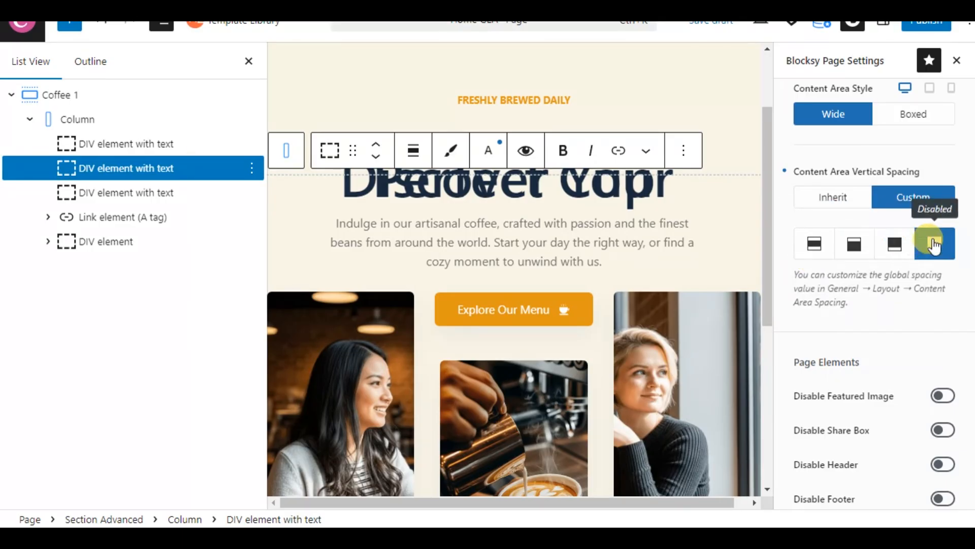
click(933, 243)
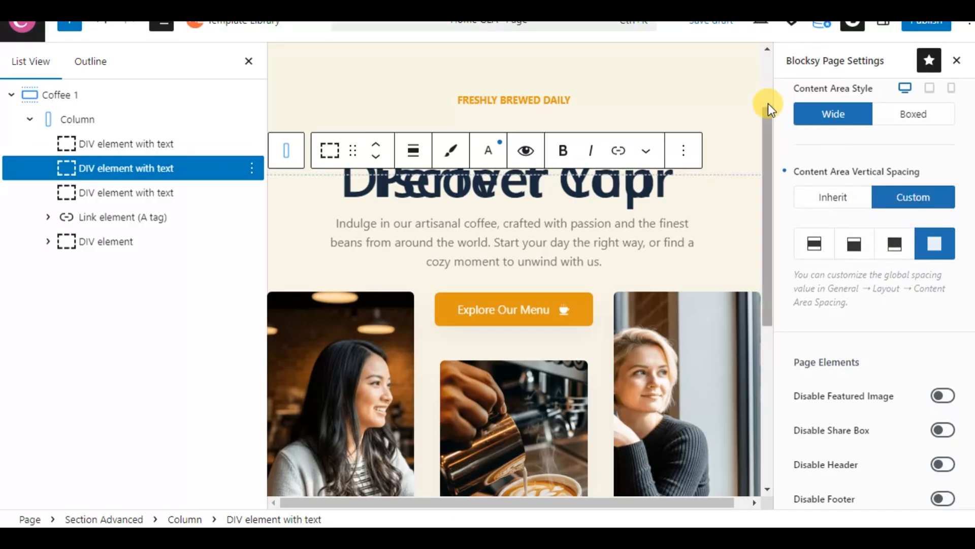
Publish the Home GEA page and dismiss the publish confirmation
click(927, 23)
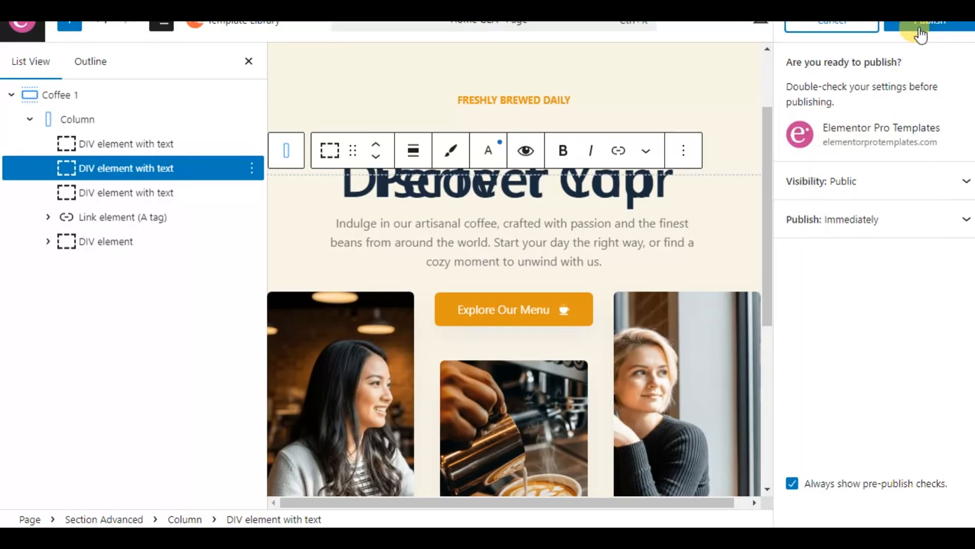
click(926, 21)
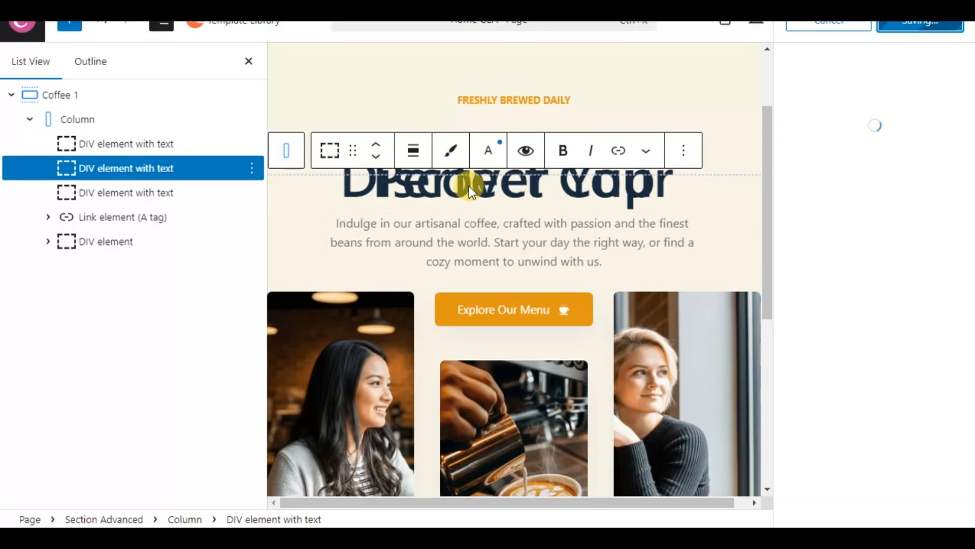
click(920, 20)
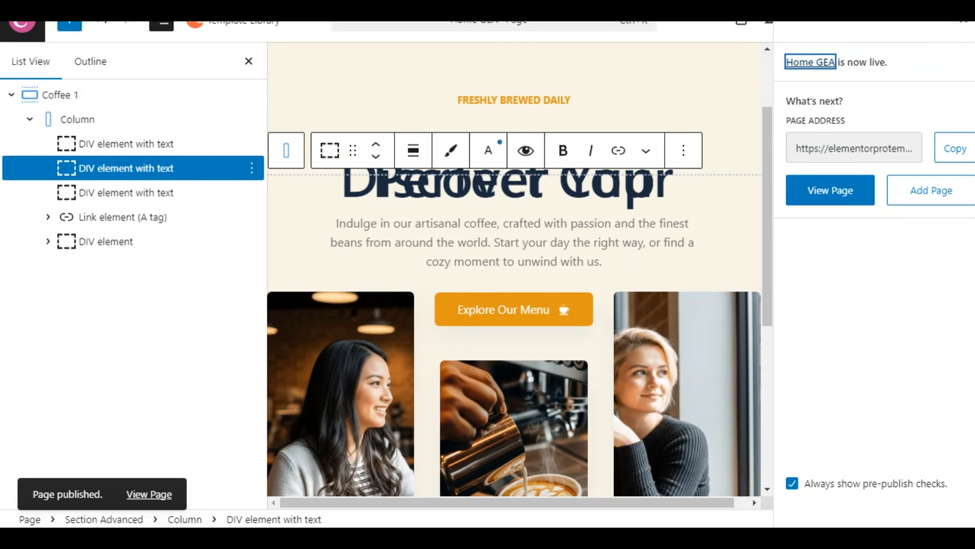
click(833, 23)
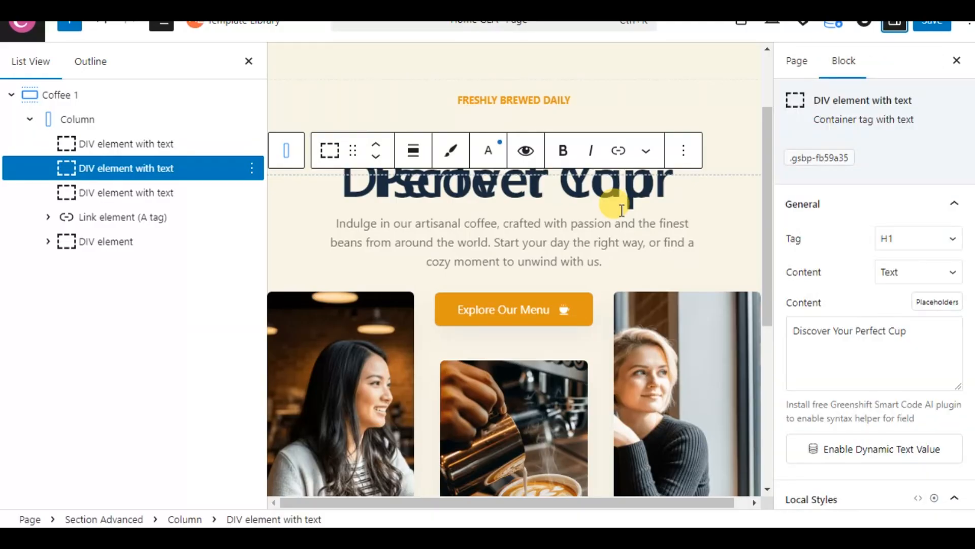
mouse_move(821, 262)
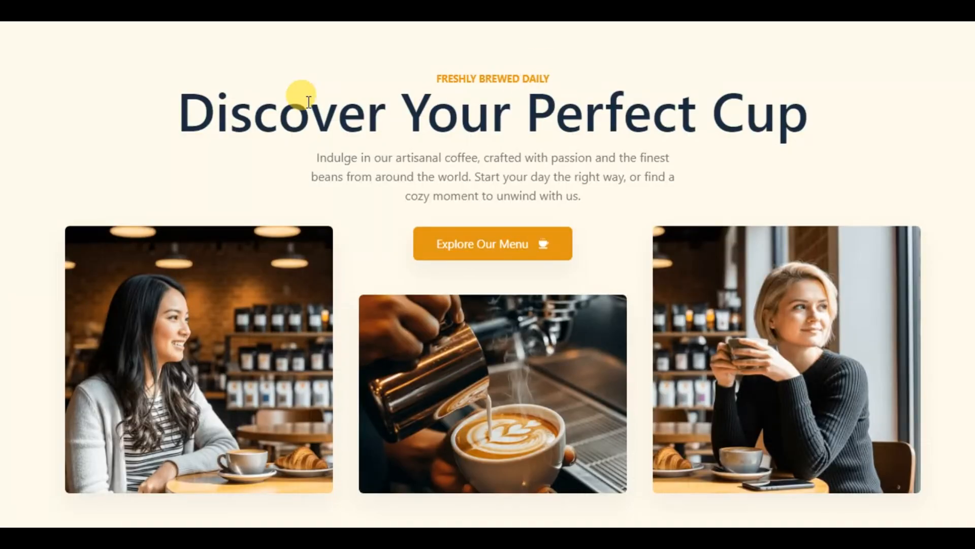
mouse_move(510, 109)
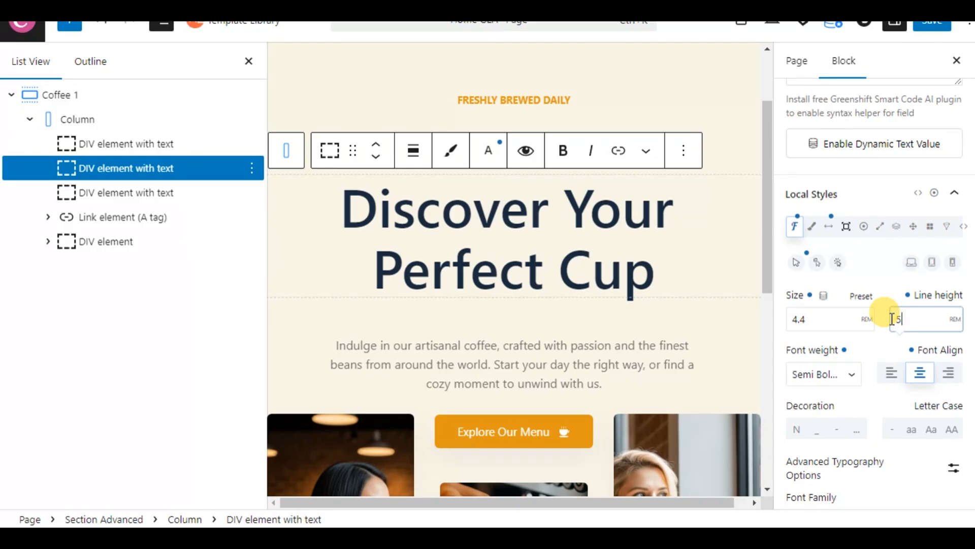
Set the H1 headline's line height to 5.1 REM
text(5.1)
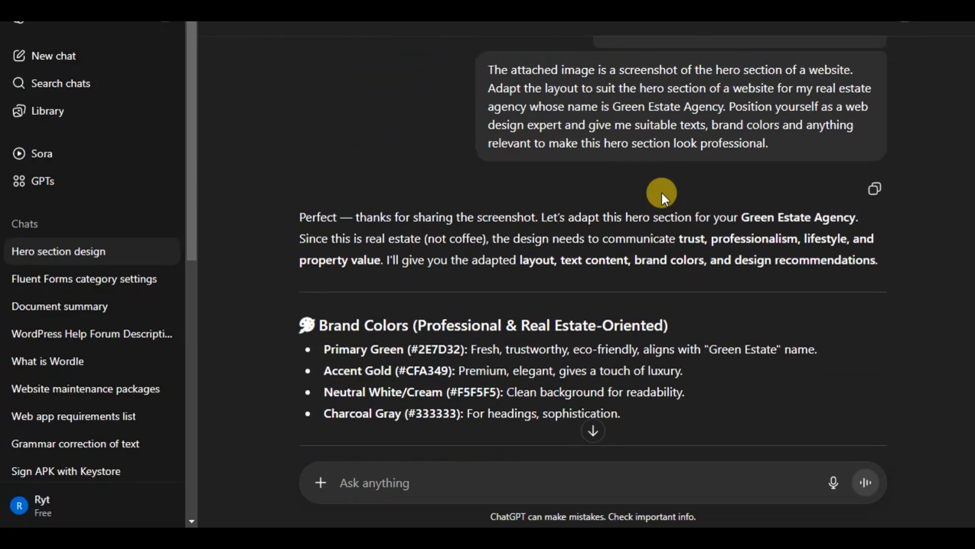
Scroll through ChatGPT's adapted hero layout, brand colours and design suggestions
scroll(down, 3)
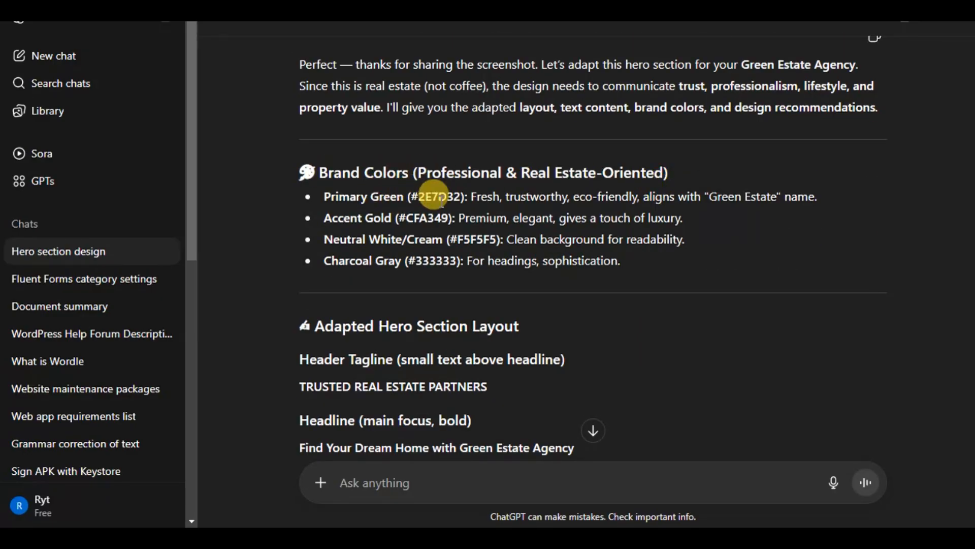
scroll(down, 3)
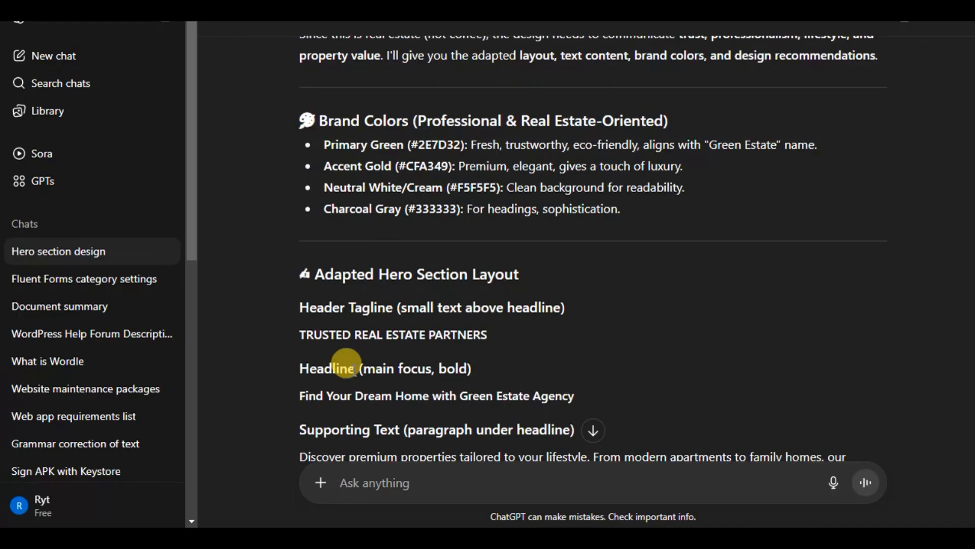
scroll(down, 3)
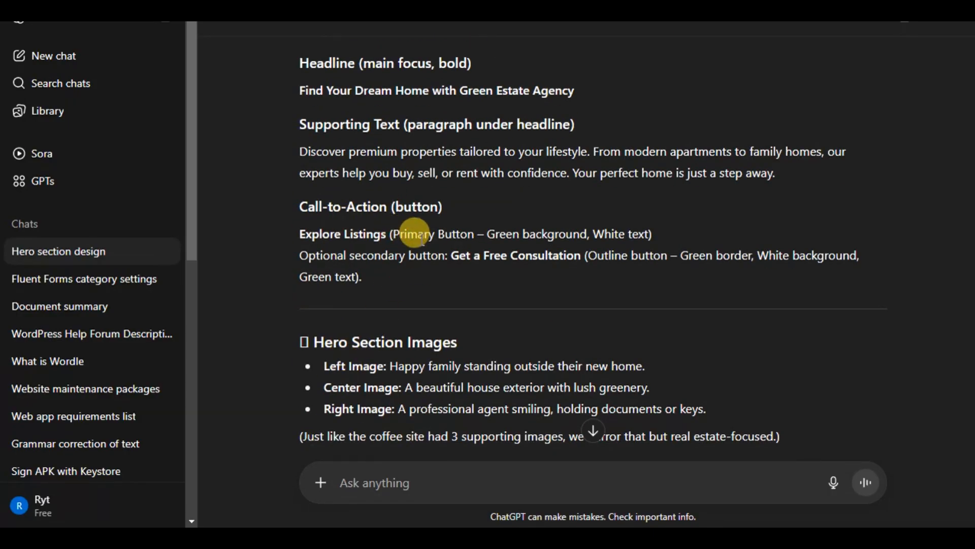
scroll(down, 3)
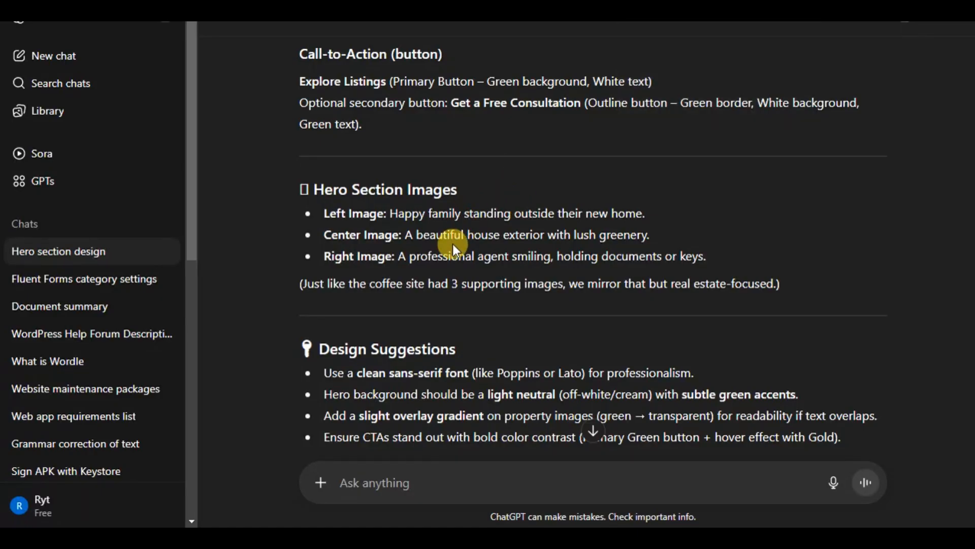
scroll(down, 3)
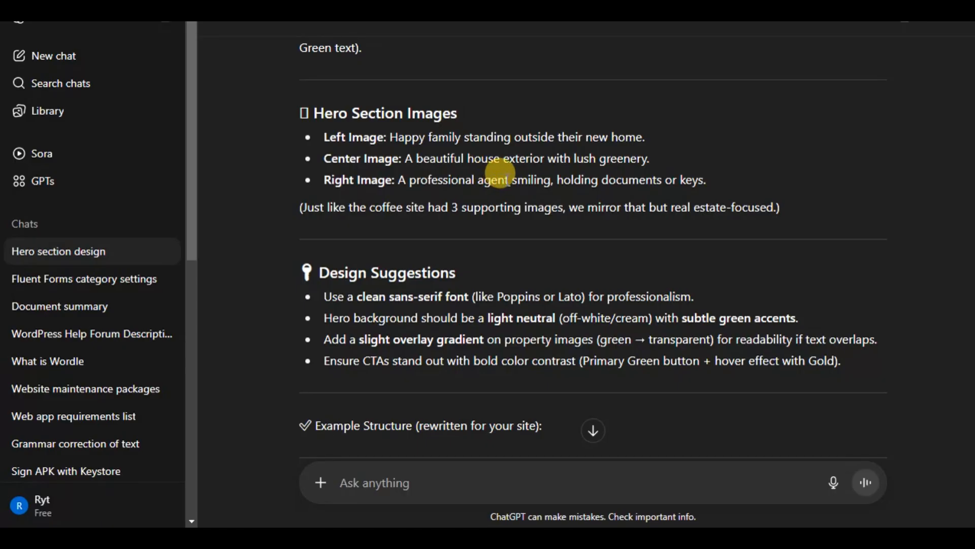
scroll(down, 3)
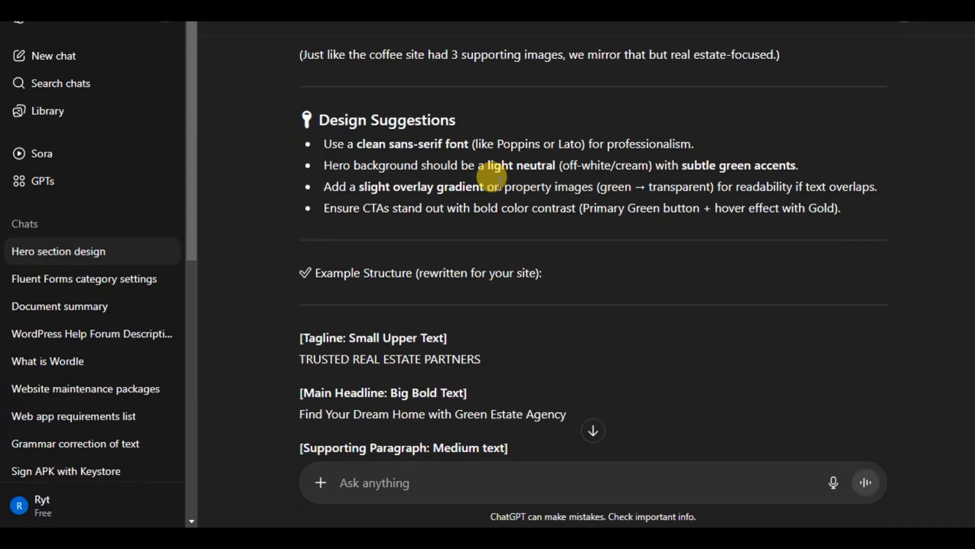
mouse_move(369, 143)
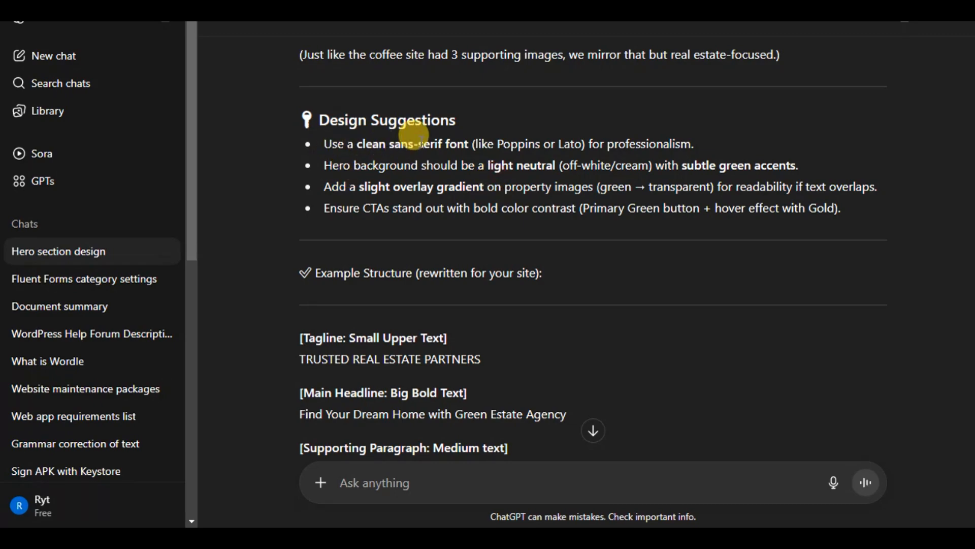
mouse_move(510, 137)
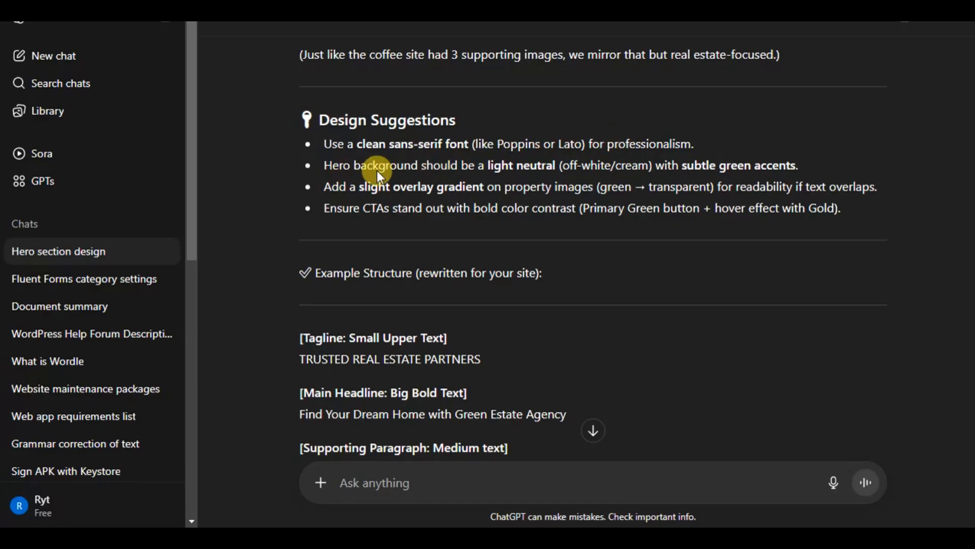
mouse_move(398, 196)
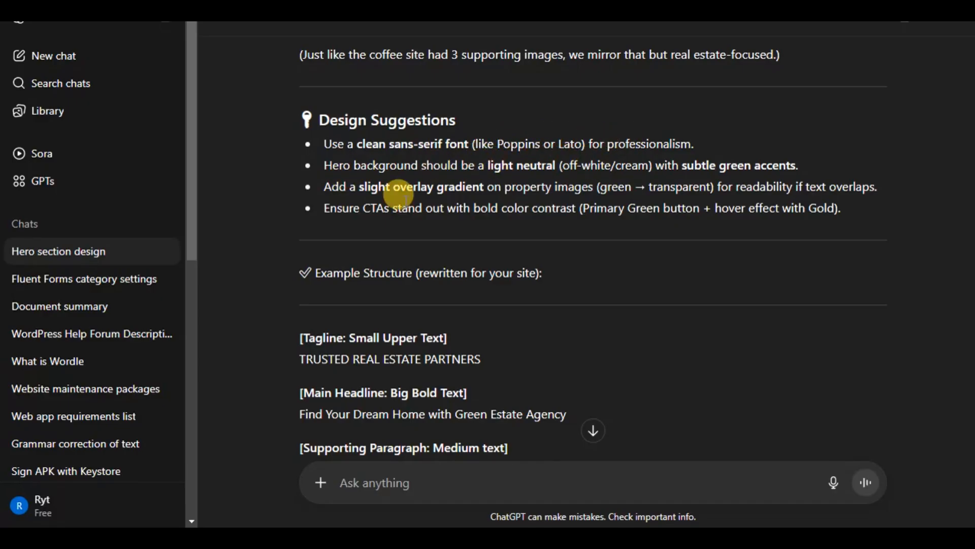
mouse_move(615, 186)
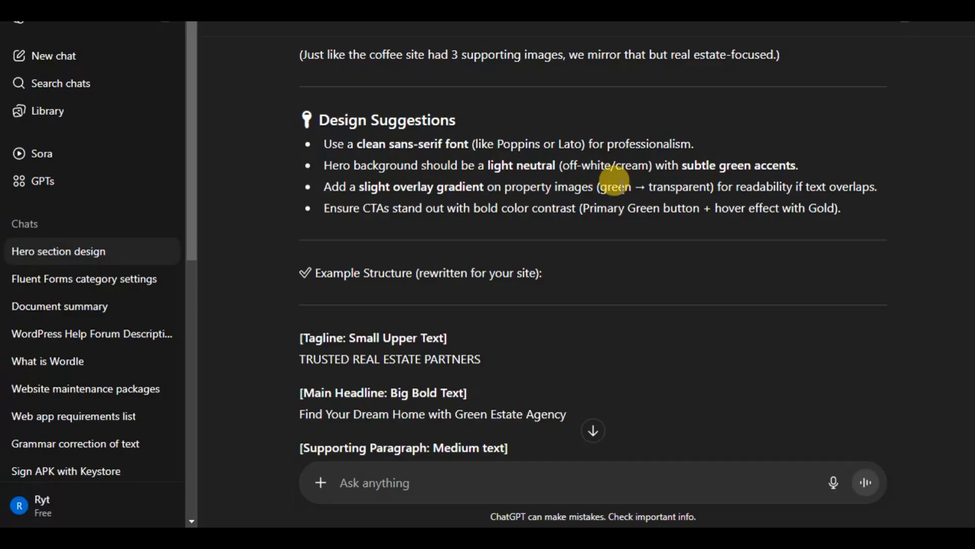
scroll(down, 3)
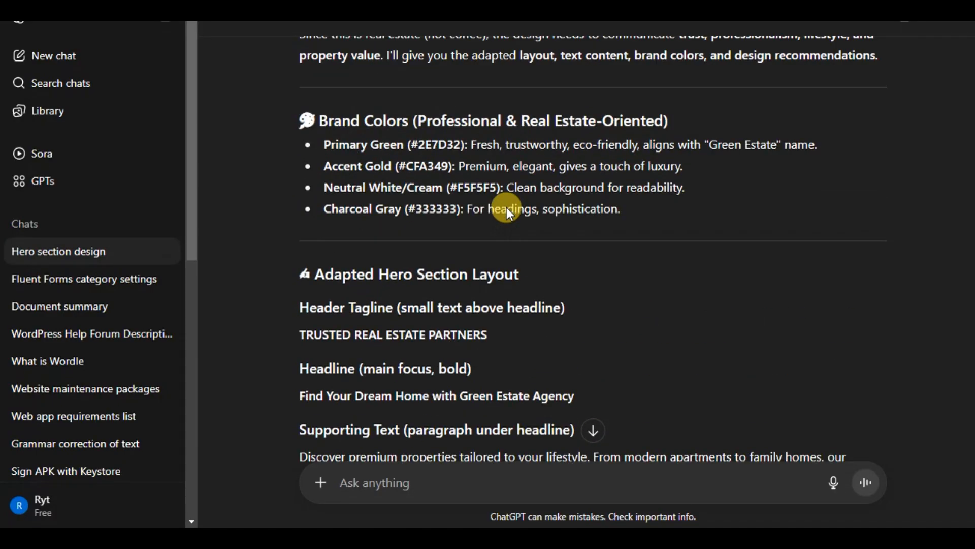
scroll(down, 3)
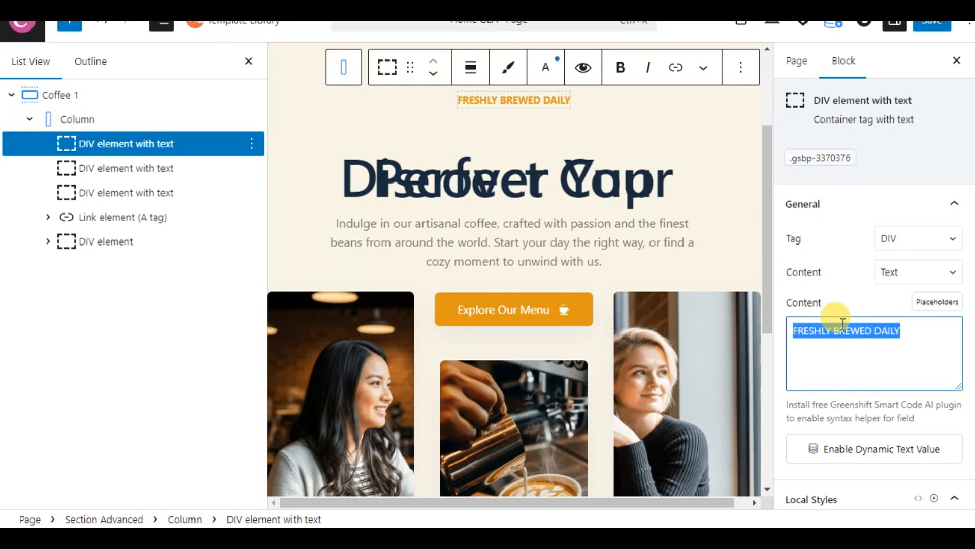
Enter the tagline 'TRUSTED REAL ESTATE PARTNERS' and copy ChatGPT's suggested headline for the hero
text(TRUSTED REAL ESTATE PARTNERS)
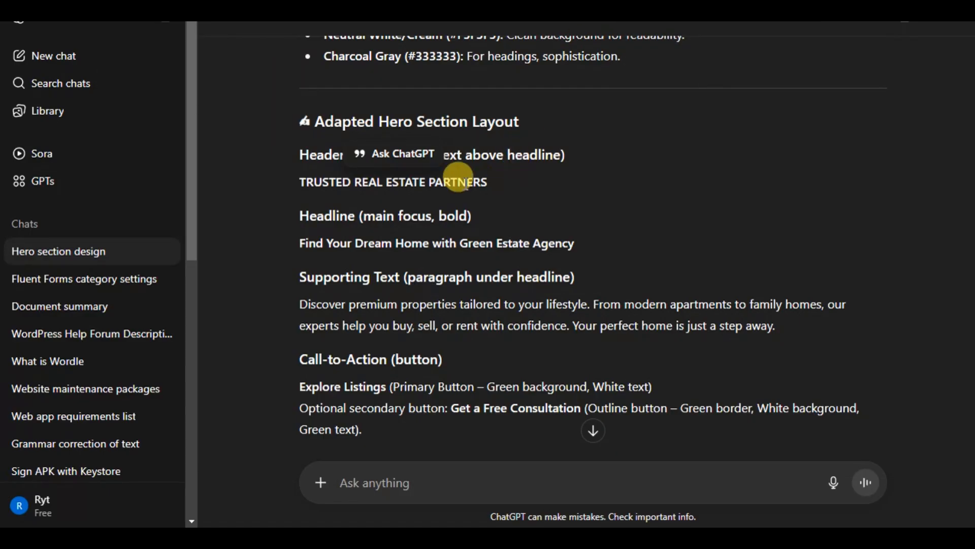
mouse_move(406, 228)
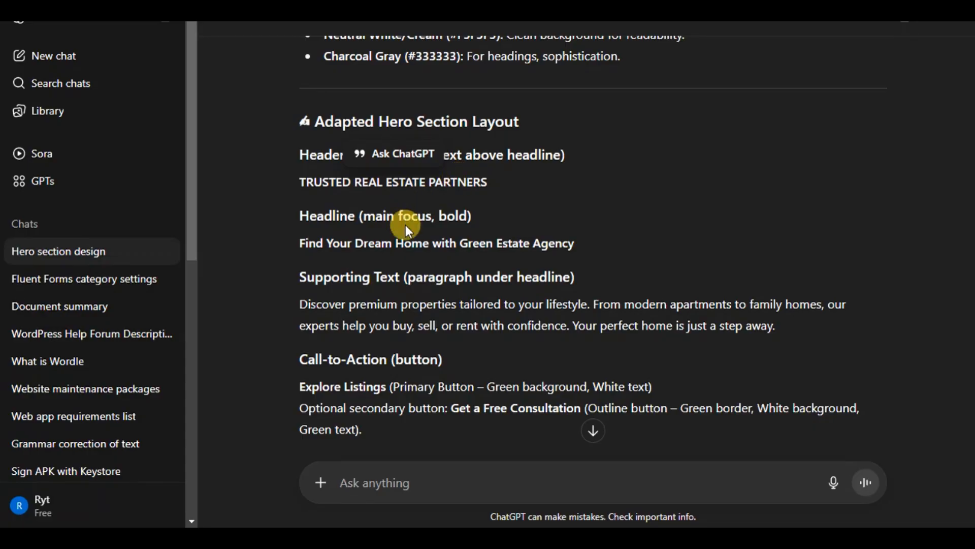
right_click(407, 242)
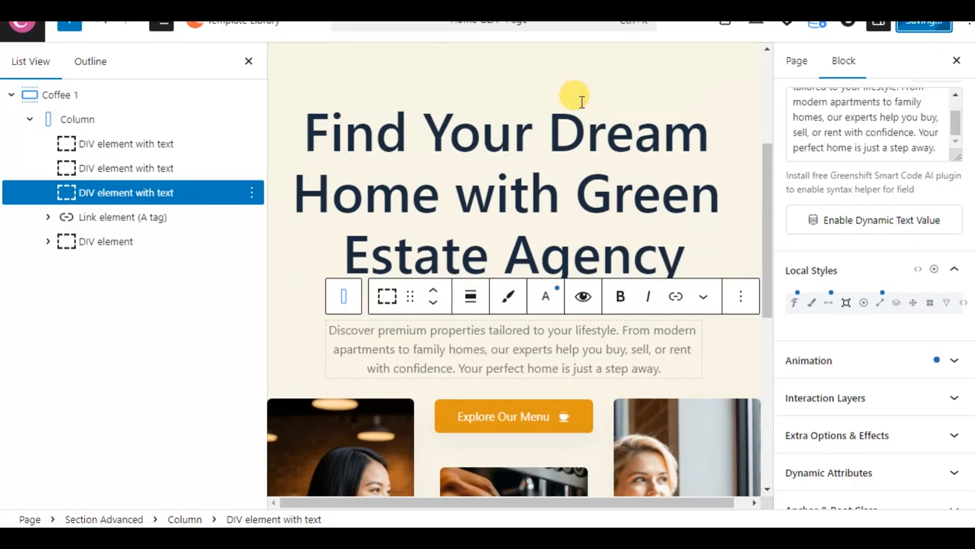
scroll(down, 3)
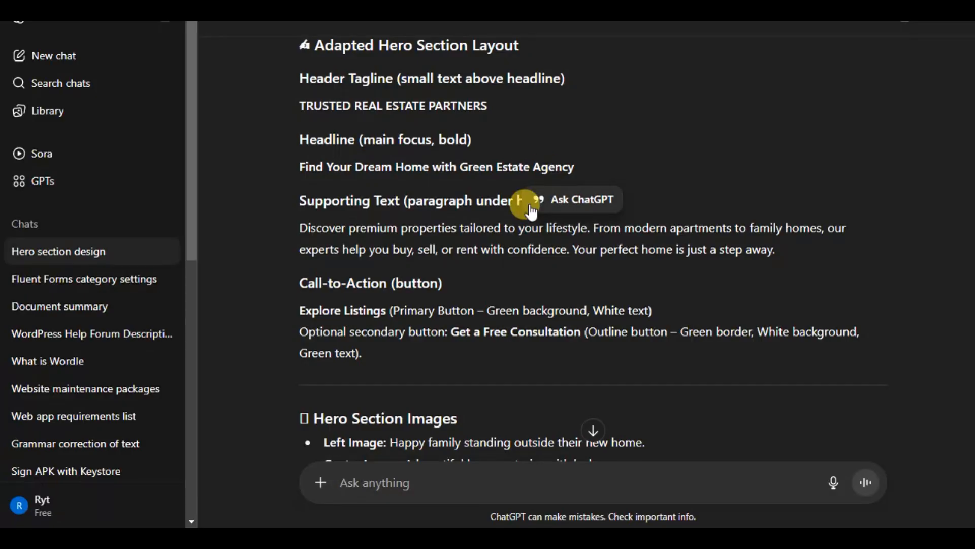
scroll(down, 3)
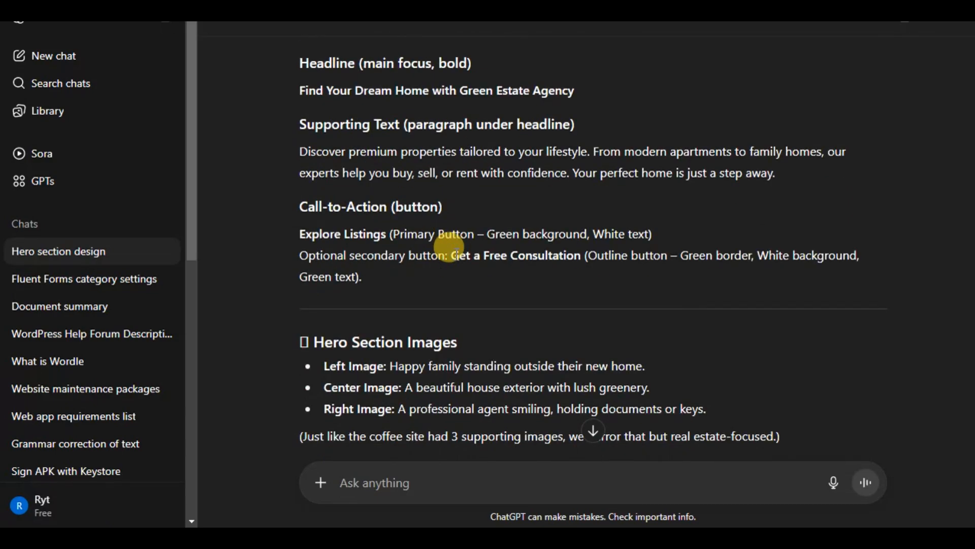
scroll(down, 3)
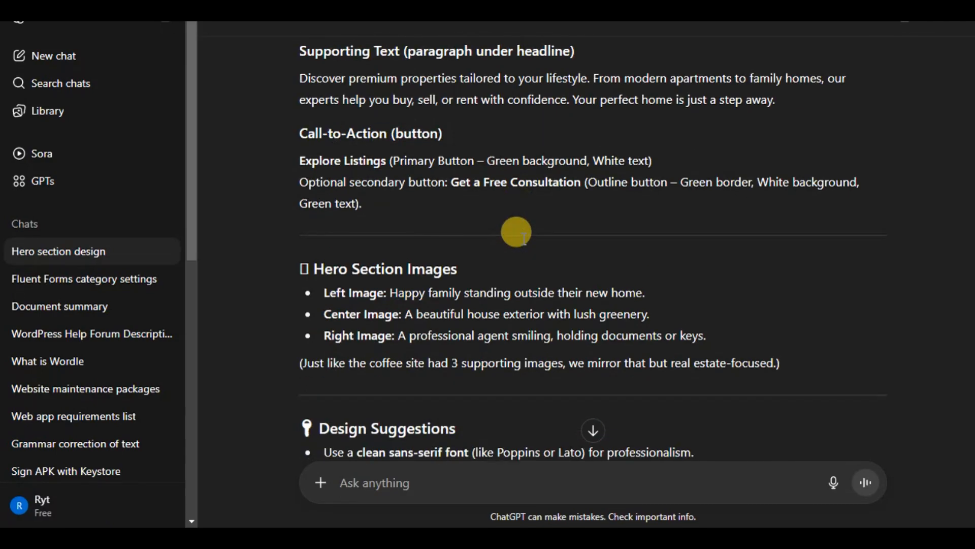
scroll(down, 3)
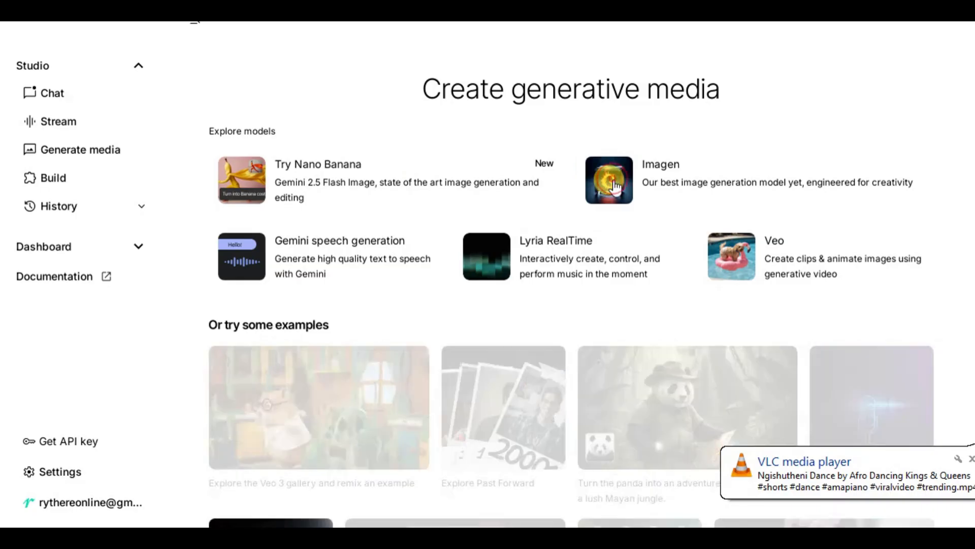
Run Imagen 4 Ultra on the prompt 'Happy family standing outside their new home.'
click(608, 181)
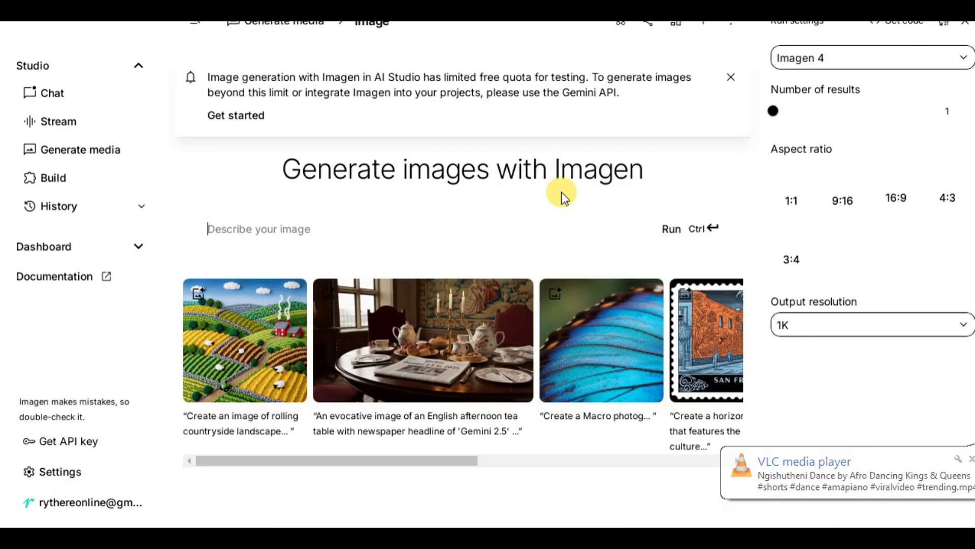
click(871, 57)
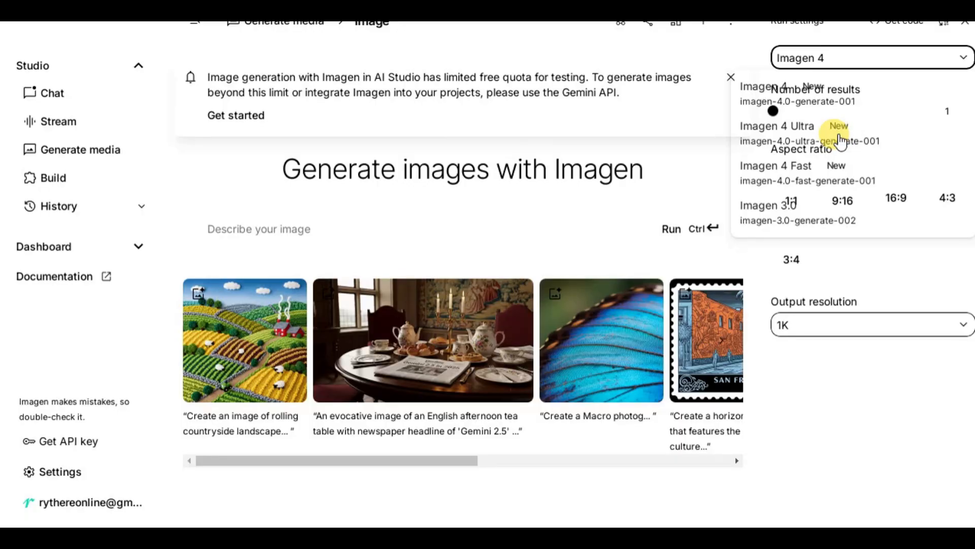
click(775, 126)
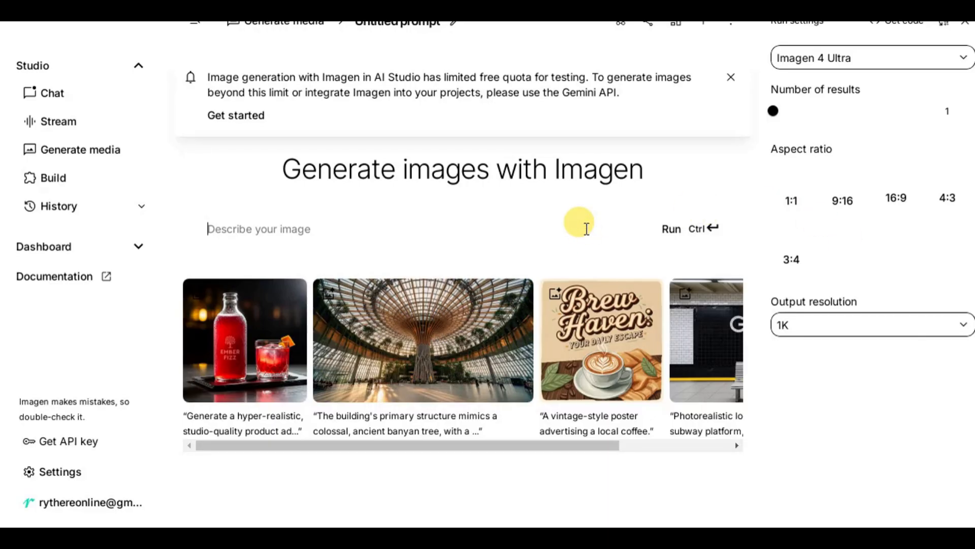
text(Happy family standing outside their new home.)
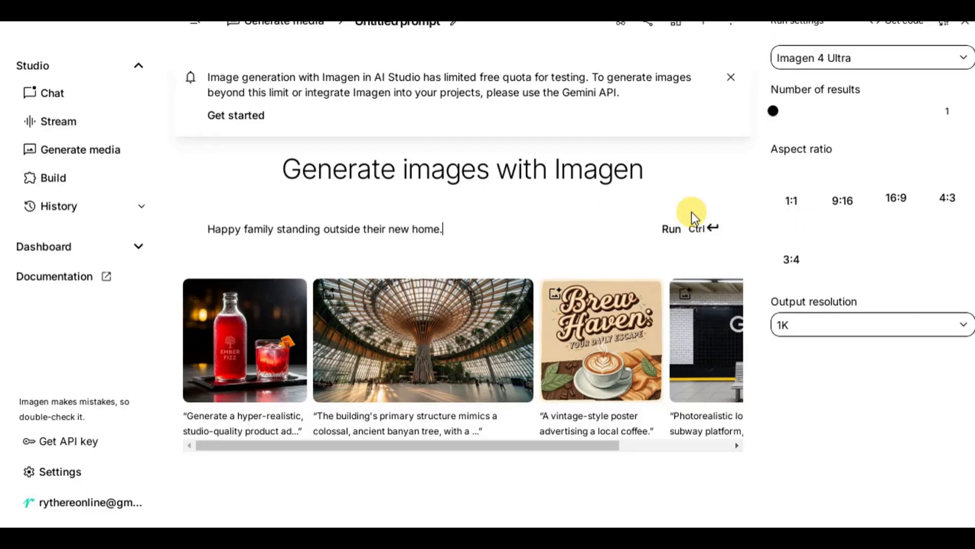
click(671, 229)
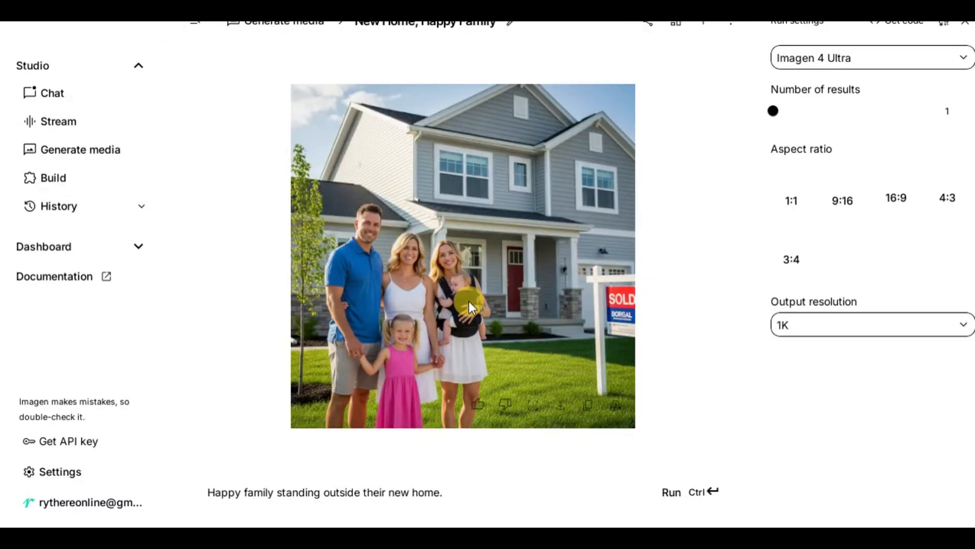
mouse_move(509, 264)
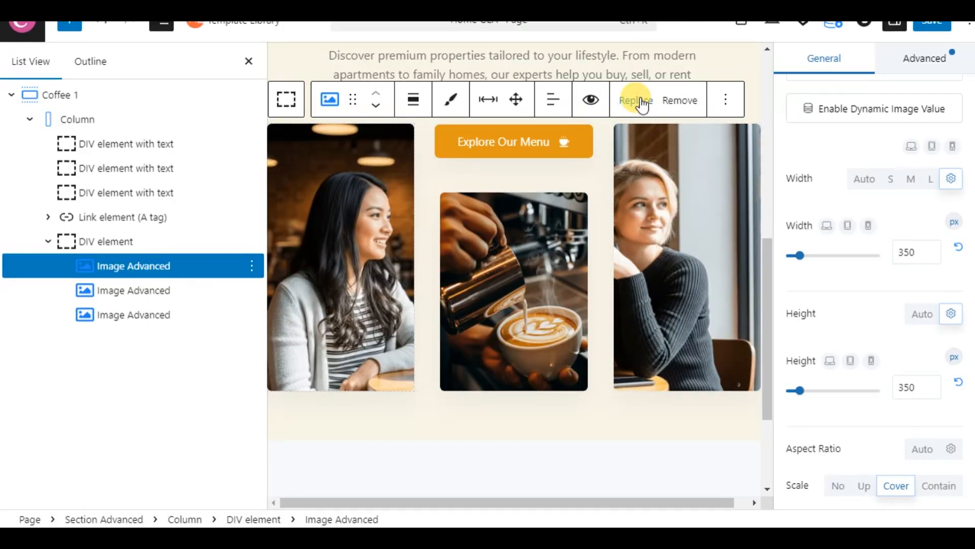
mouse_move(367, 267)
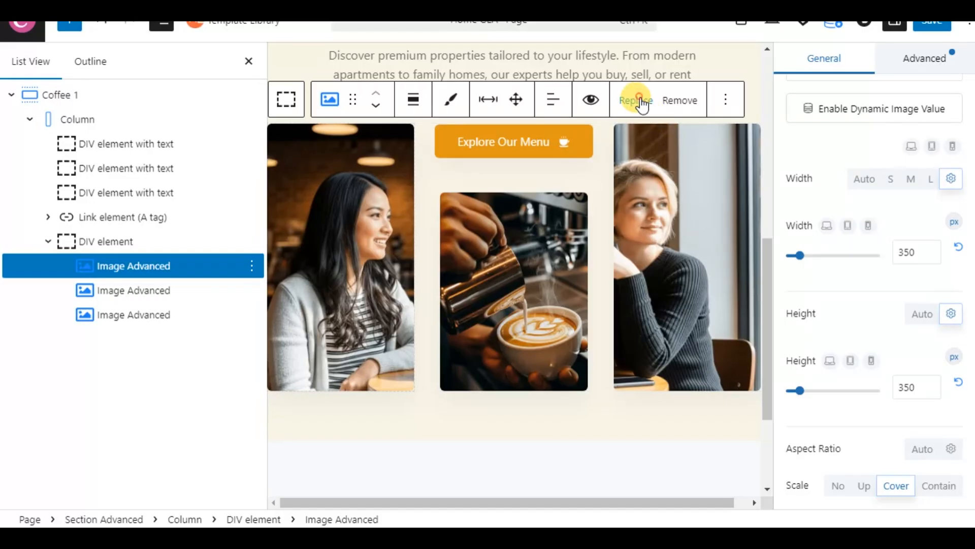
Replace the left coffee photo with the modern villa image from the Media Library
click(636, 100)
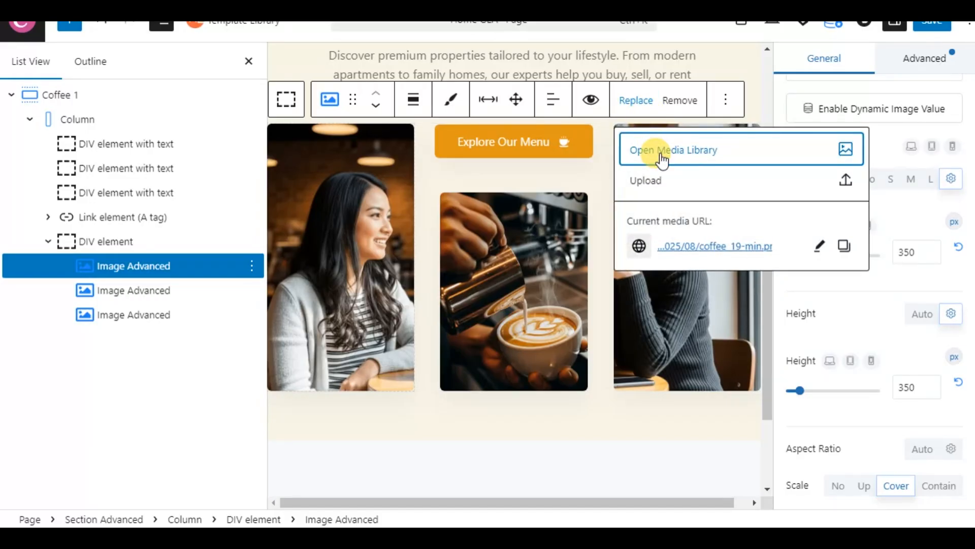
click(674, 150)
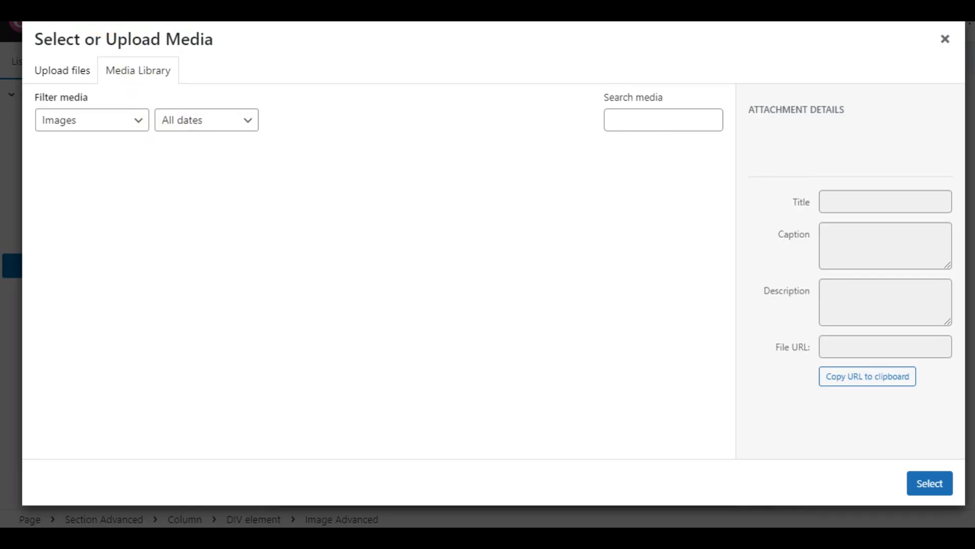
click(85, 197)
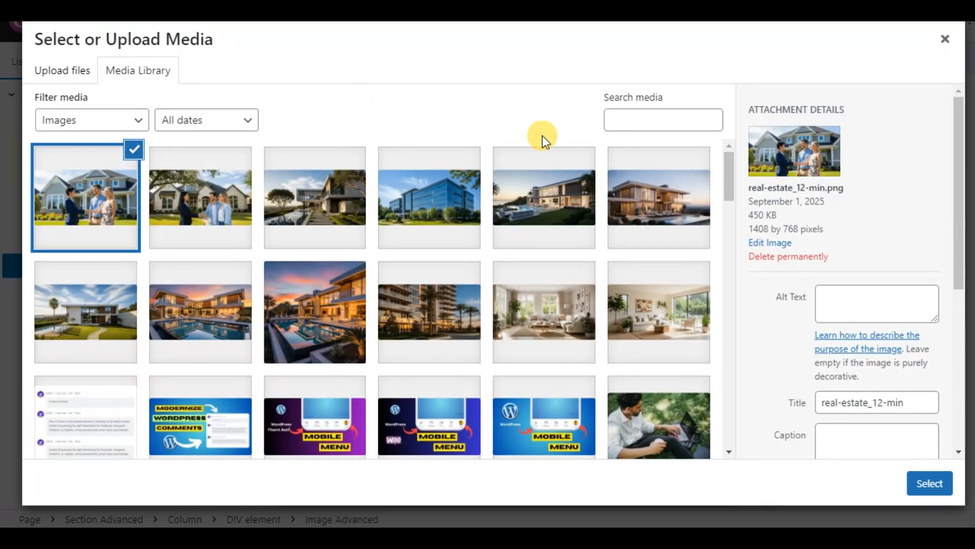
click(542, 197)
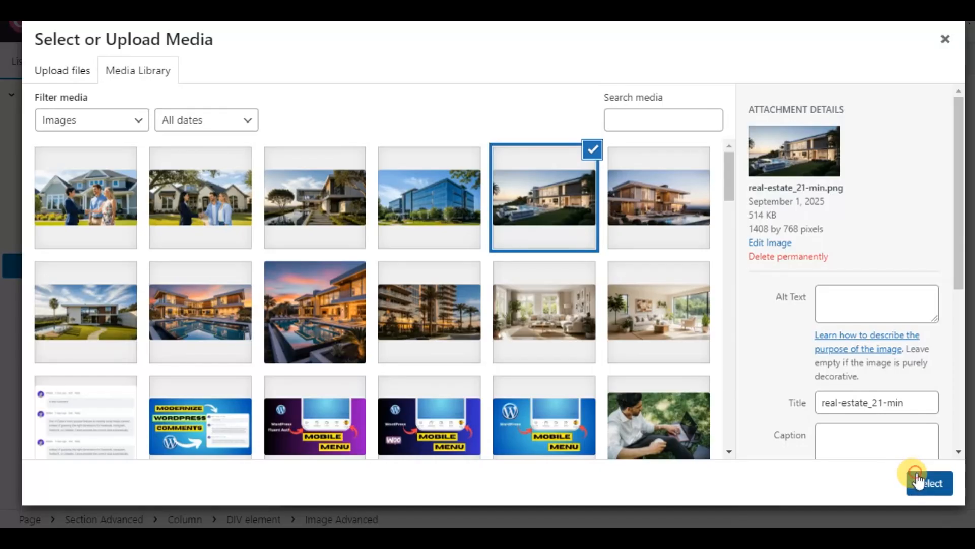
click(929, 482)
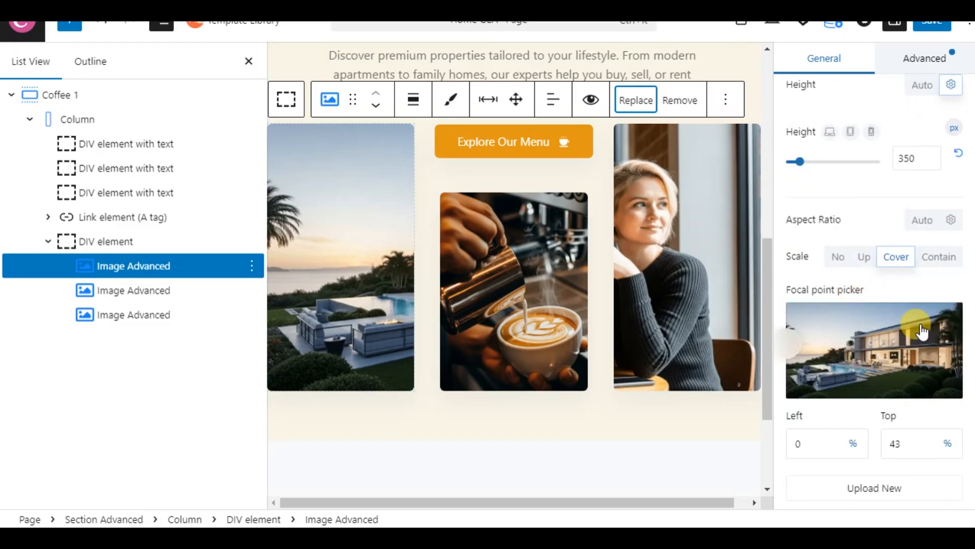
Shift the villa image's focal point toward its right side, save the page and preview it
drag(923, 331, 958, 301)
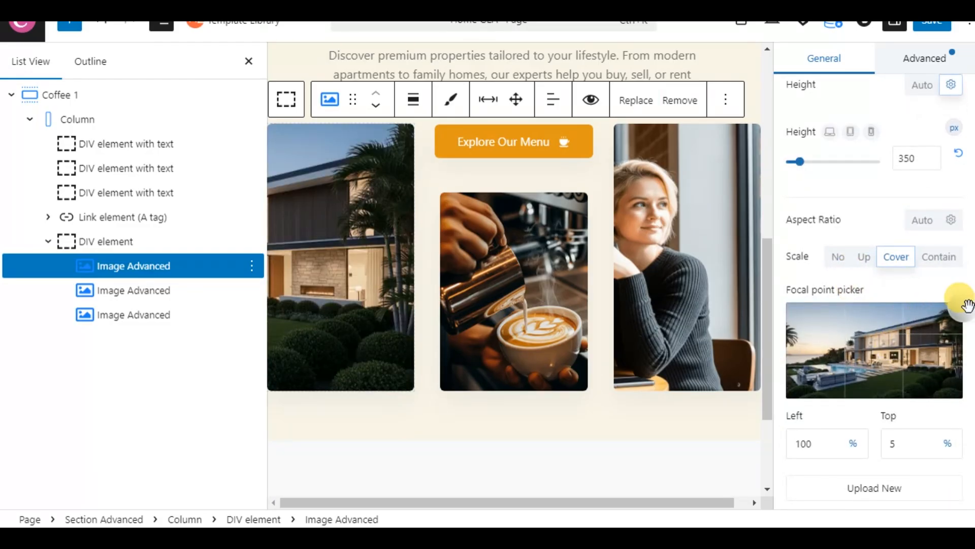
drag(960, 314, 941, 323)
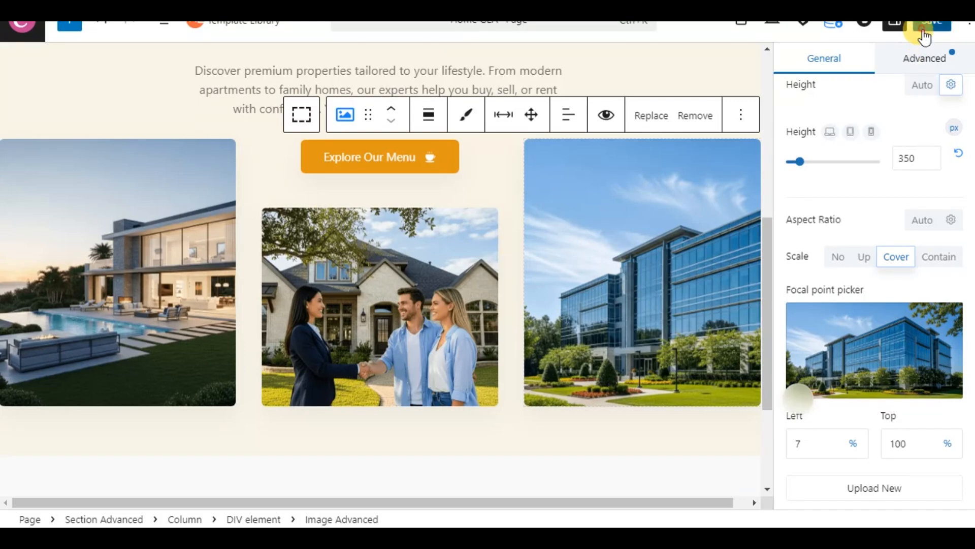
click(924, 21)
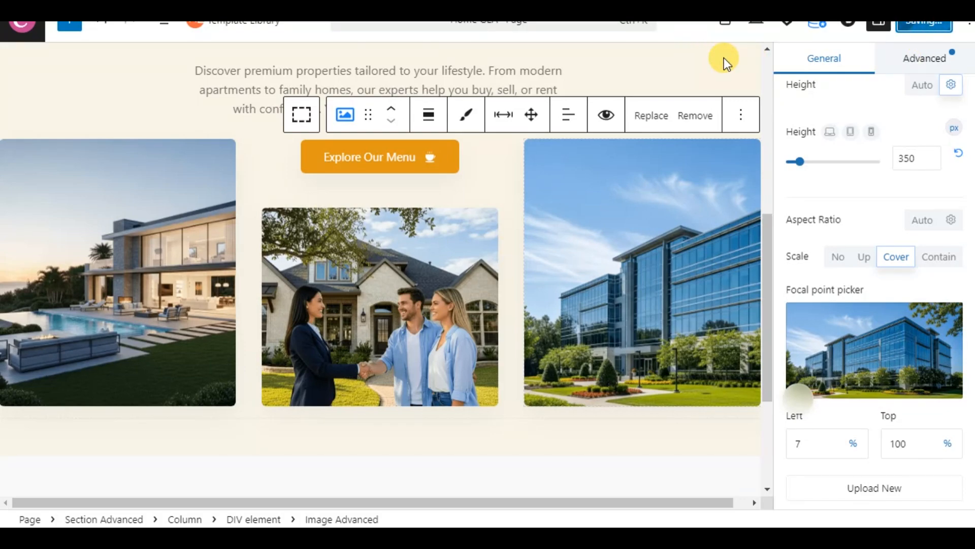
click(924, 20)
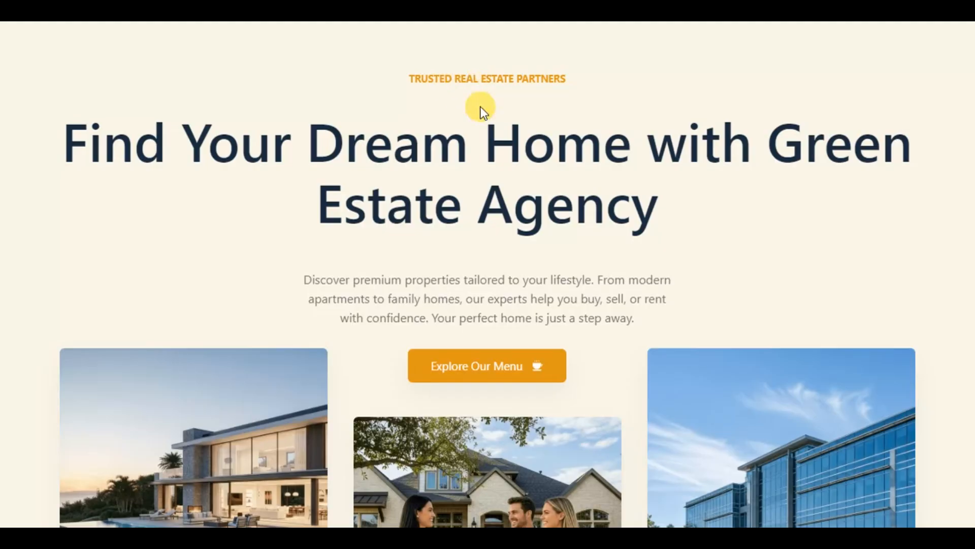
Scroll the page preview to inspect the finished real estate hero section
scroll(down, 3)
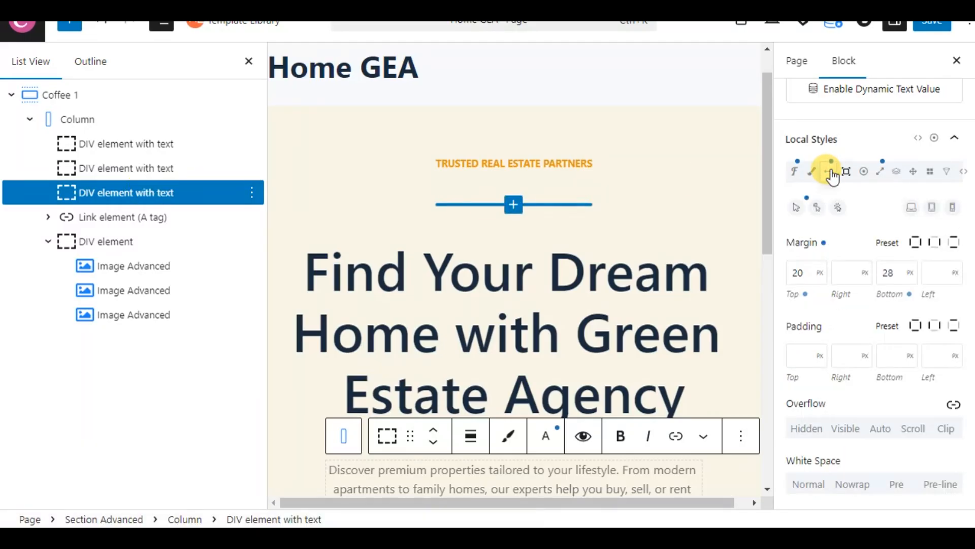
Give the supporting paragraph a 50 px top margin in Local Styles > Spacing
click(829, 170)
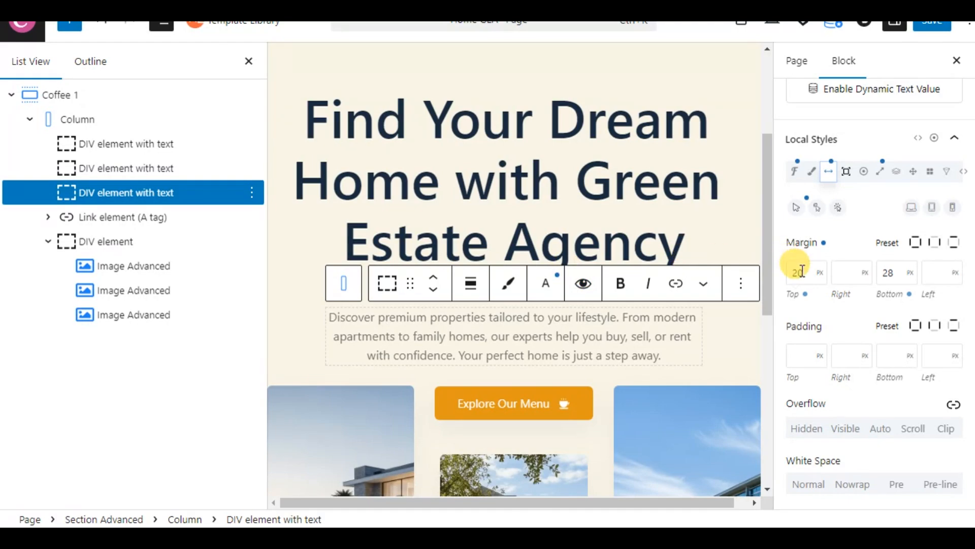
text(5)
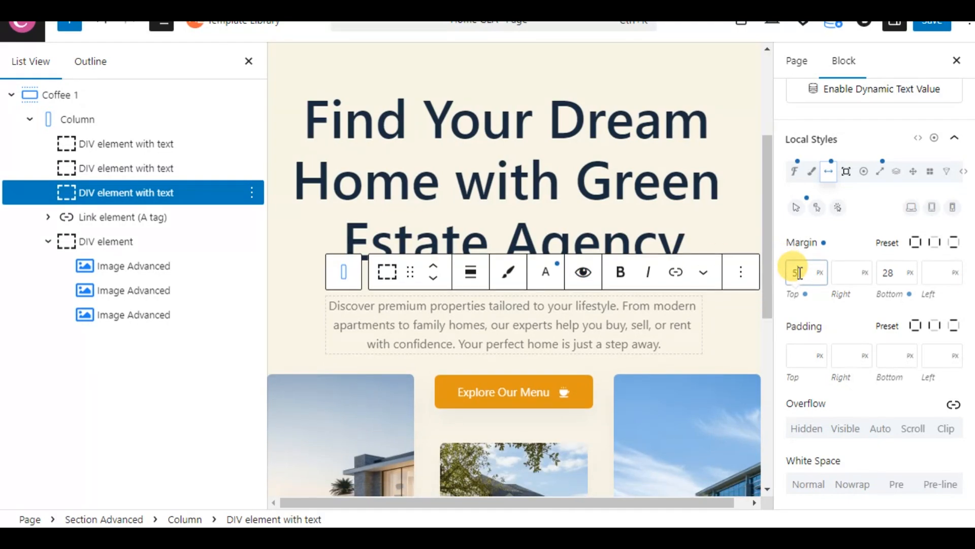
text(0)
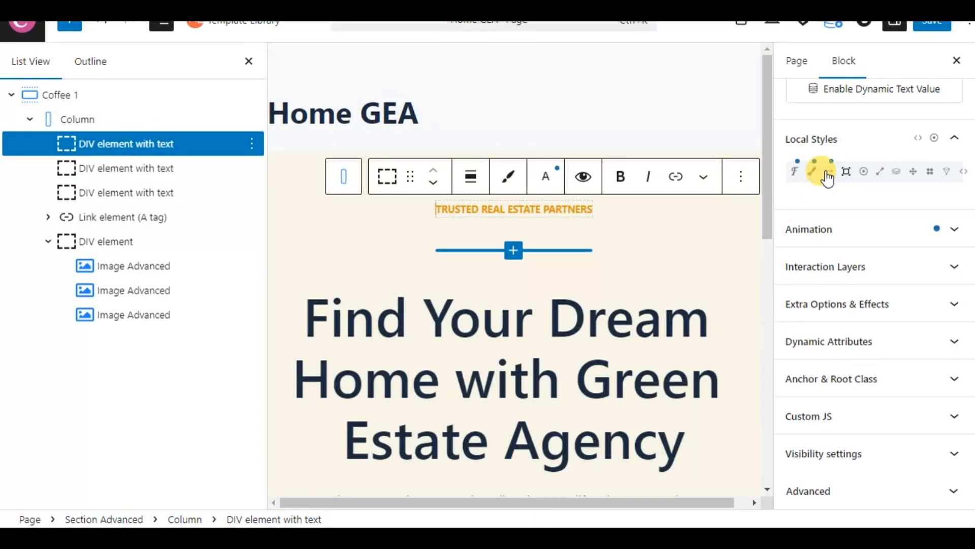
Review the tagline's spacing settings and the headline's typography font size
click(828, 171)
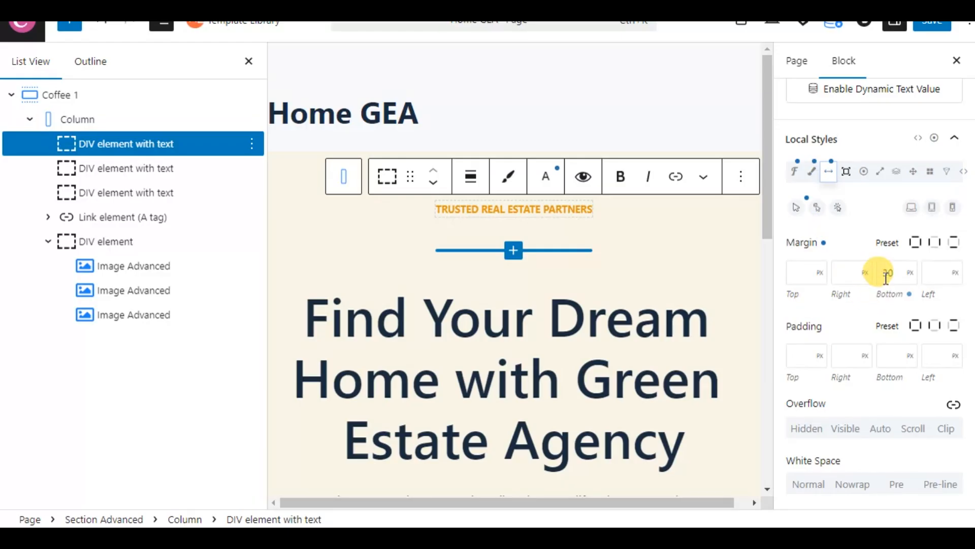
click(888, 272)
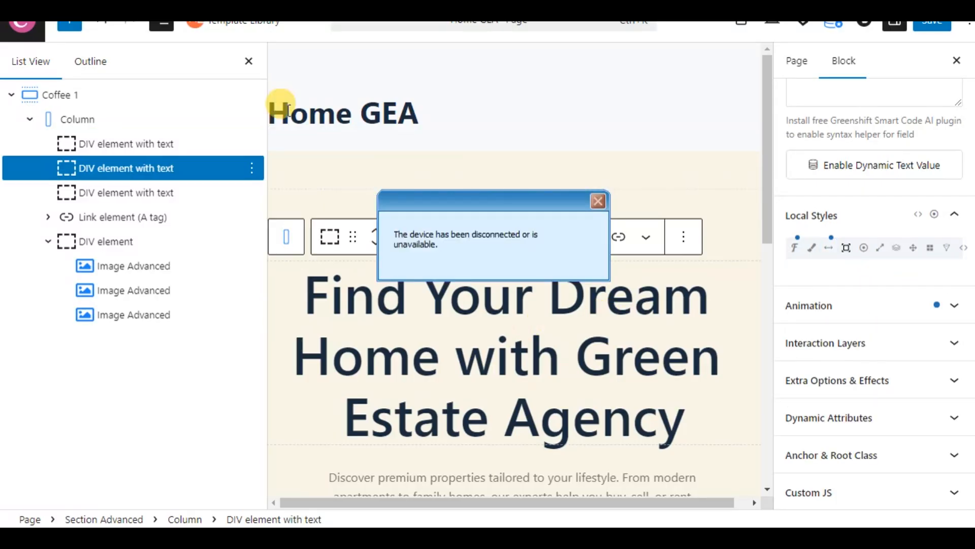
click(597, 202)
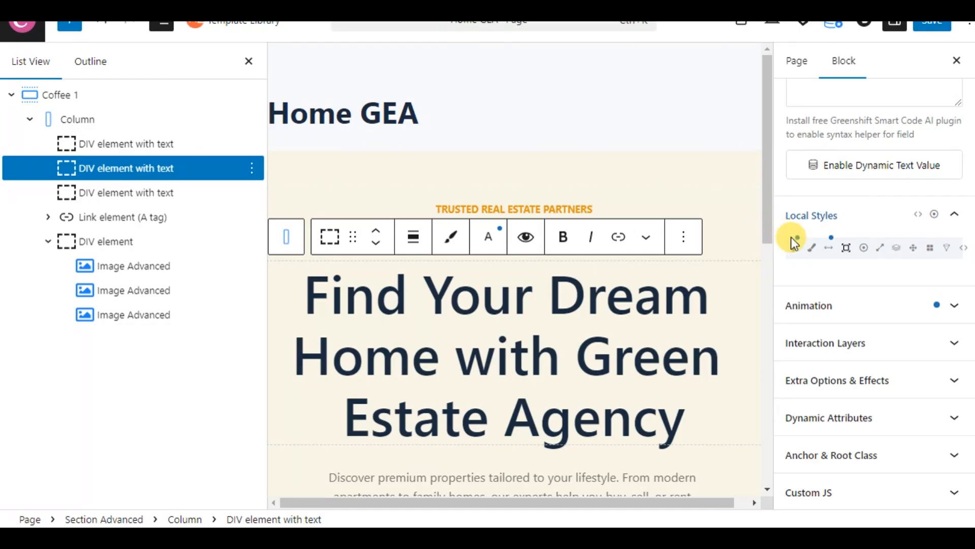
click(794, 247)
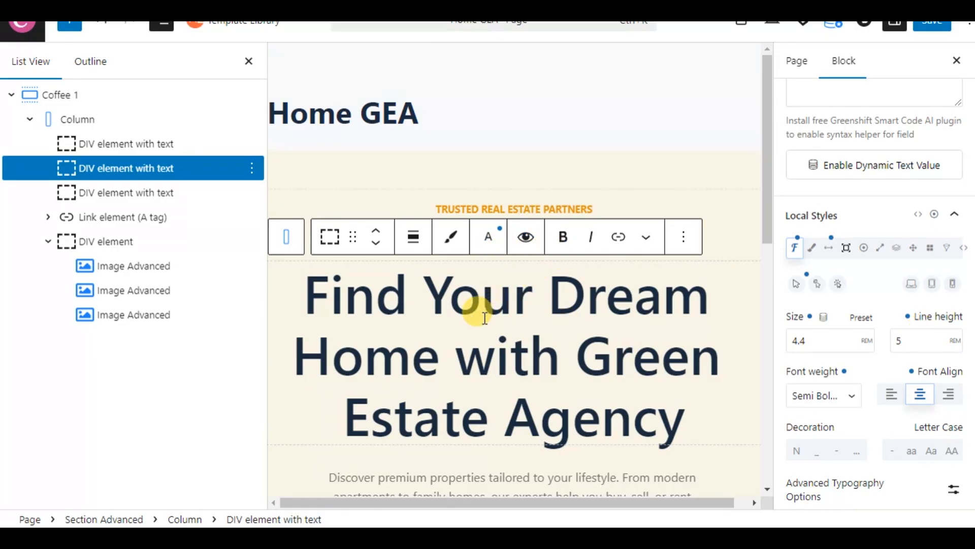
scroll(down, 3)
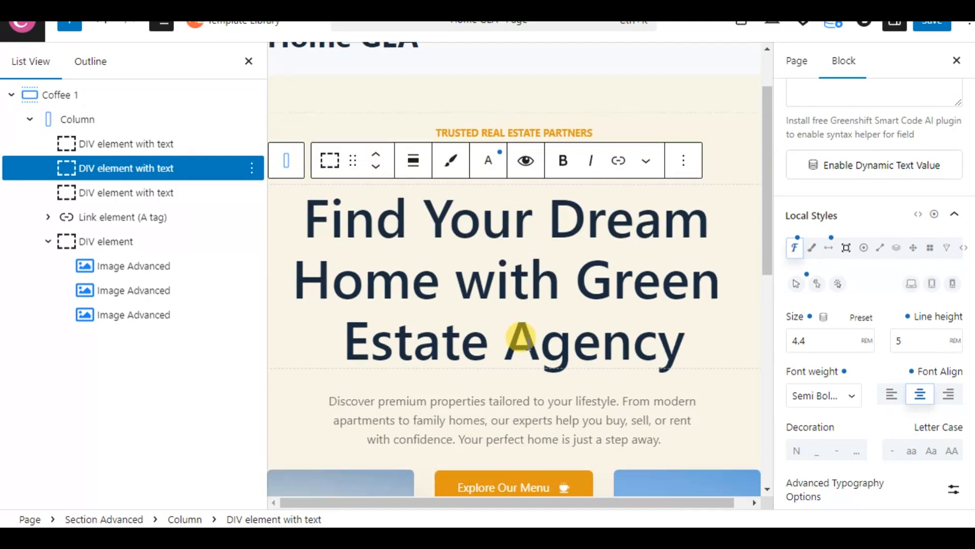
mouse_move(530, 416)
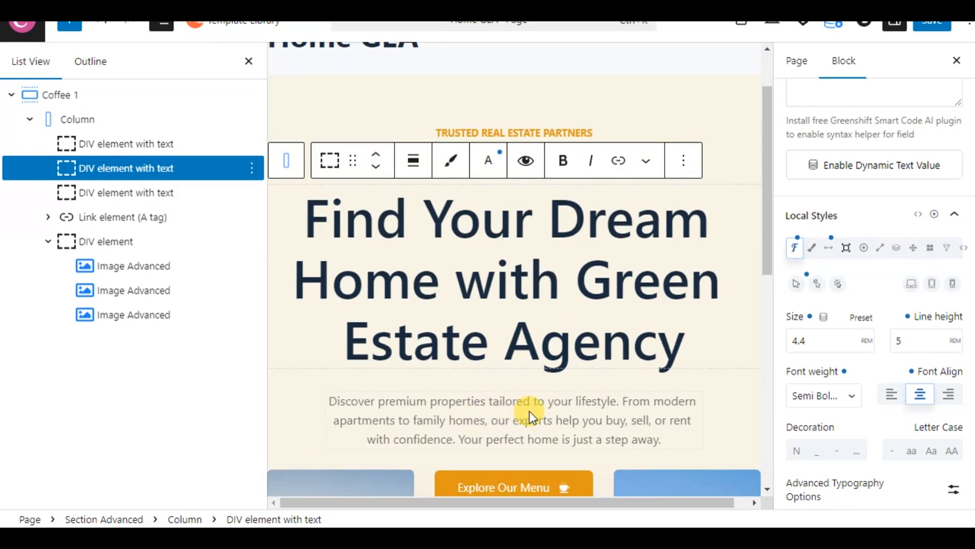
mouse_move(571, 283)
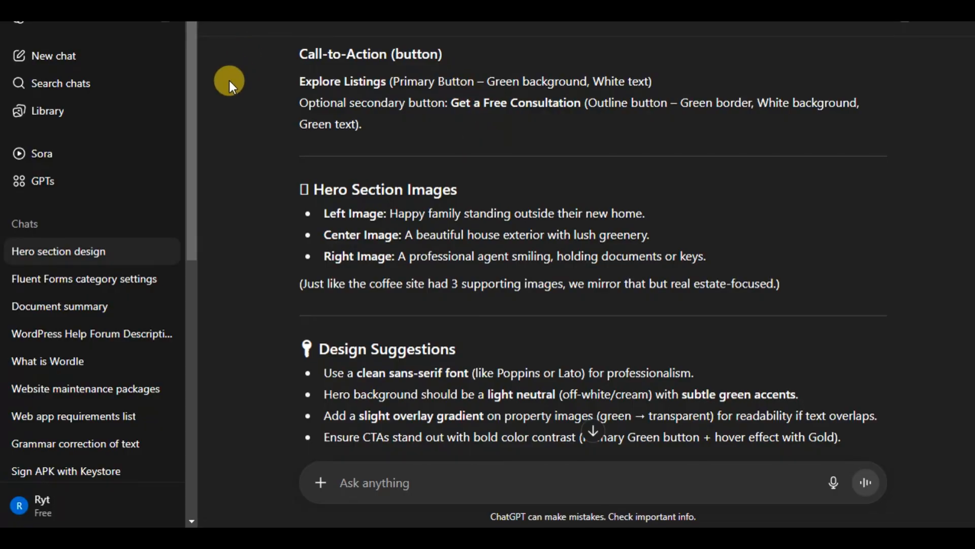
Copy the neutral #F5F5F5 background shade from ChatGPT's Brand Colors list
scroll(up, 3)
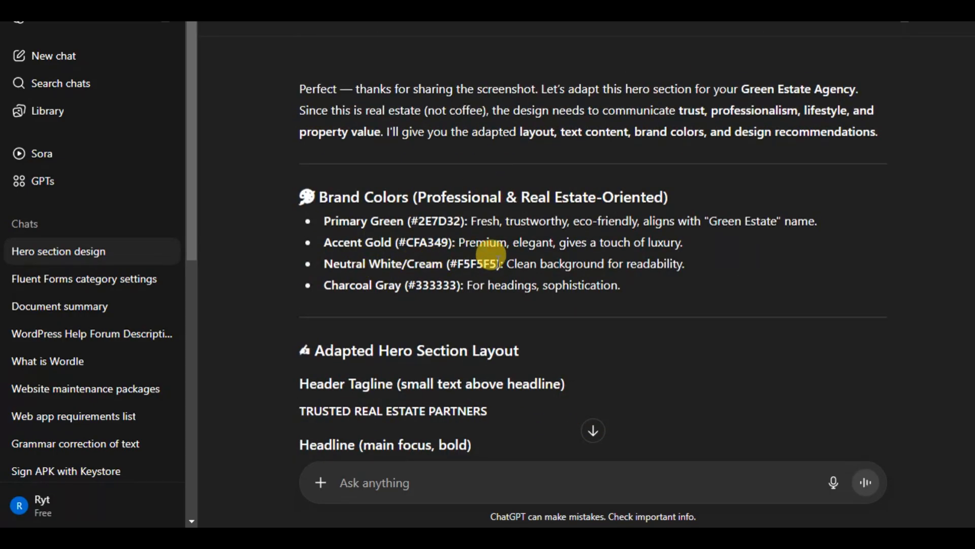
right_click(491, 263)
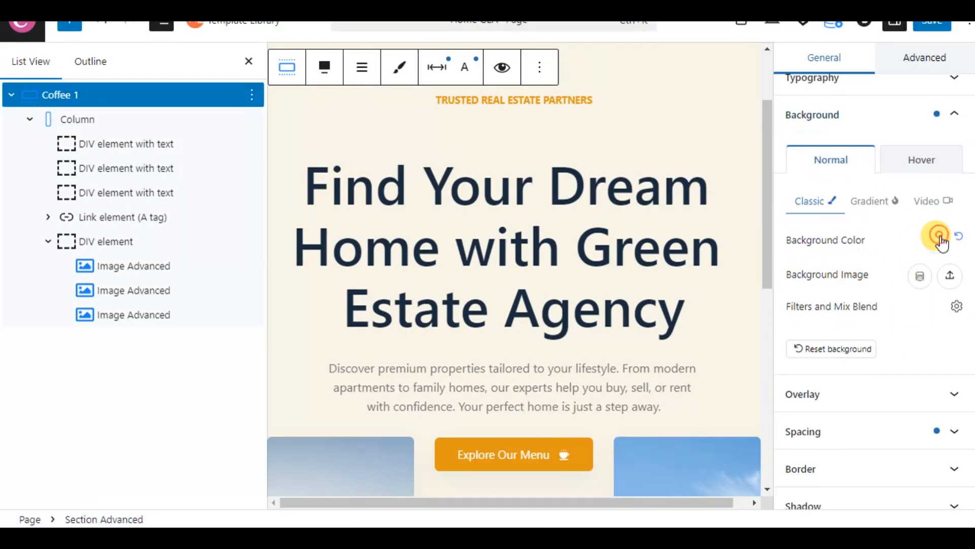
Set the hero background to the neutral shade and the tagline text colour to 2E7D32 green
click(938, 239)
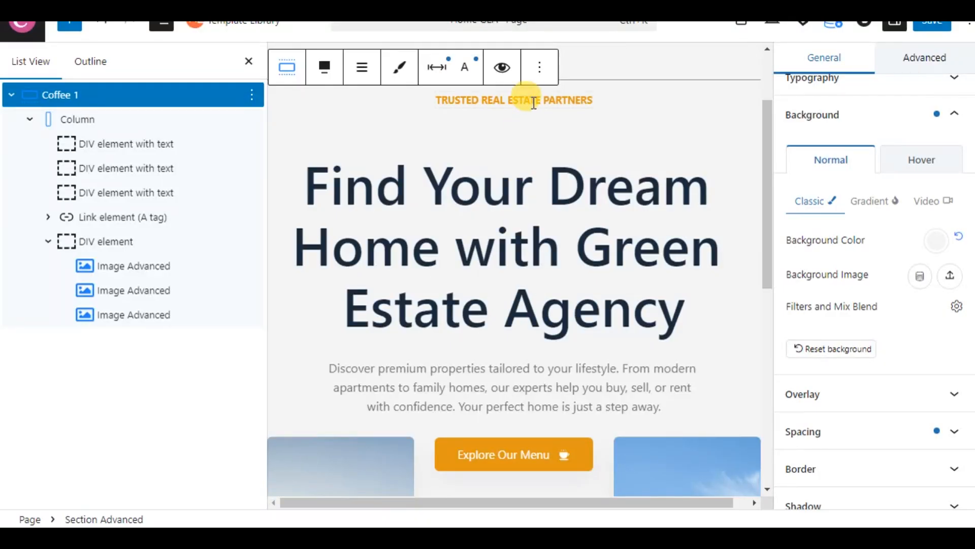
click(514, 101)
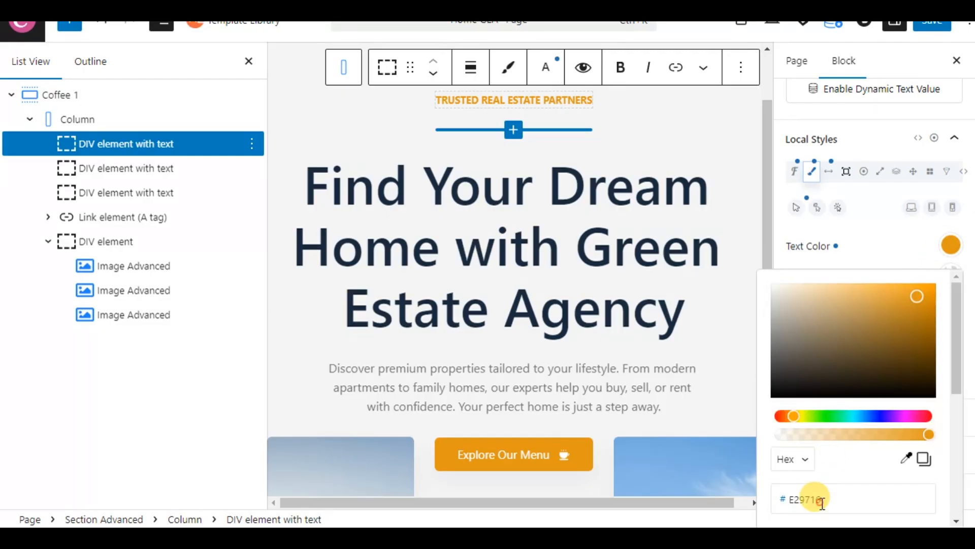
text(2E7D32)
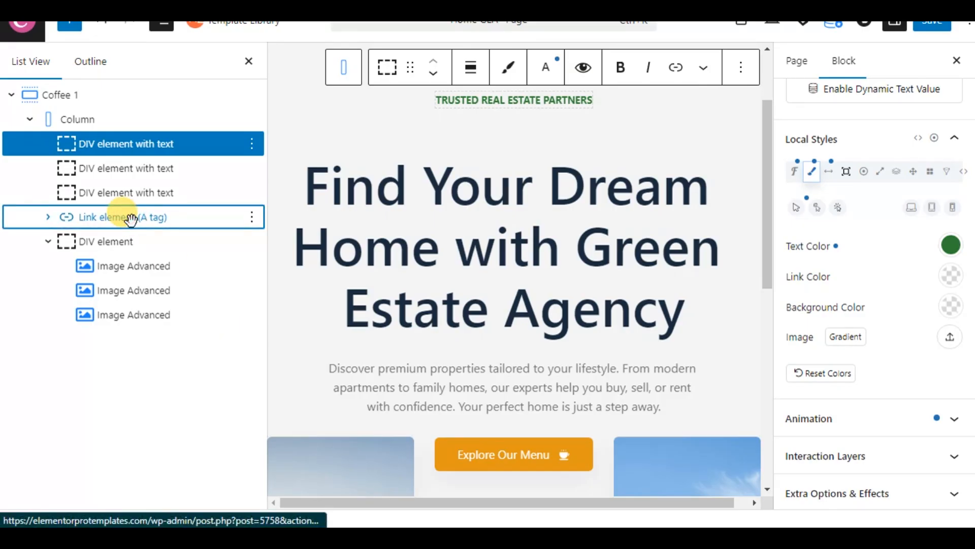
Set the Explore Our Menu button's background to ChatGPT's primary green hex
click(122, 216)
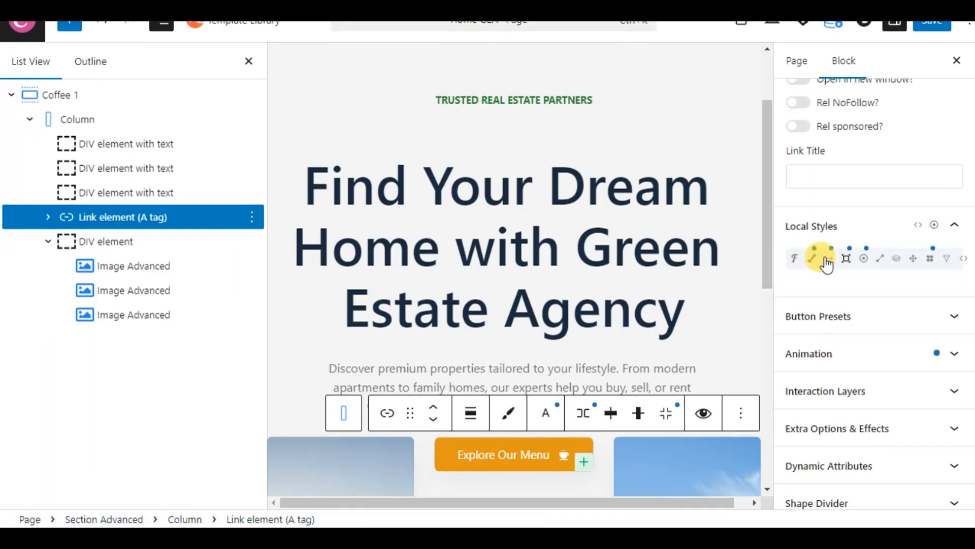
click(811, 258)
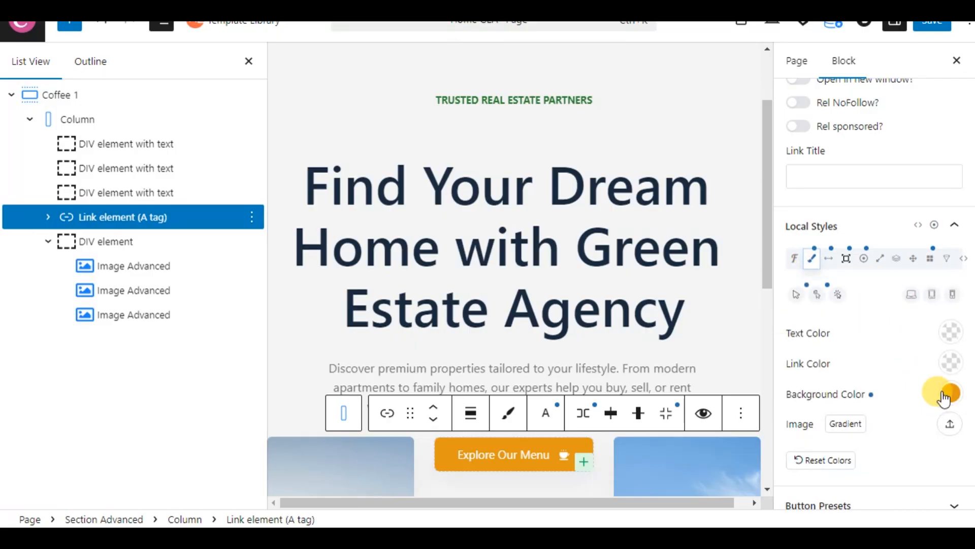
click(950, 392)
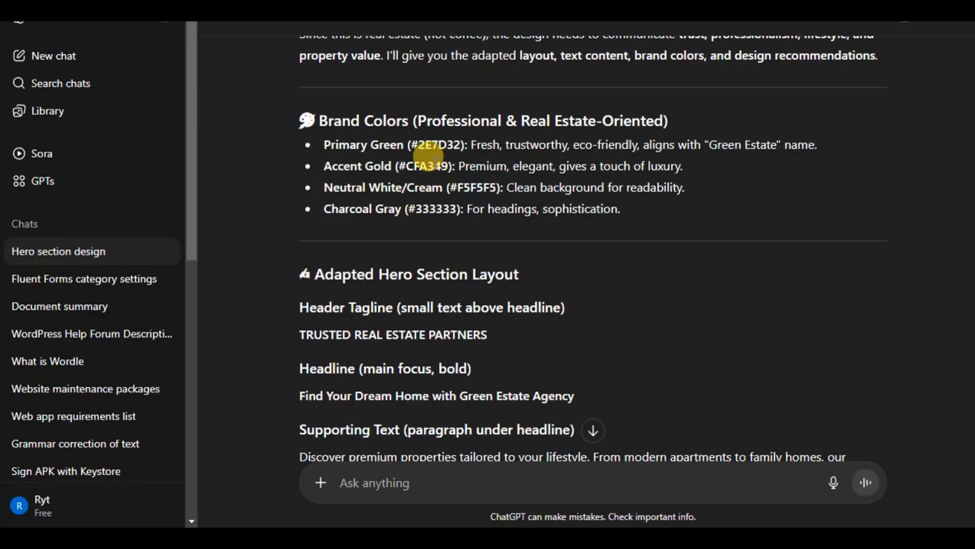
right_click(445, 170)
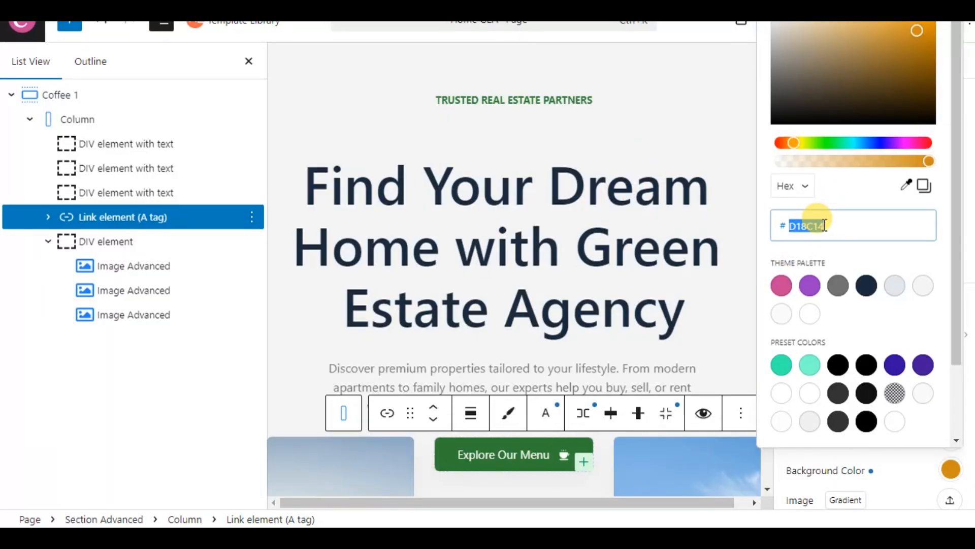
click(809, 365)
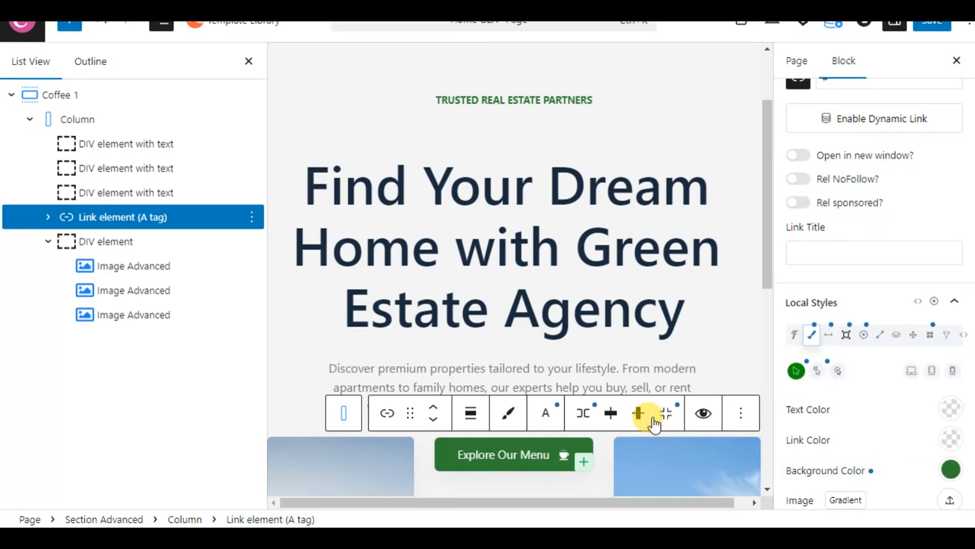
scroll(down, 3)
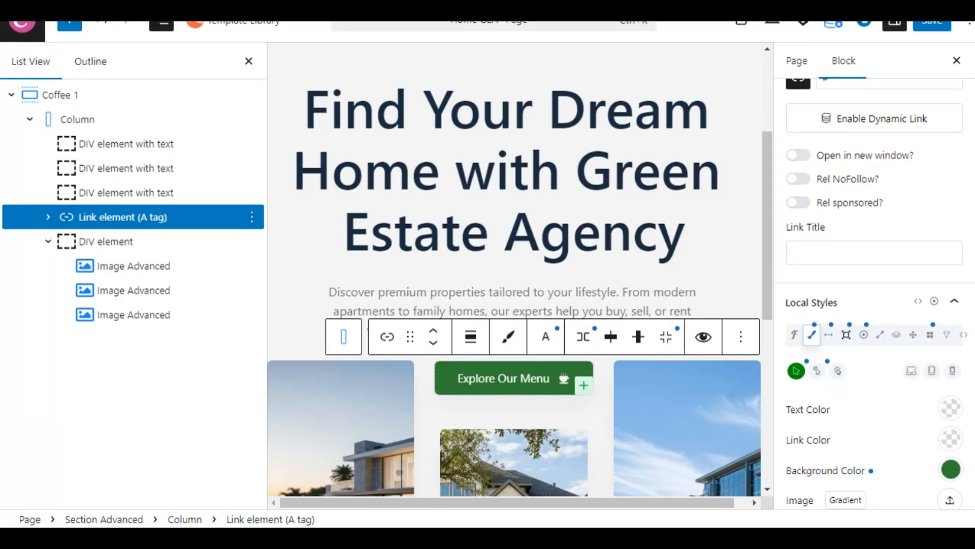
View the live page and scroll through the grey hero with green tagline, button and property photos
click(932, 21)
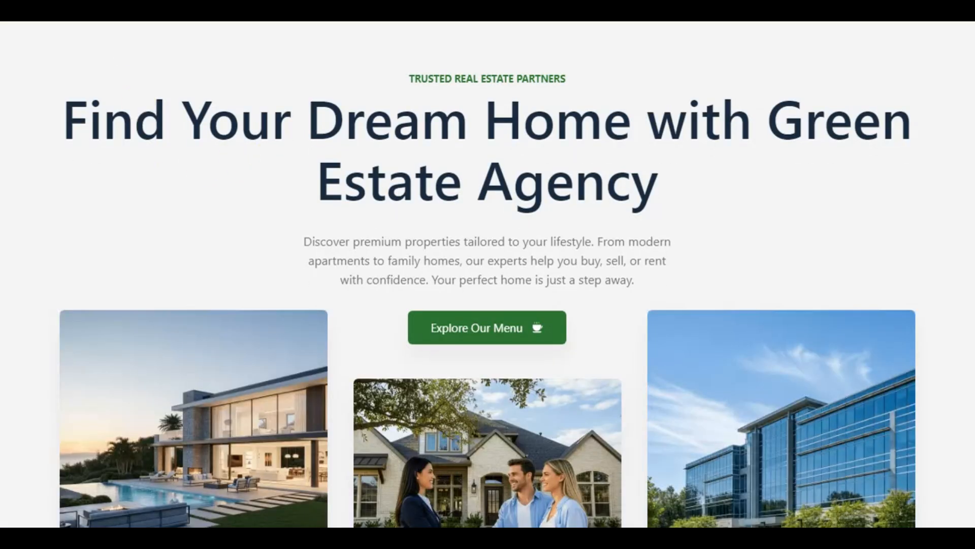
scroll(down, 3)
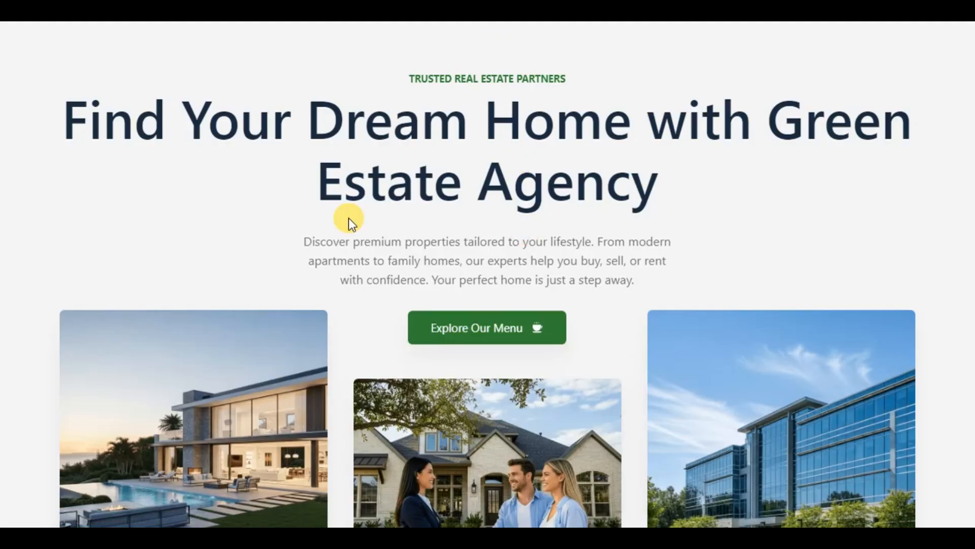
scroll(down, 3)
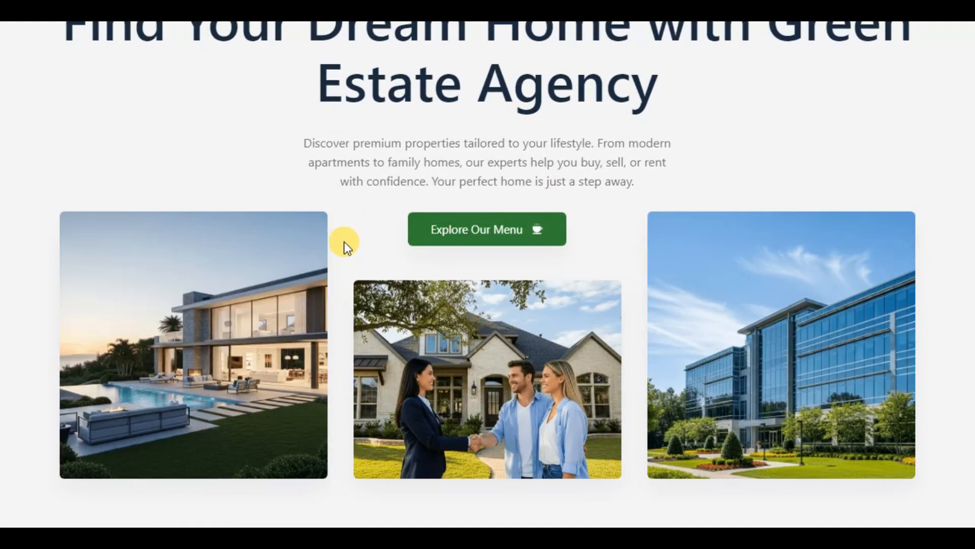
mouse_move(189, 360)
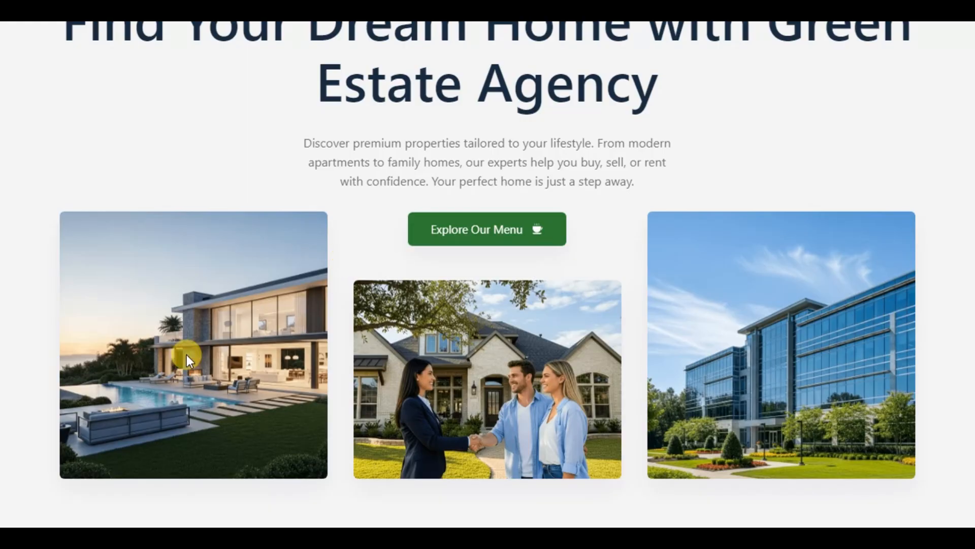
mouse_move(767, 299)
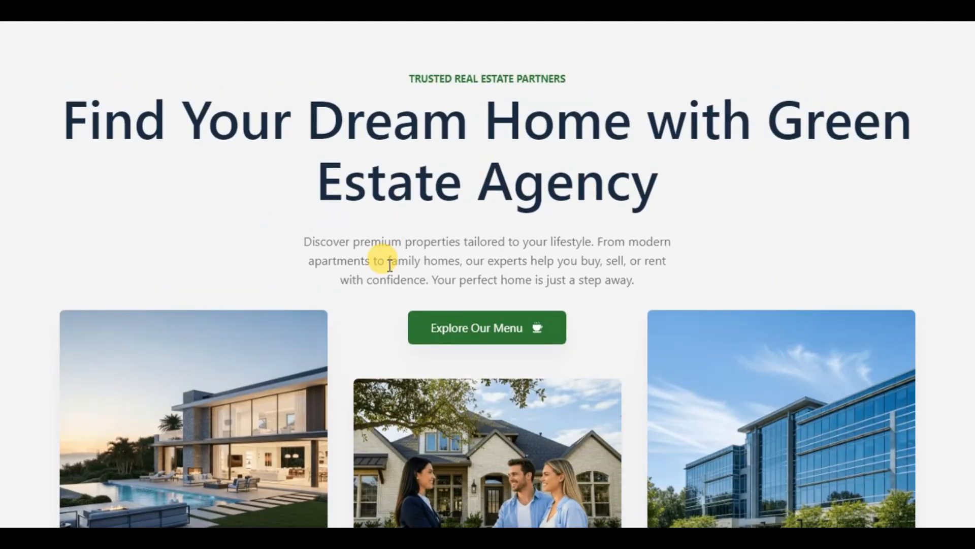
scroll(down, 3)
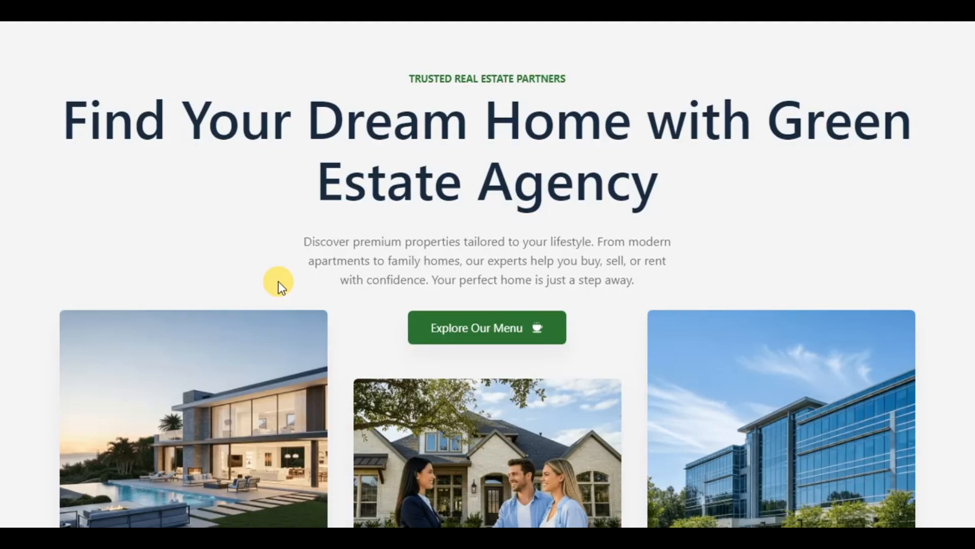
mouse_move(495, 242)
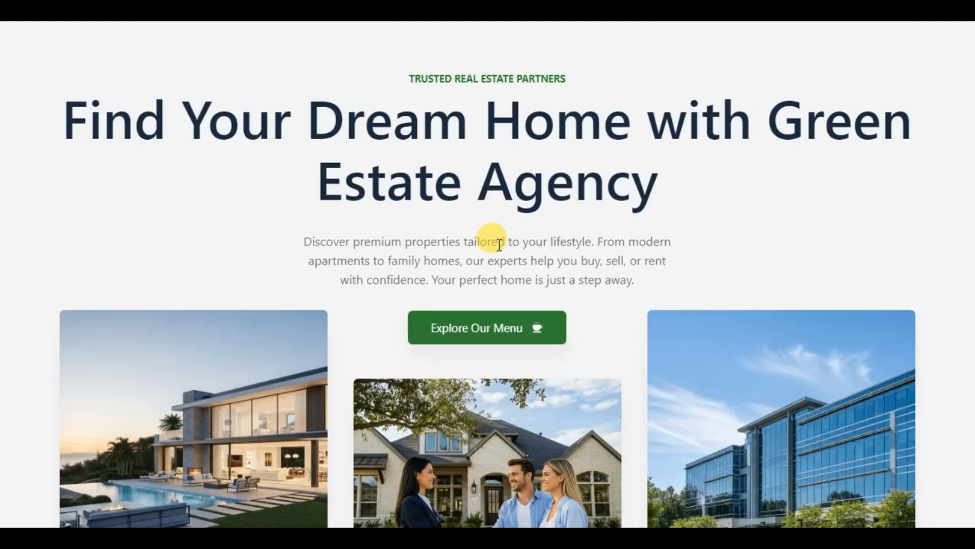
mouse_move(525, 247)
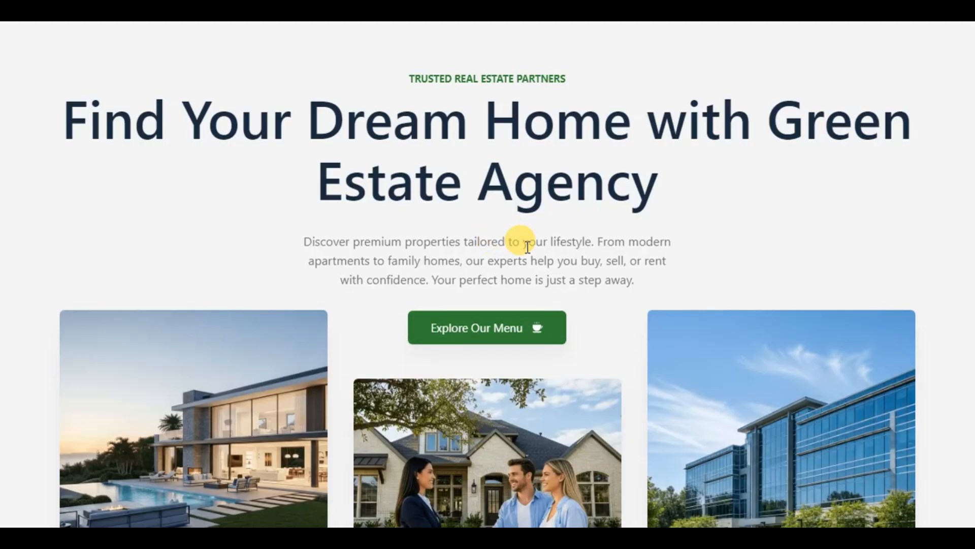
mouse_move(649, 243)
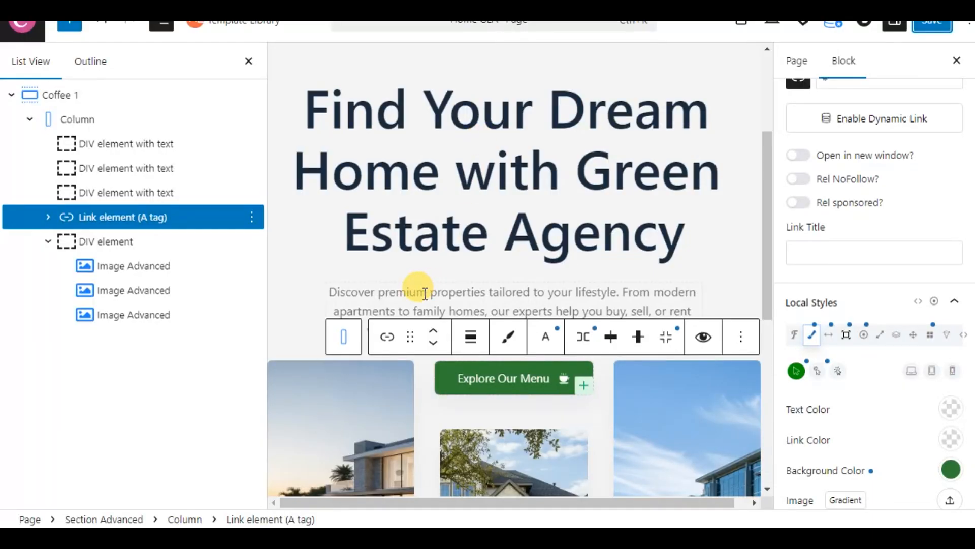
Set the supporting paragraph's Width to 40 vw in Local Styles > Size
click(413, 292)
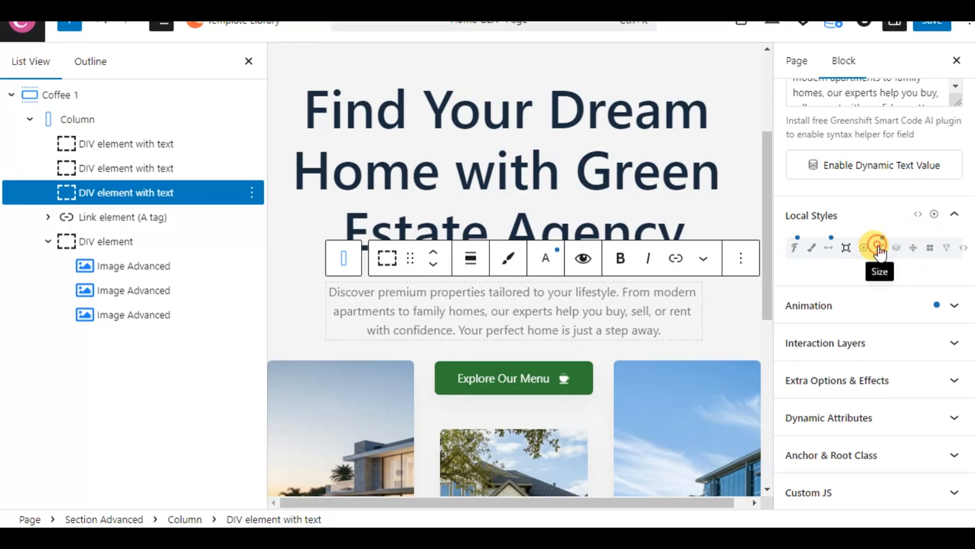
click(879, 248)
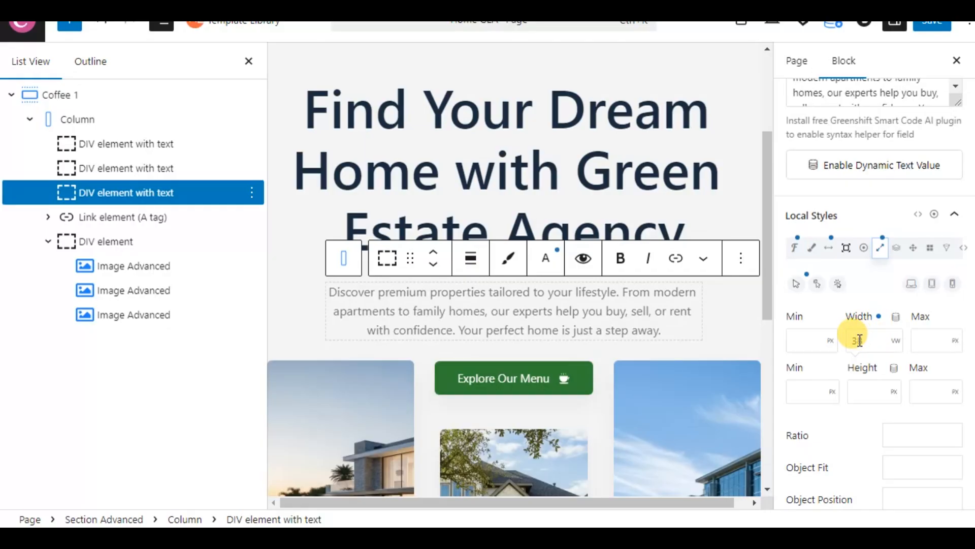
text(4)
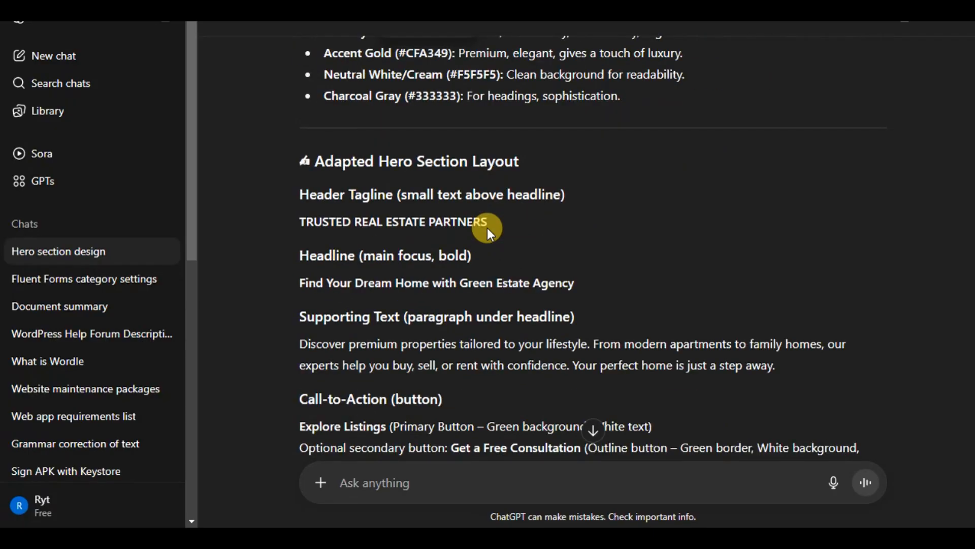
Replace the hero button label 'Explore Our Menu' with 'Explore Listings' and select its SVG icon
scroll(down, 3)
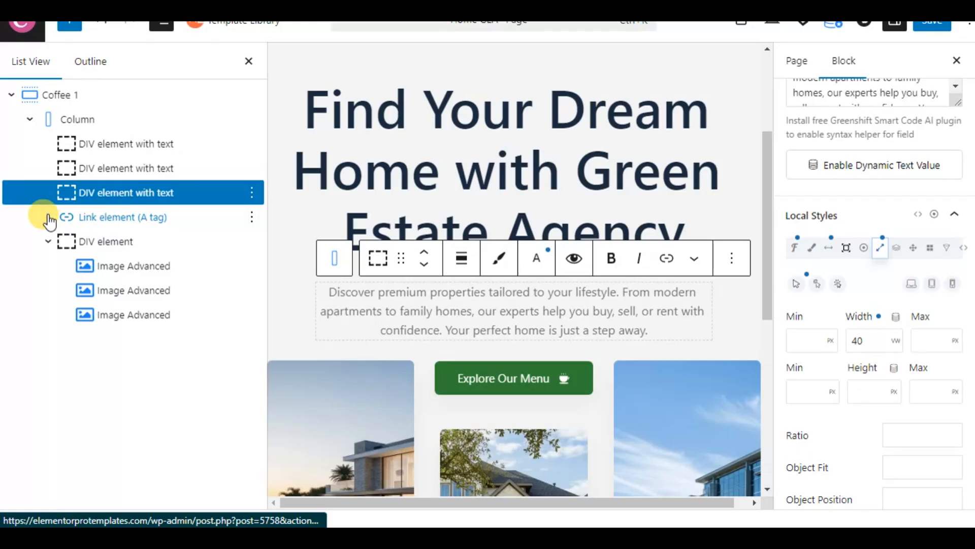
click(48, 217)
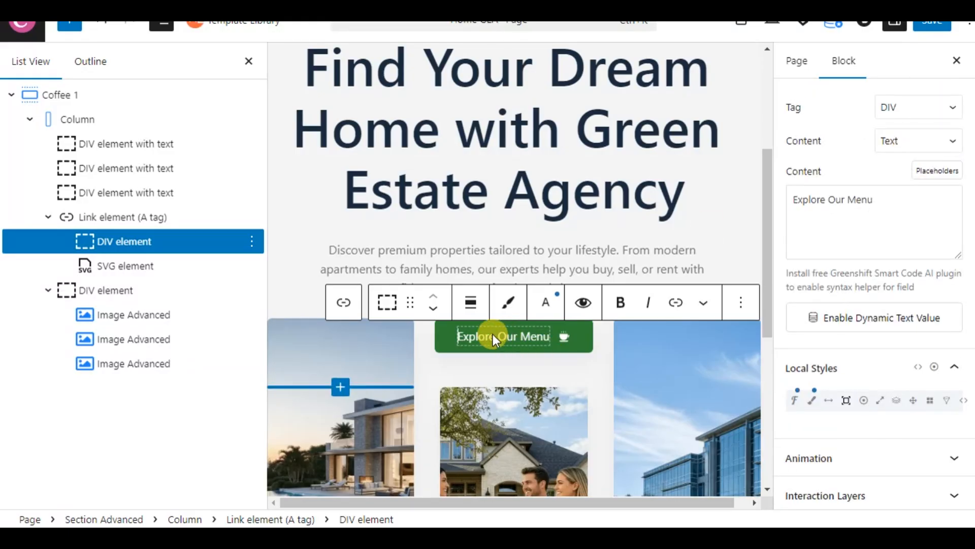
double_click(832, 199)
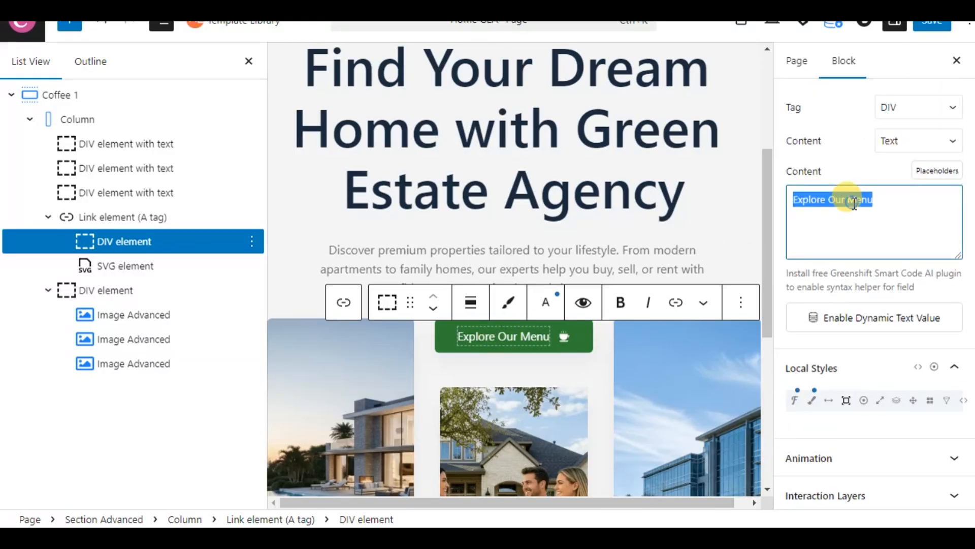
text(Explore Listings)
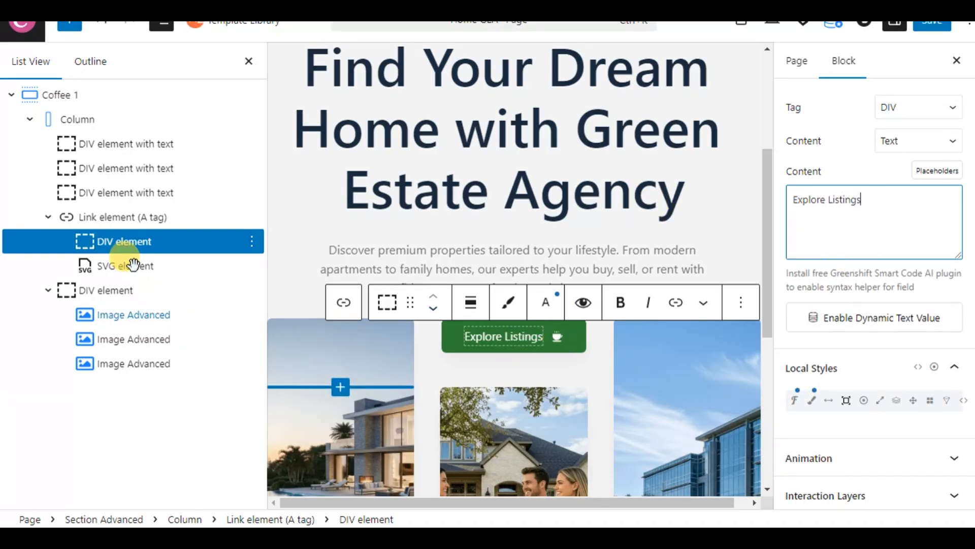
click(123, 265)
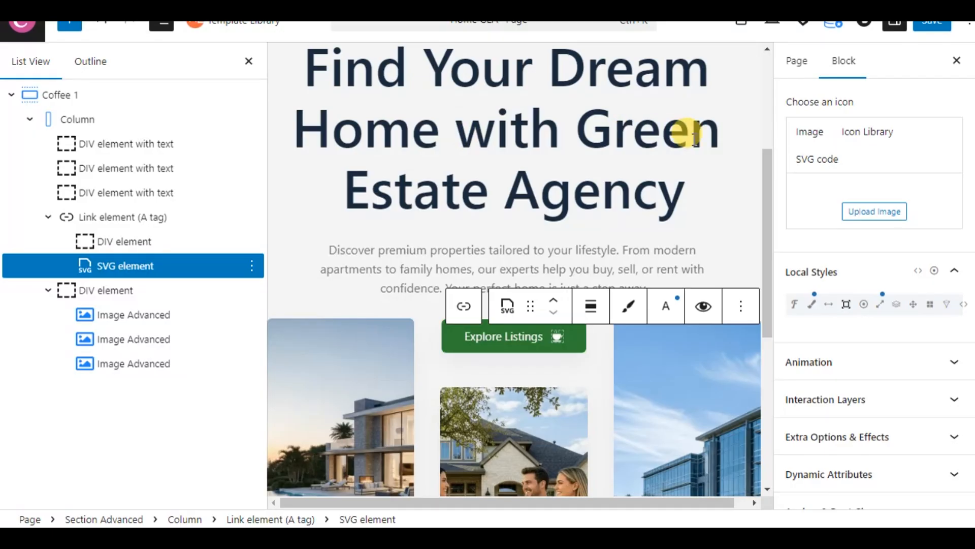
Browse image and media-library sources for the button icon without choosing one
click(809, 132)
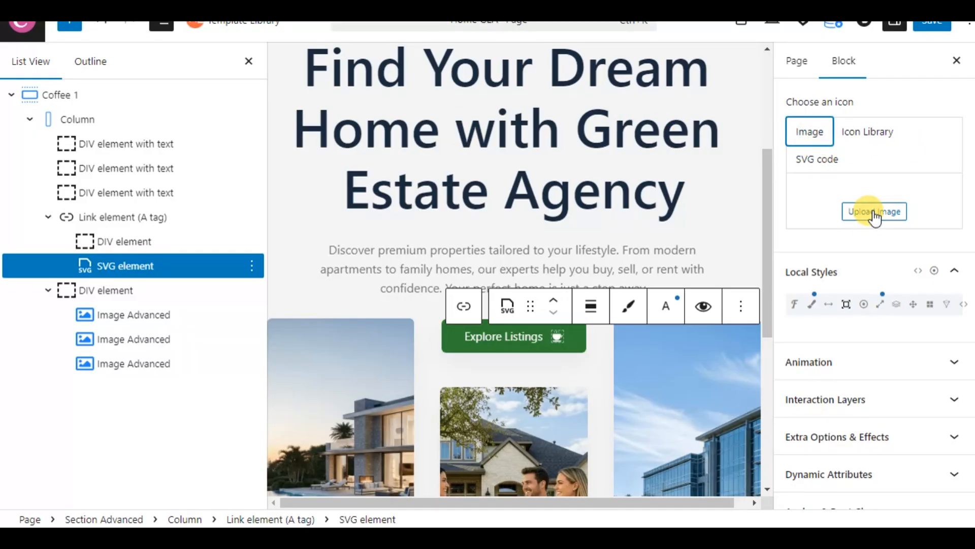
click(874, 211)
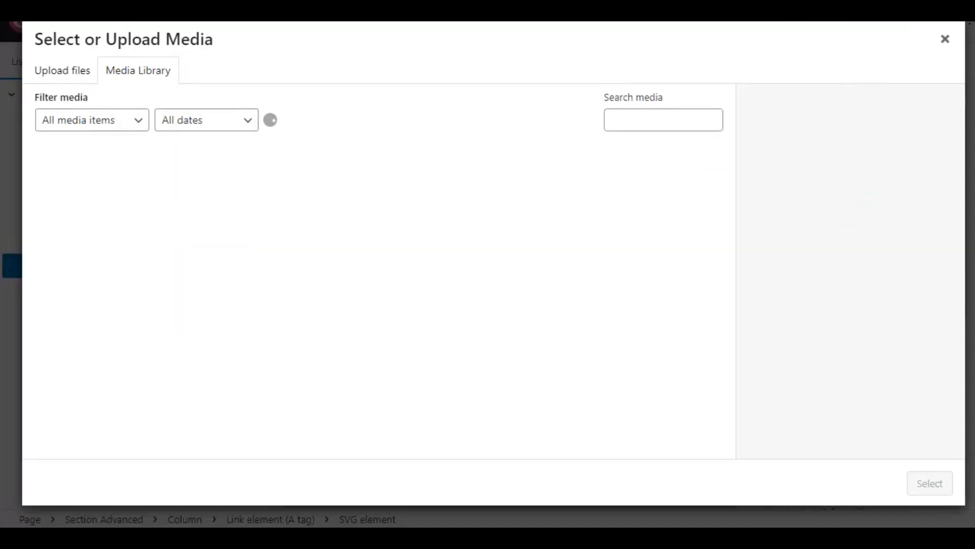
click(944, 40)
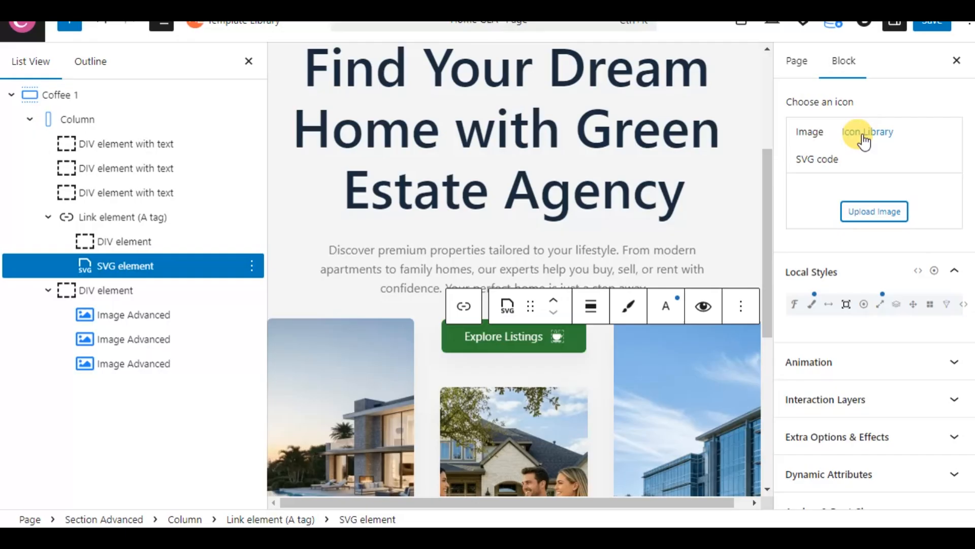
click(817, 159)
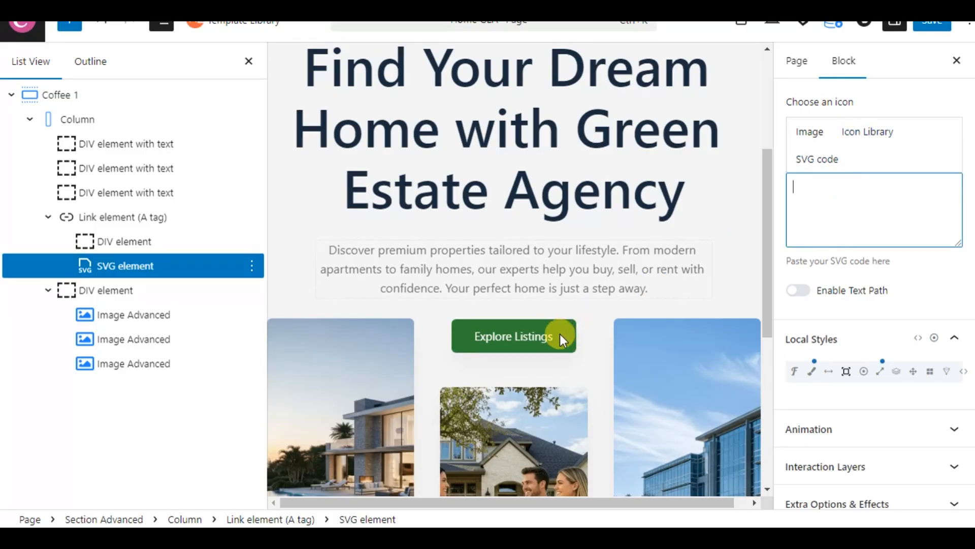
Pick the house icon from the Icon Library (search 'hom') and save the page
click(866, 131)
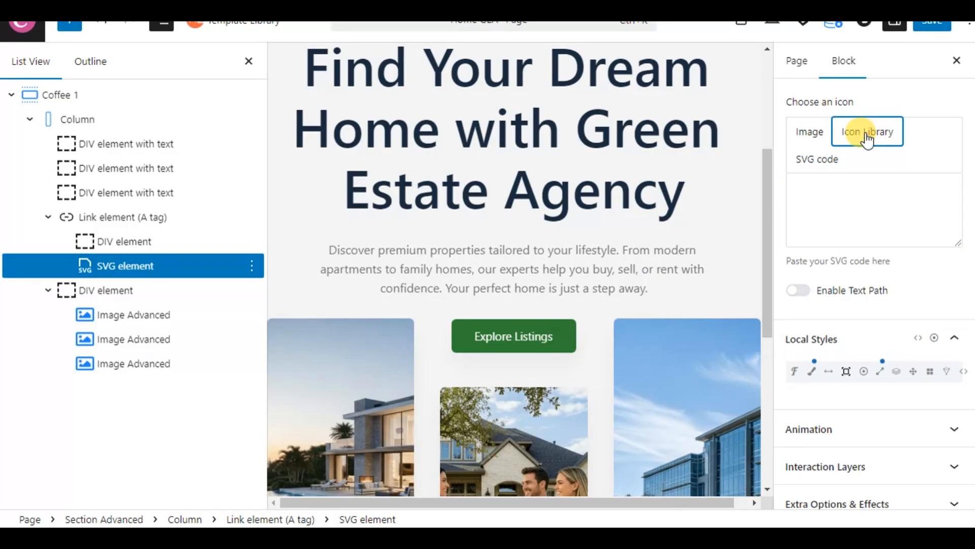
click(866, 131)
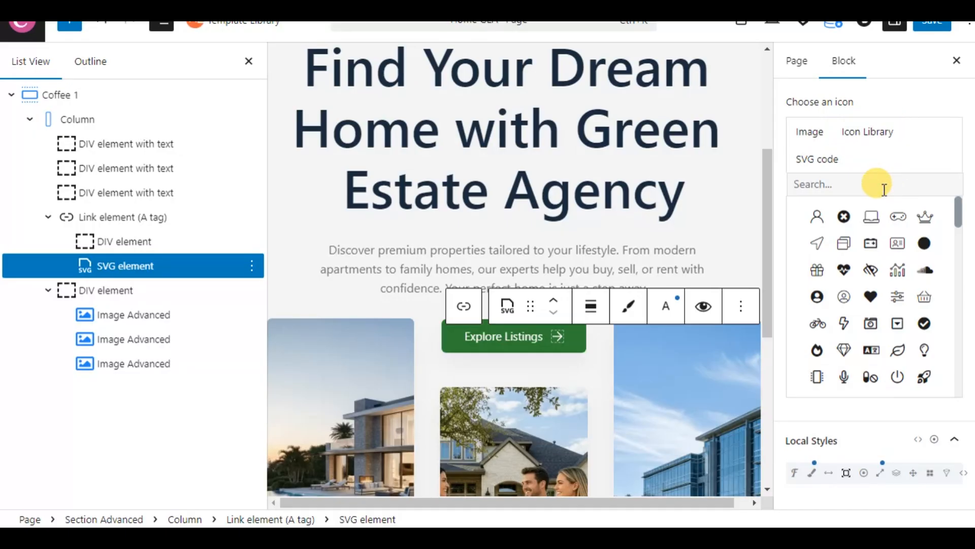
text(hom)
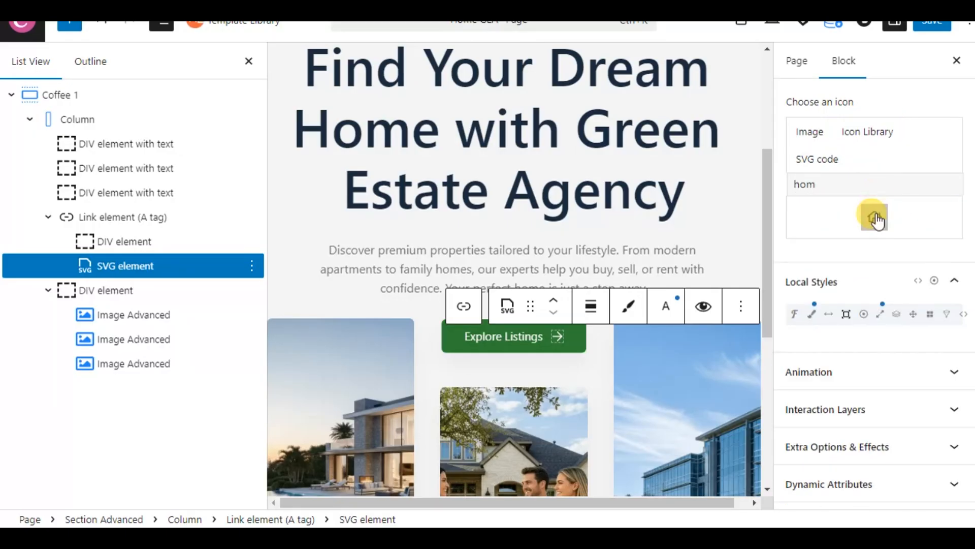
click(873, 215)
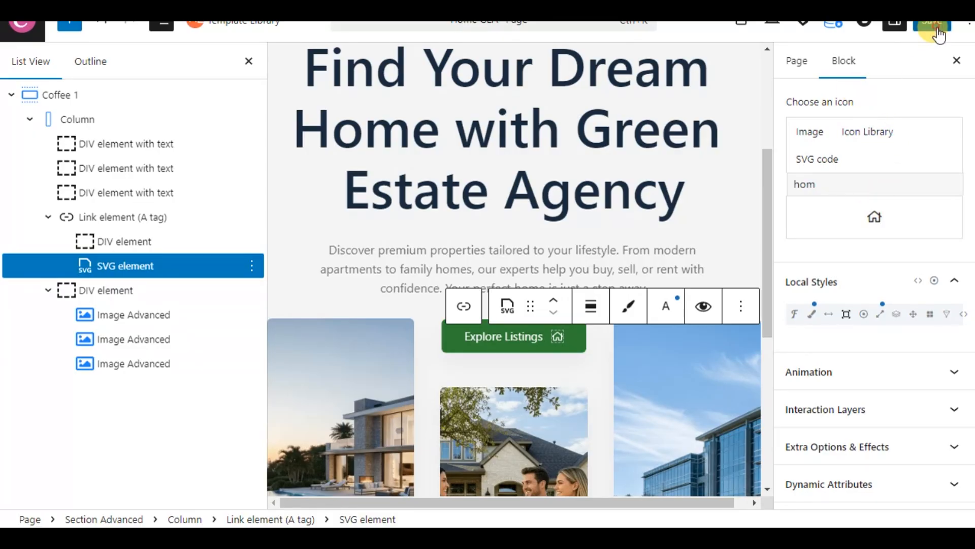
click(932, 24)
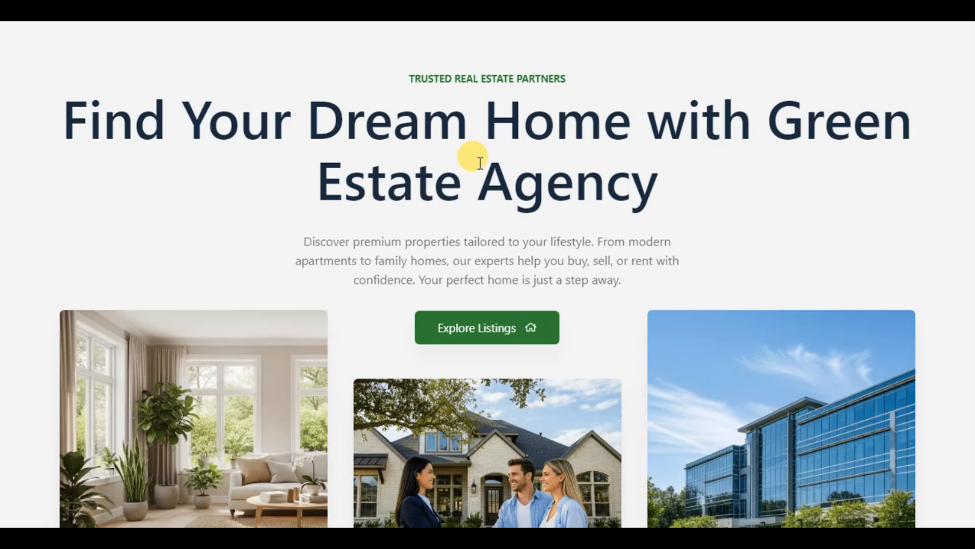
Scroll the live page to review the finished hero with its Explore Listings button
scroll(down, 3)
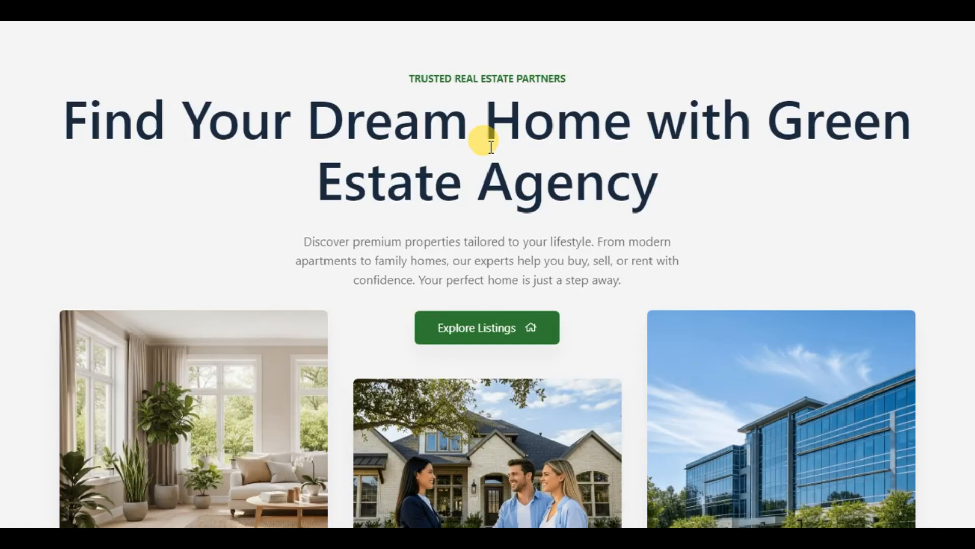
scroll(down, 3)
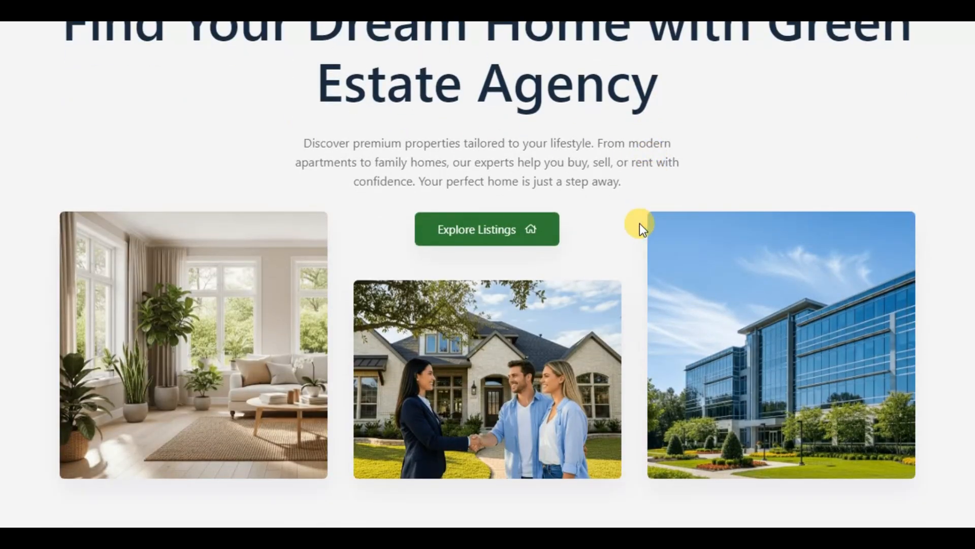
scroll(up, 3)
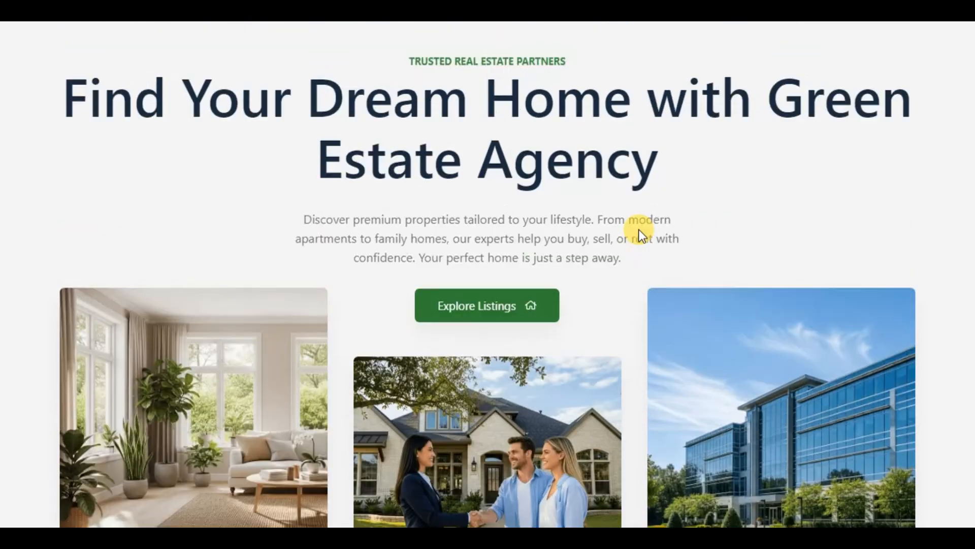
scroll(down, 3)
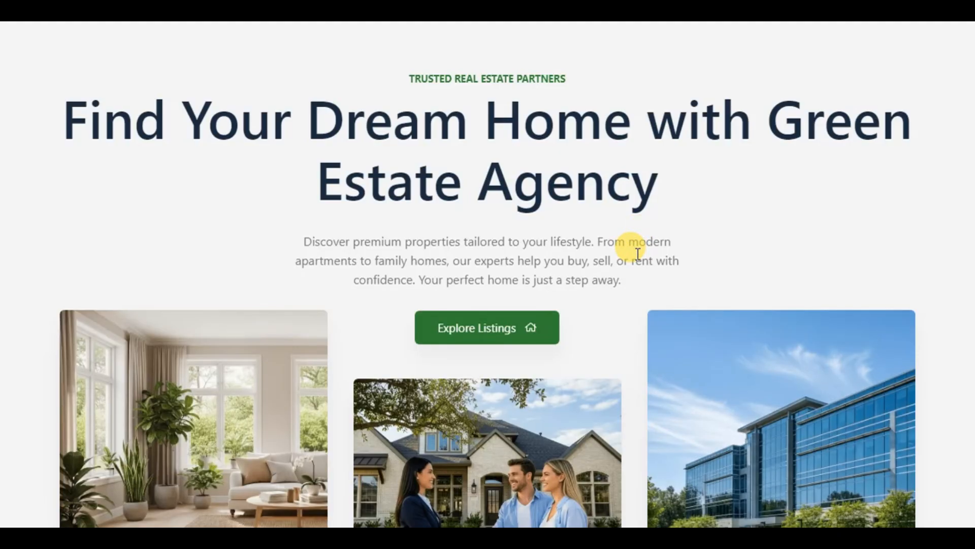
mouse_move(637, 255)
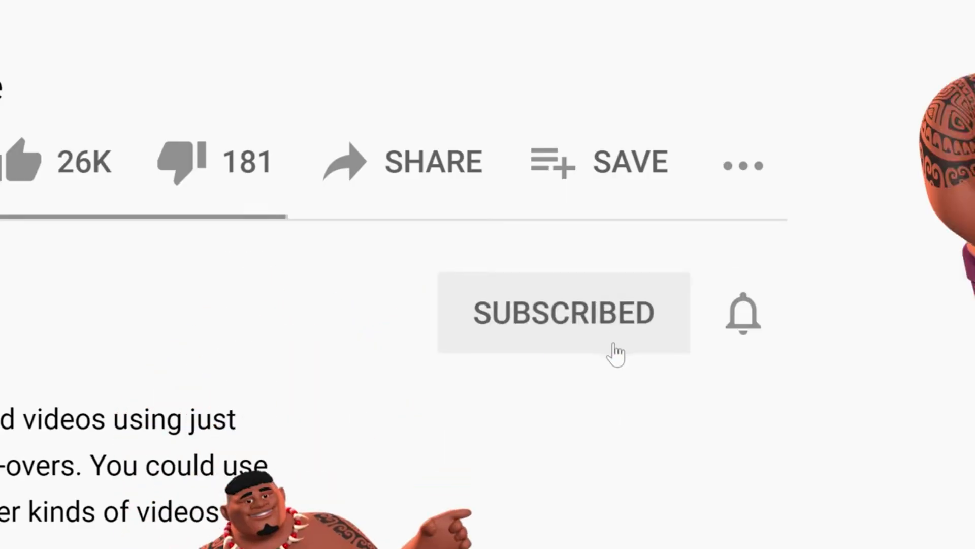
click(742, 313)
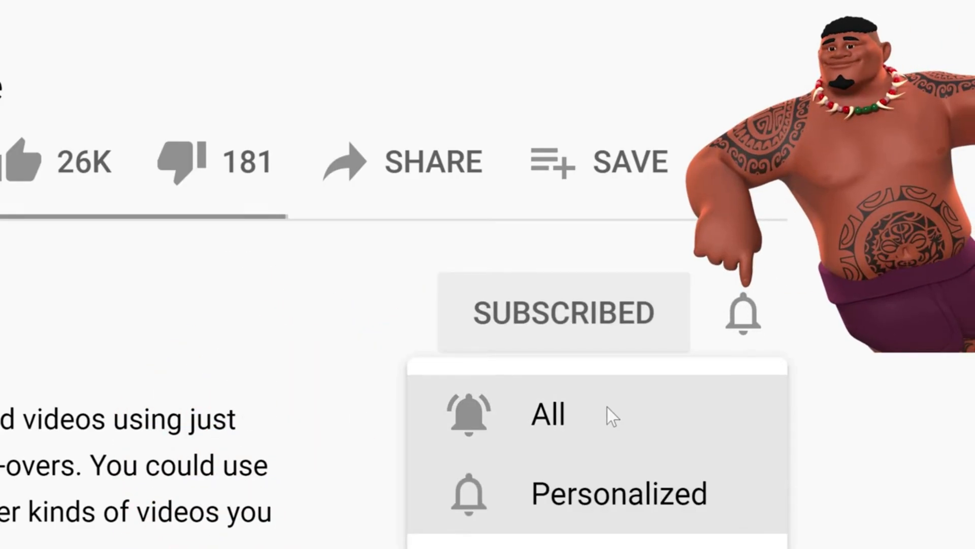